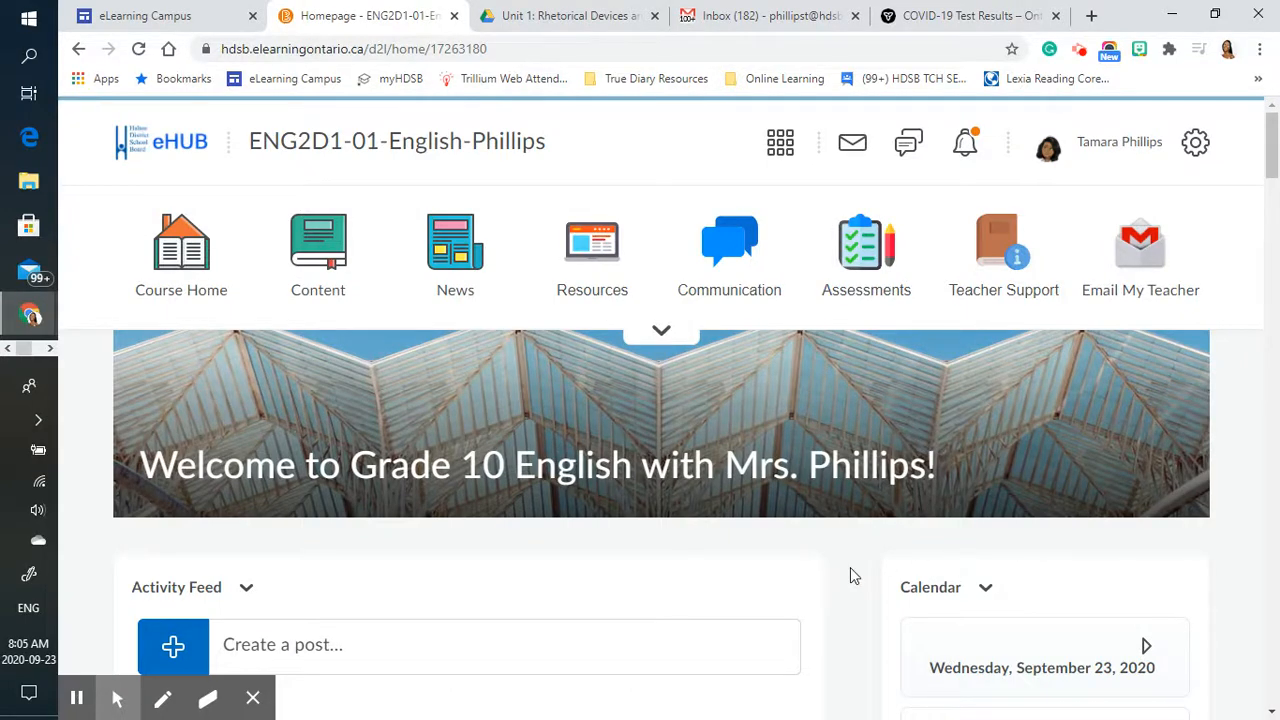
# - Expand the September 23 agenda post under Latest Posts and read through all its steps
pyautogui.scroll(-3)
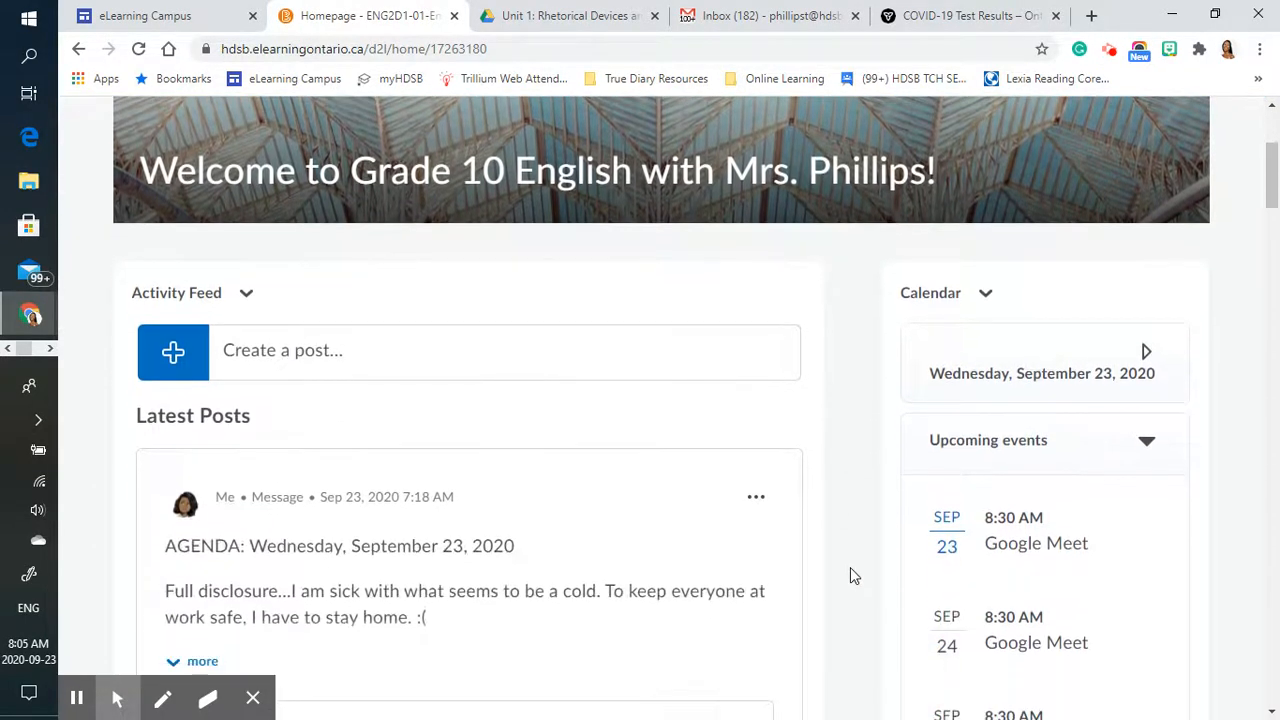
pyautogui.scroll(-3)
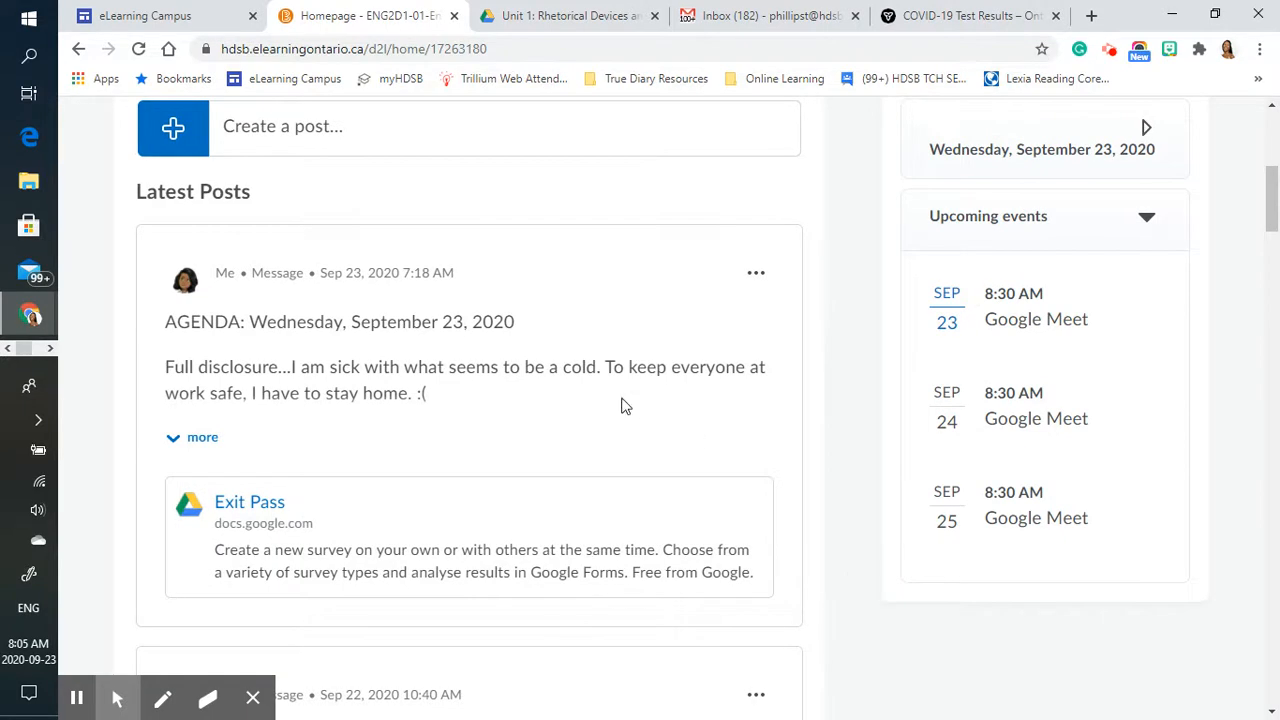
pyautogui.click(202, 436)
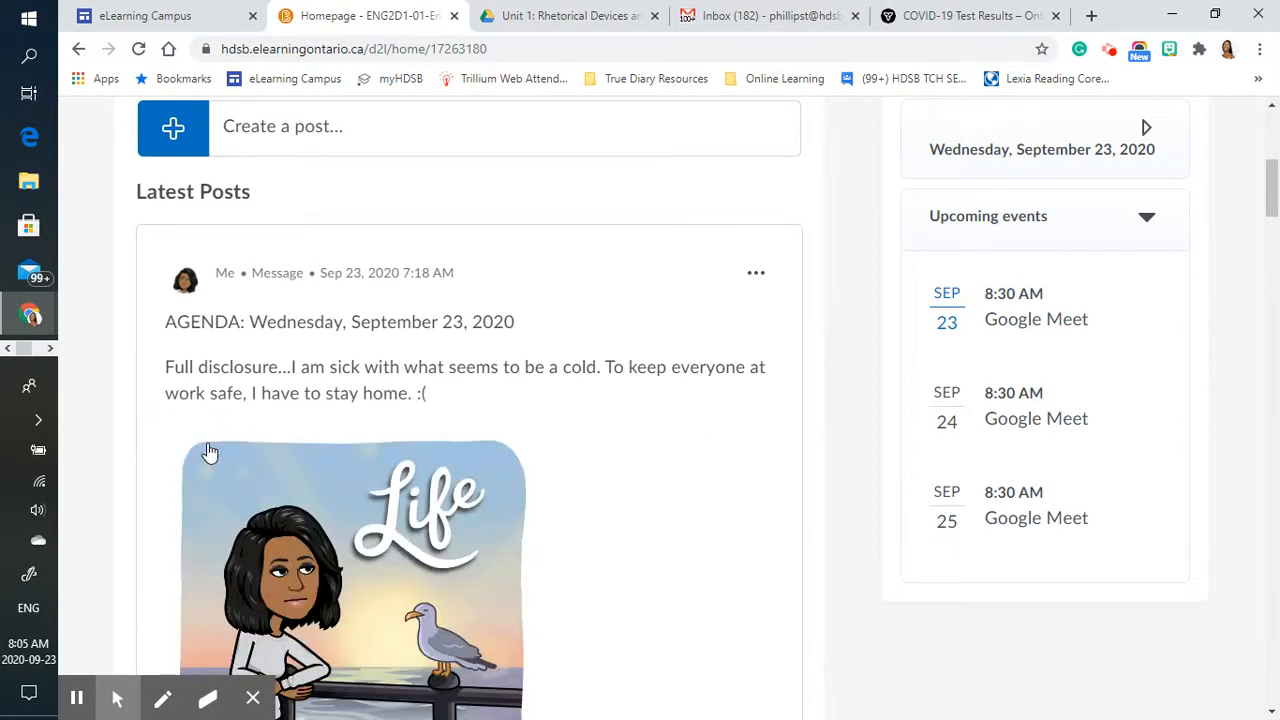
pyautogui.moveTo(756, 530)
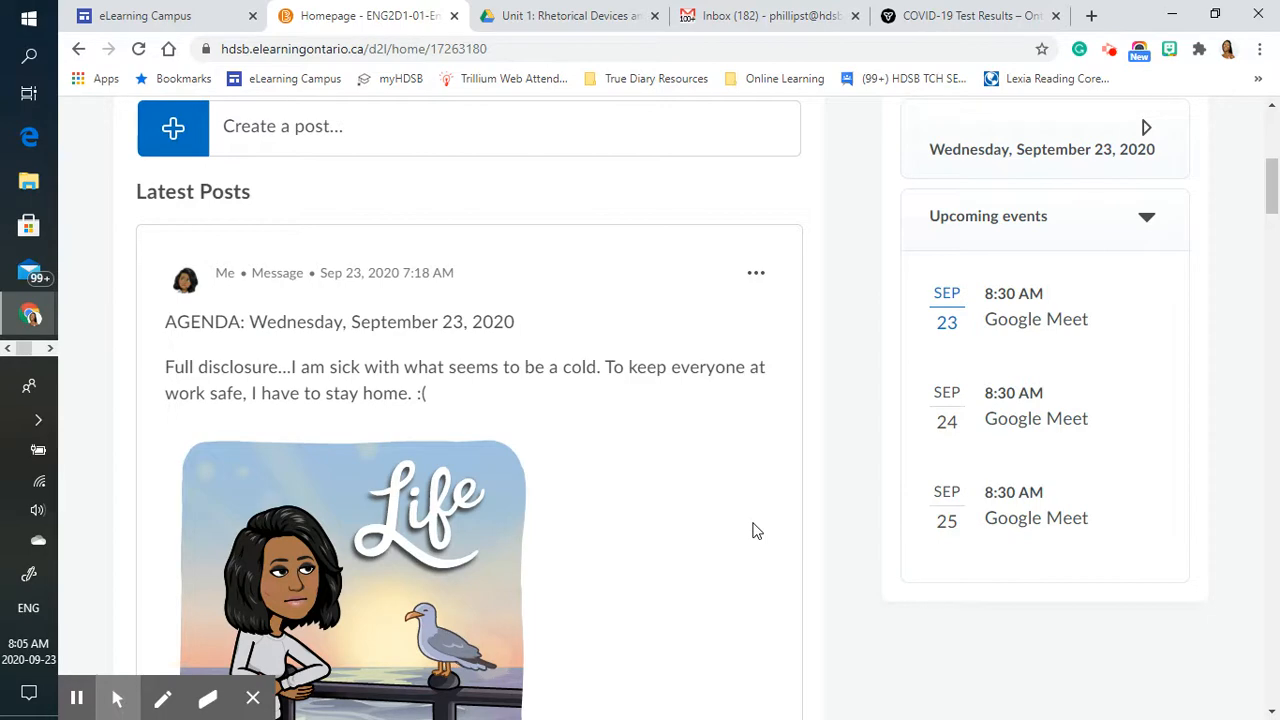
pyautogui.scroll(-3)
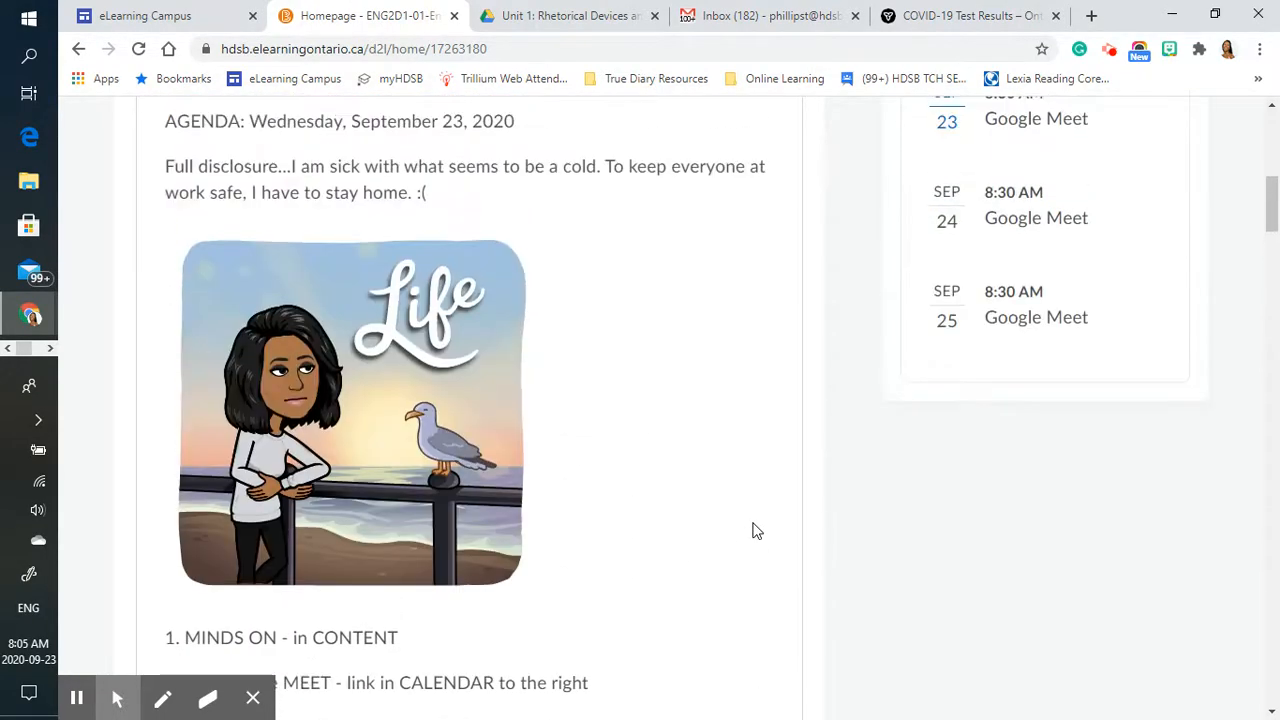
pyautogui.scroll(3)
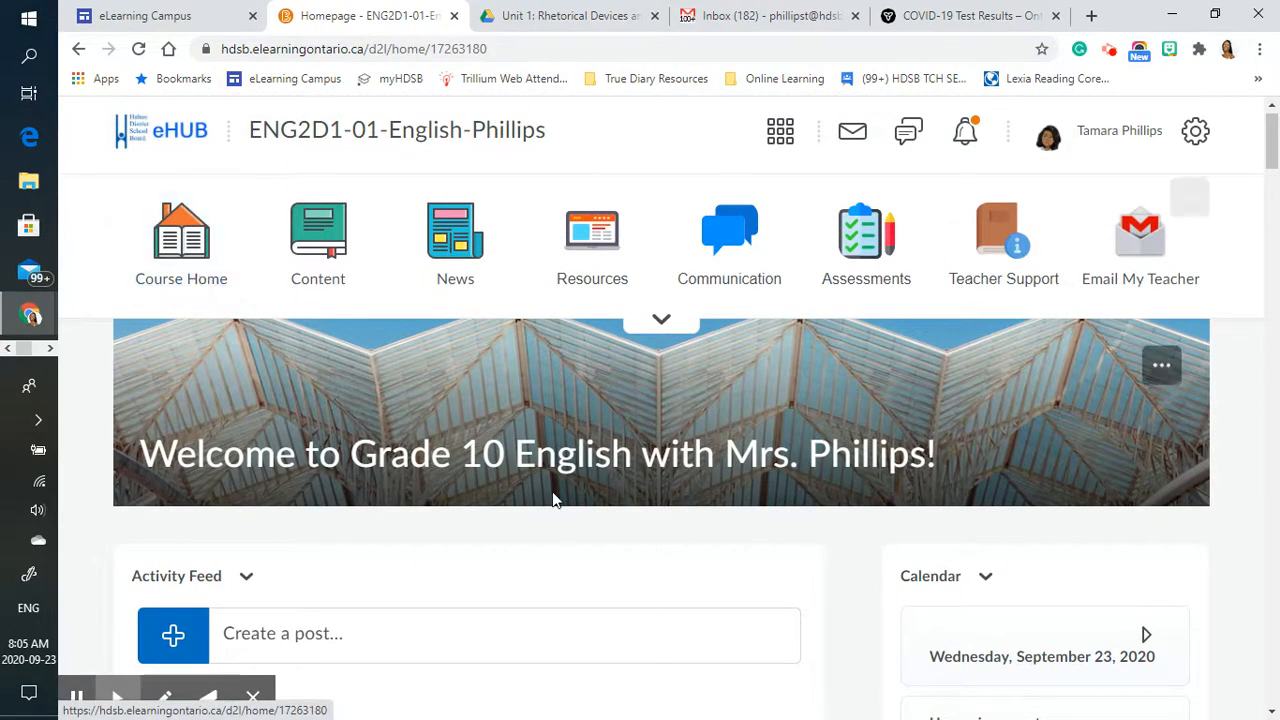
pyautogui.scroll(-3)
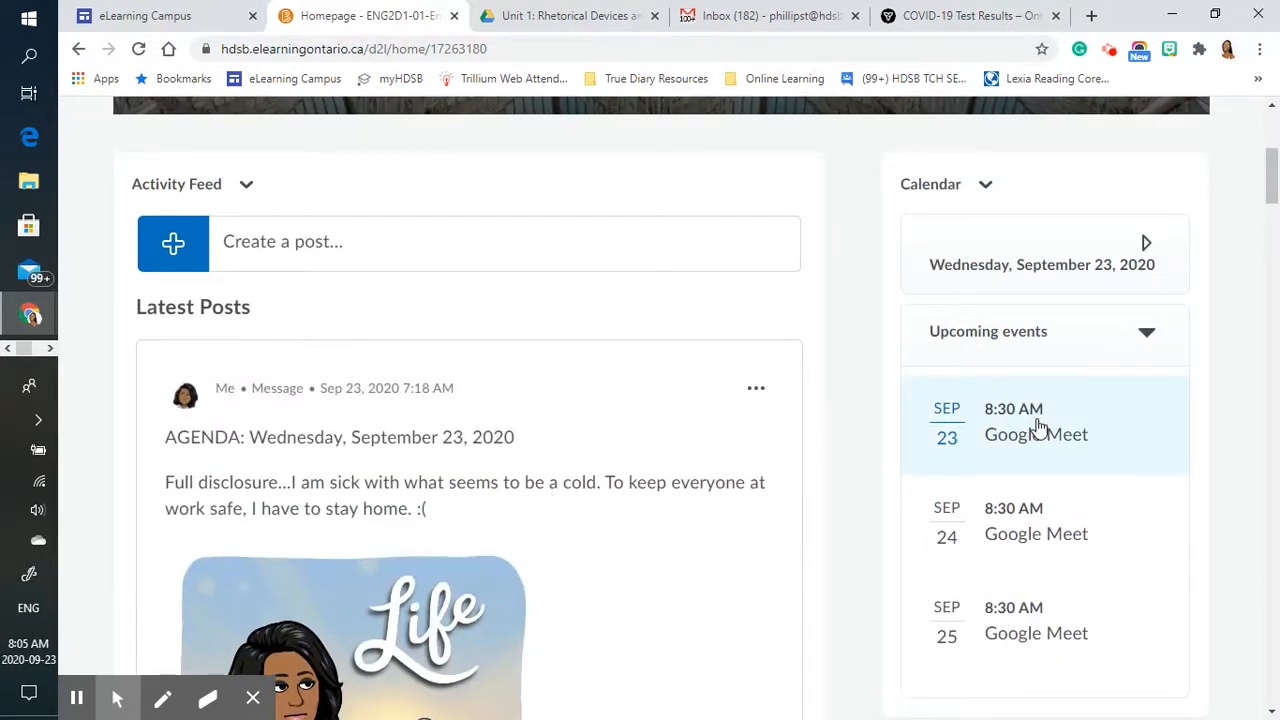
pyautogui.scroll(-3)
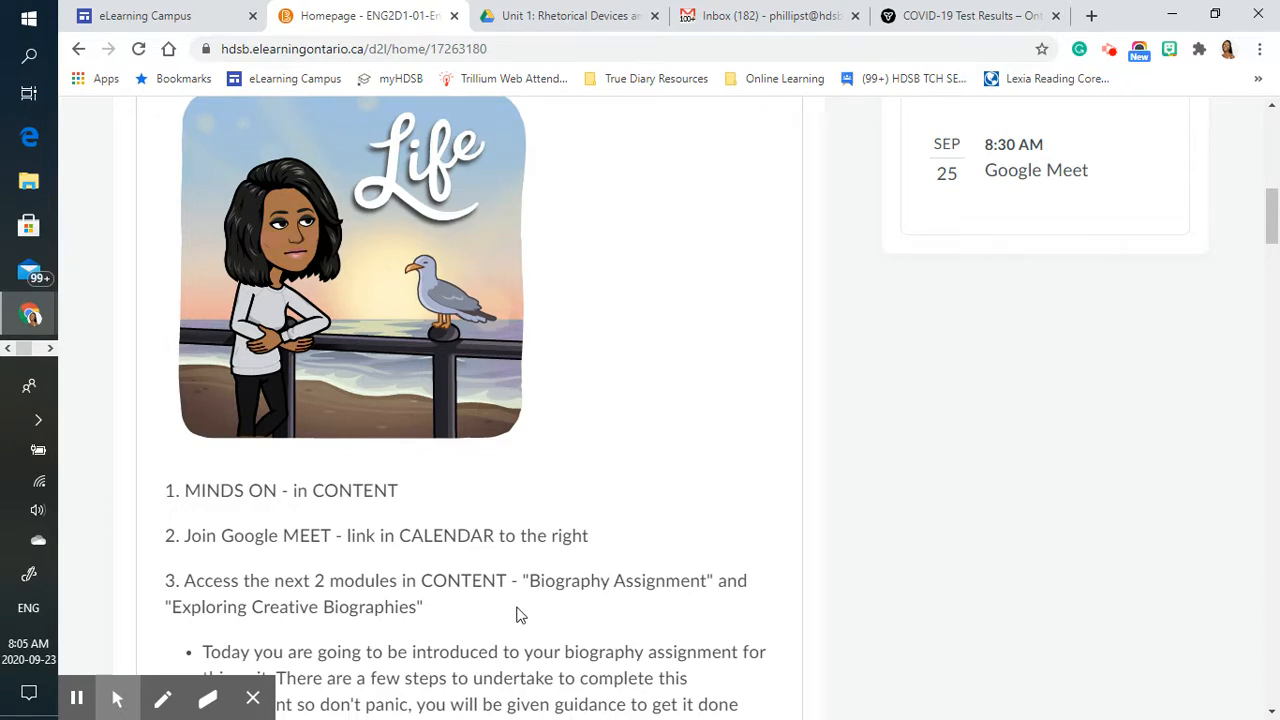
pyautogui.moveTo(658, 610)
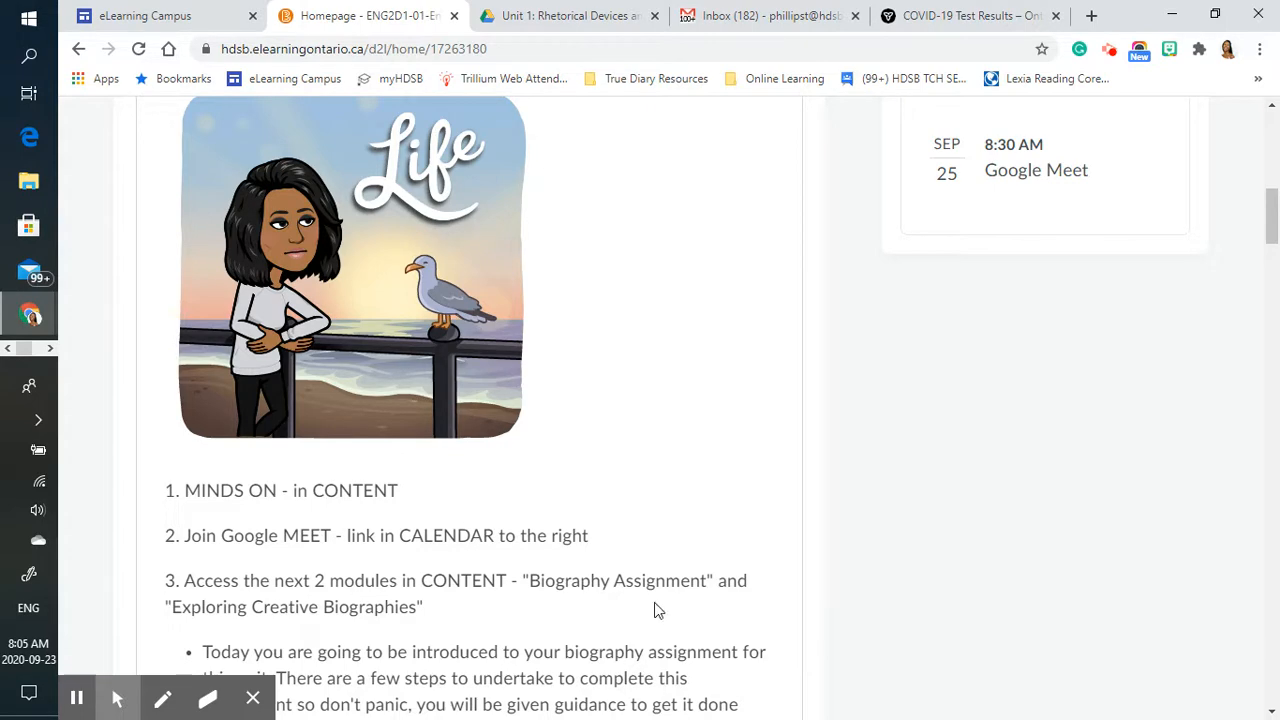
pyautogui.moveTo(492, 636)
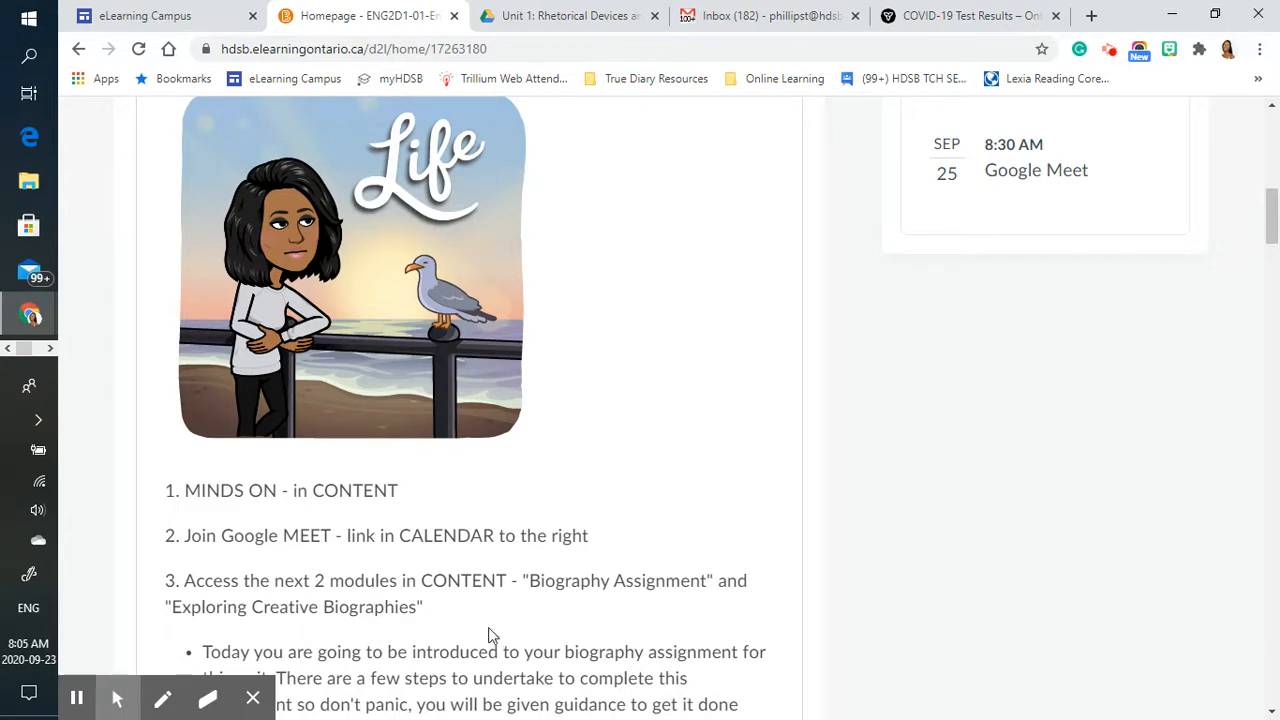
pyautogui.scroll(3)
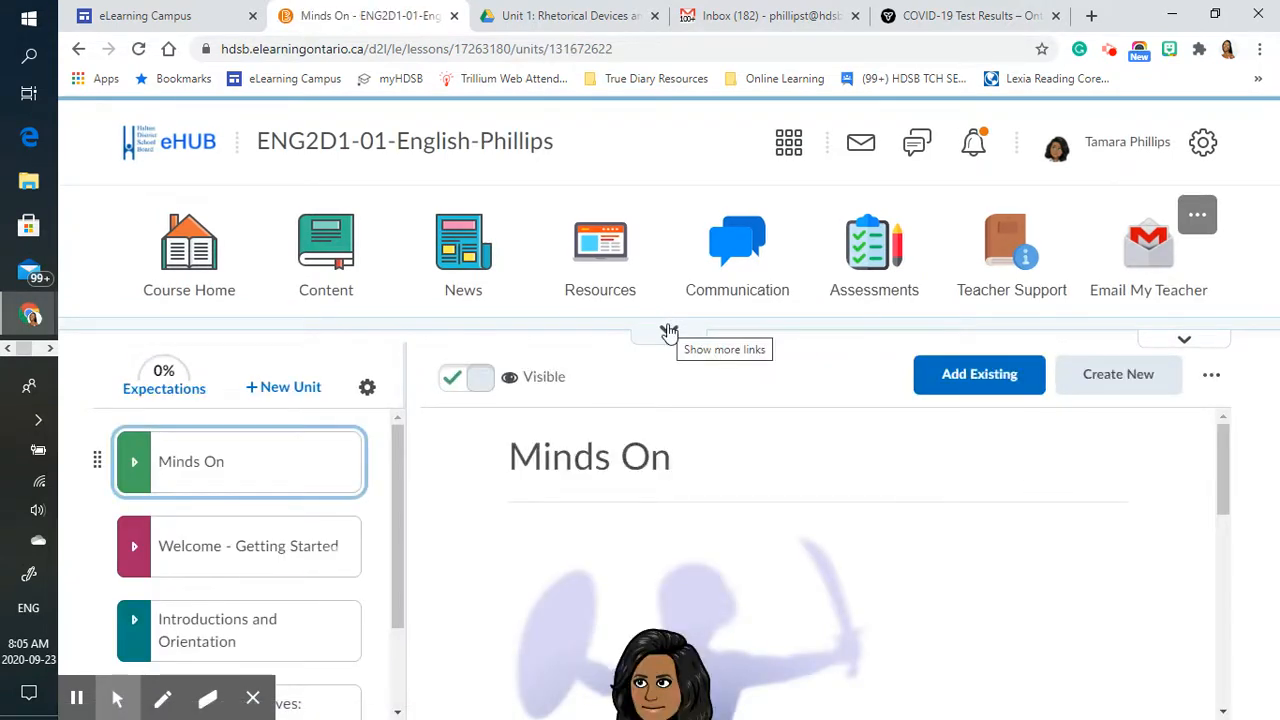
# - Open the Wednesday, September 23, 2020 Minds On lesson asking for the Google Form
pyautogui.click(668, 332)
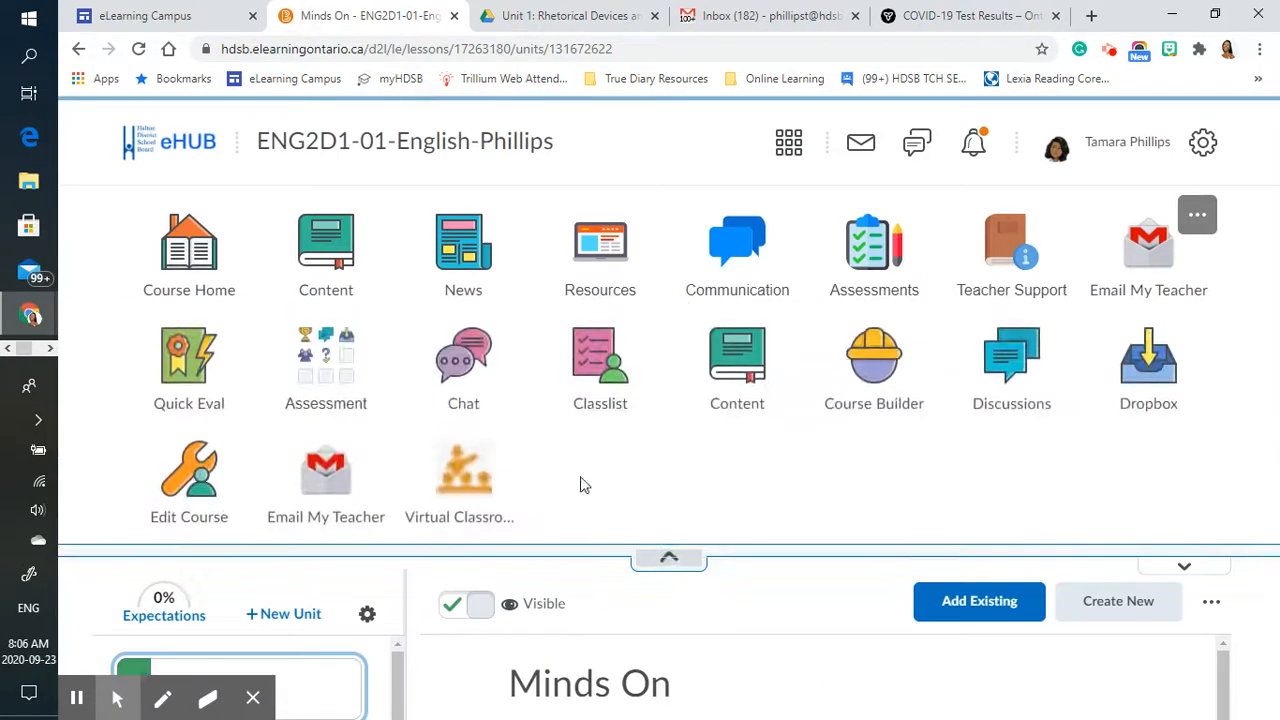
pyautogui.moveTo(256, 338)
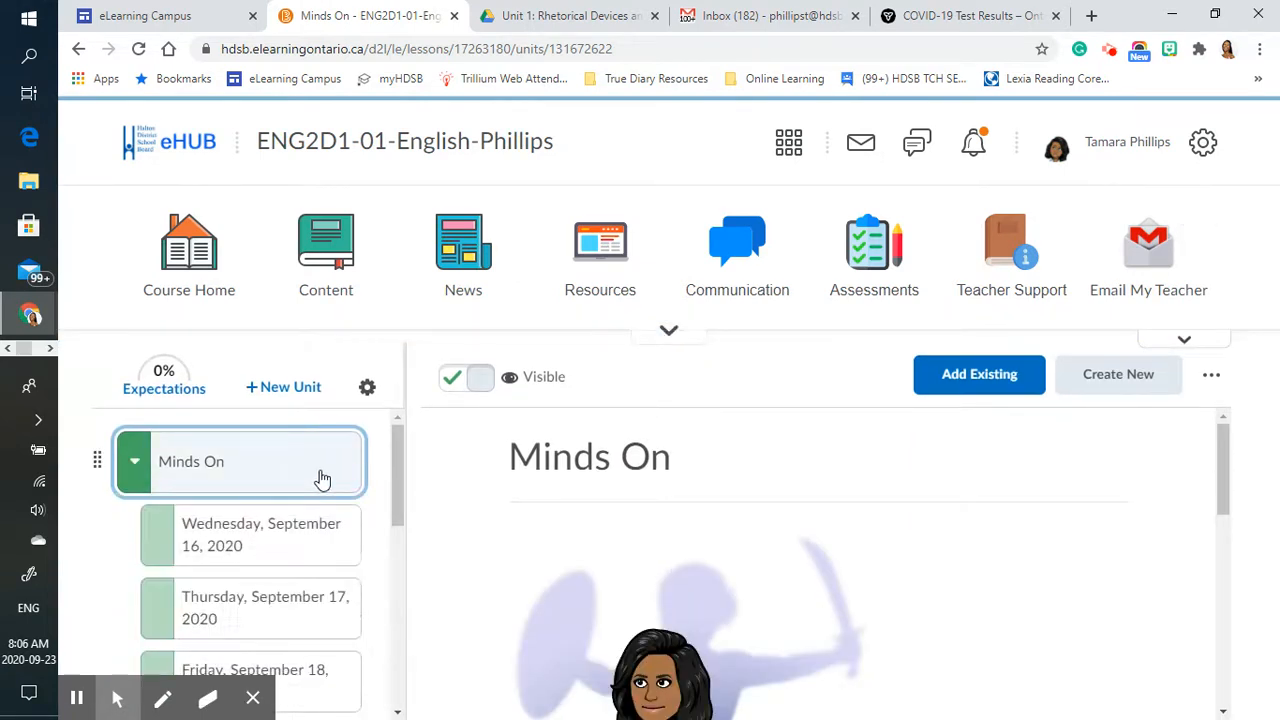
pyautogui.scroll(-3)
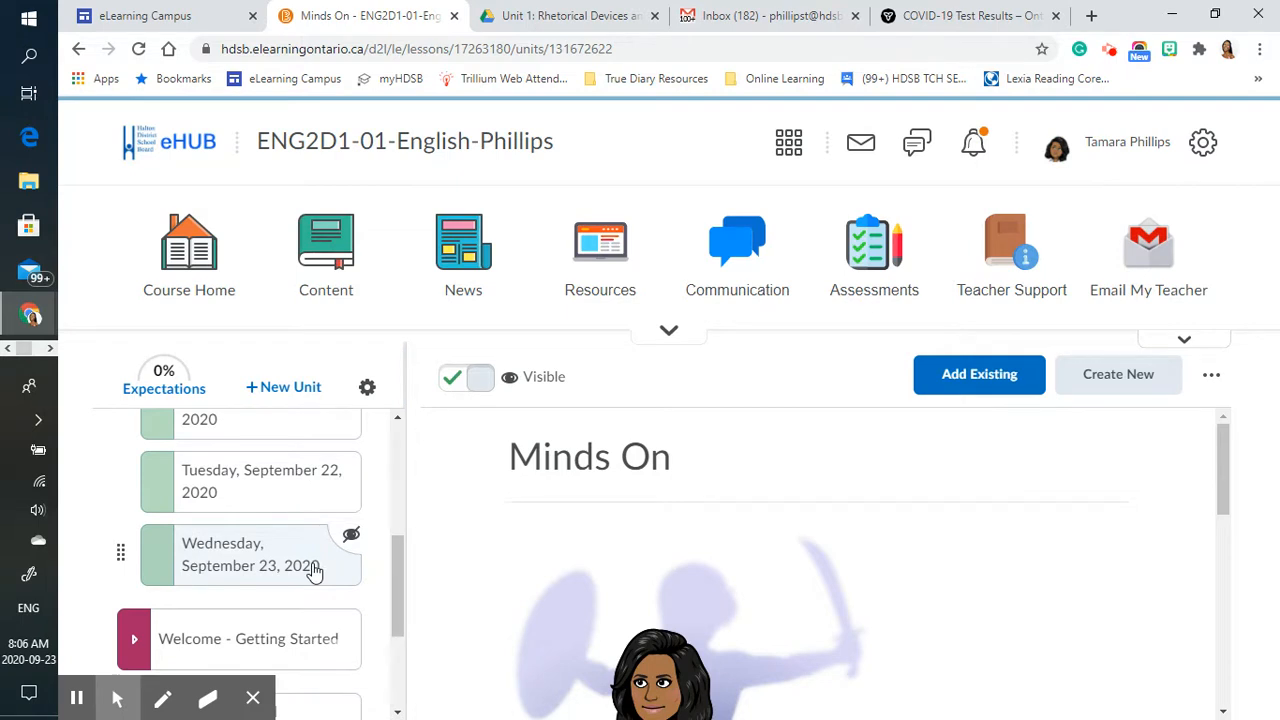
pyautogui.click(250, 554)
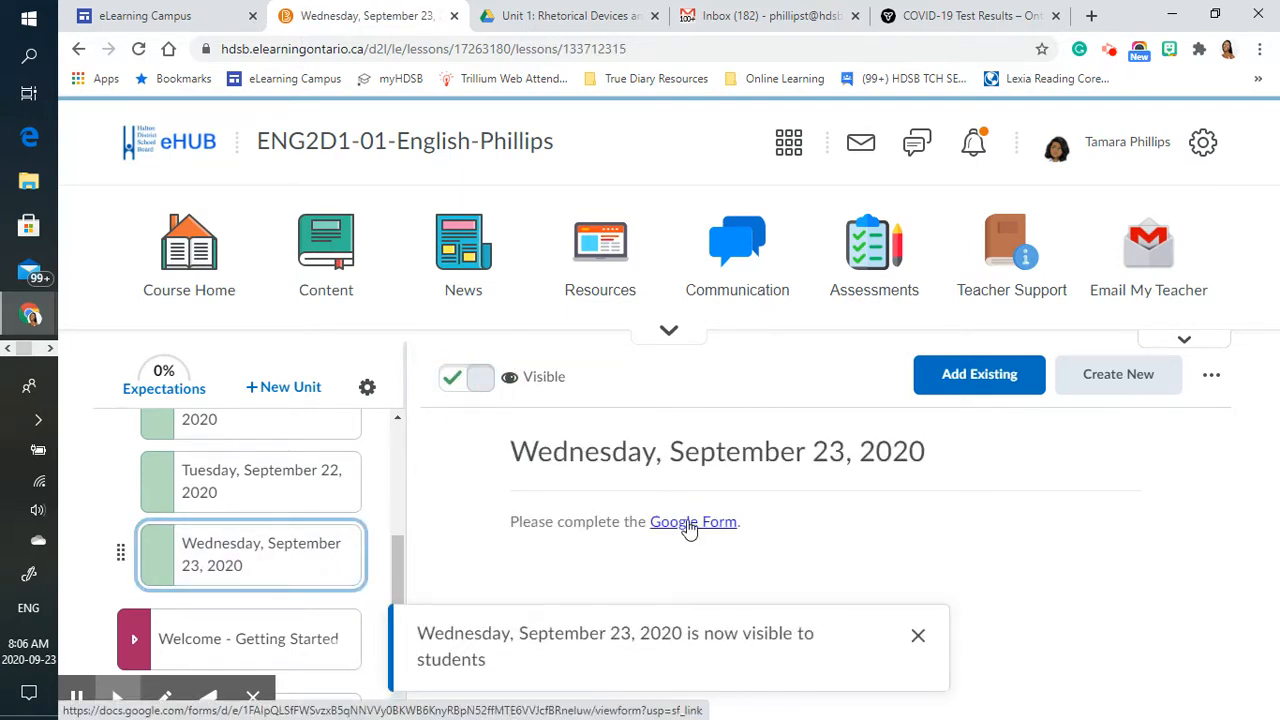
pyautogui.scroll(-3)
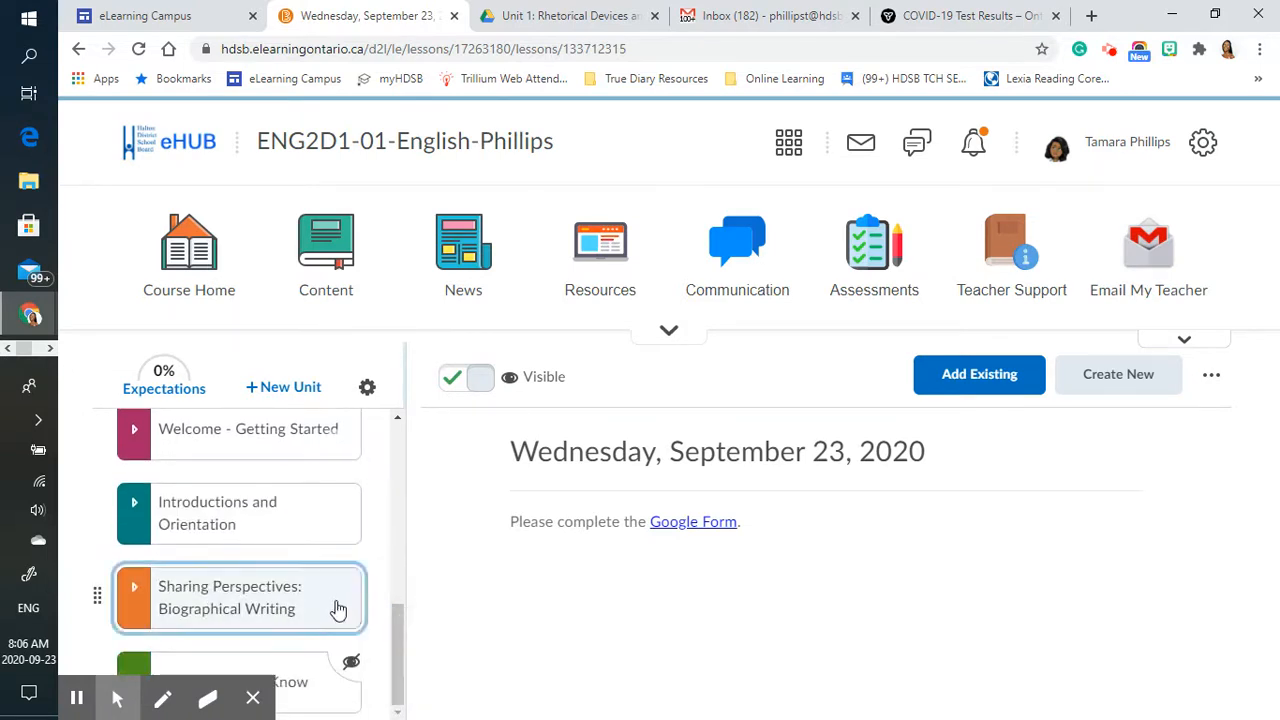
# - Open Biography Presentations under Sharing Perspectives and bring up the Biography Presentation Assignment handout
pyautogui.click(230, 596)
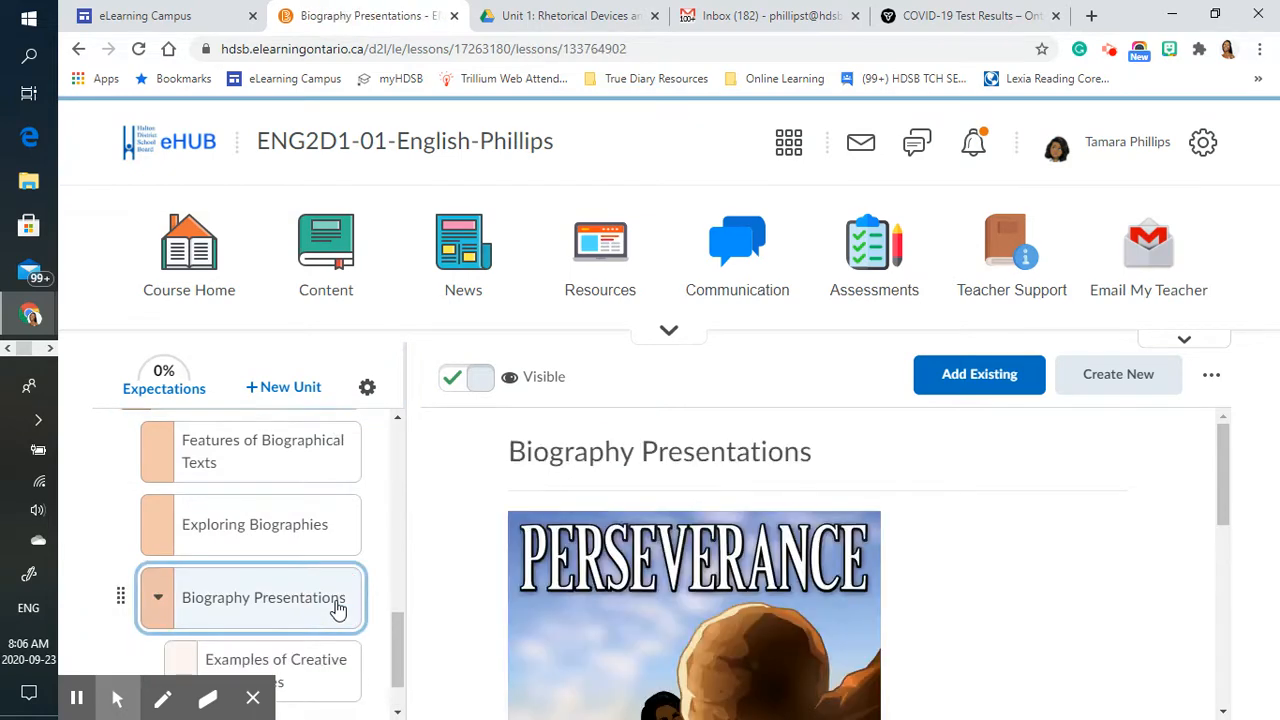
pyautogui.scroll(-3)
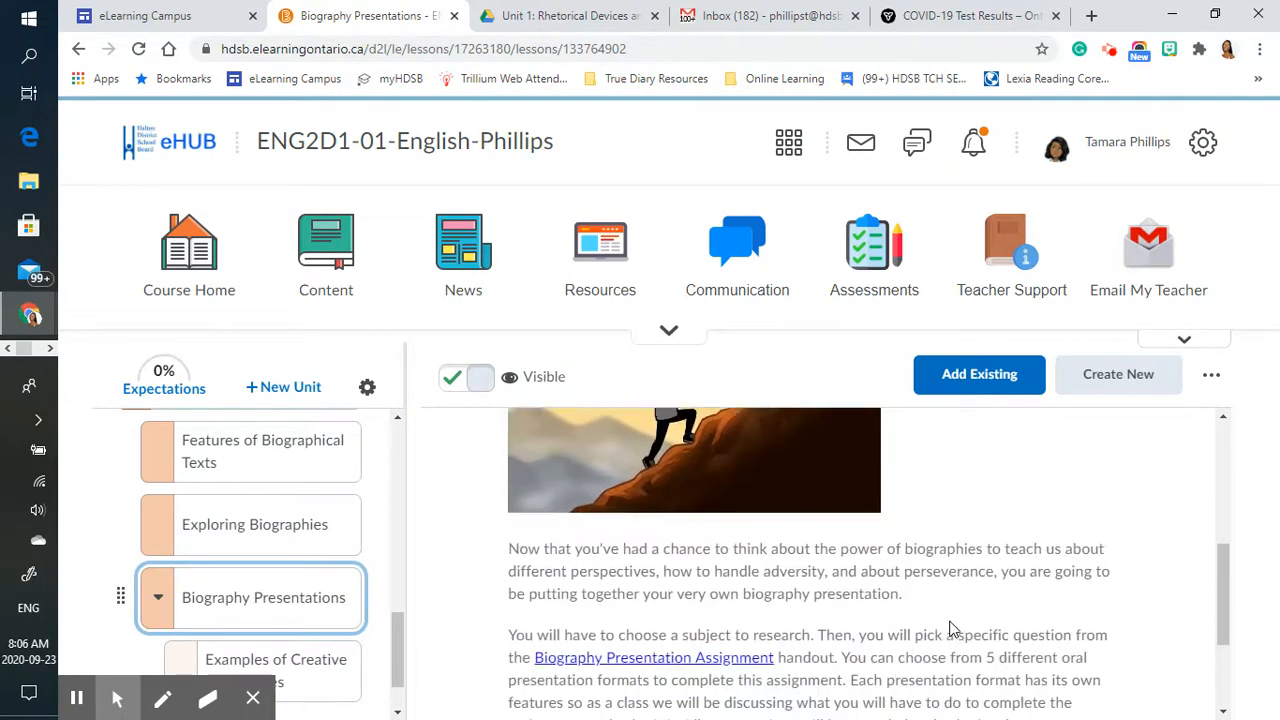
pyautogui.scroll(-3)
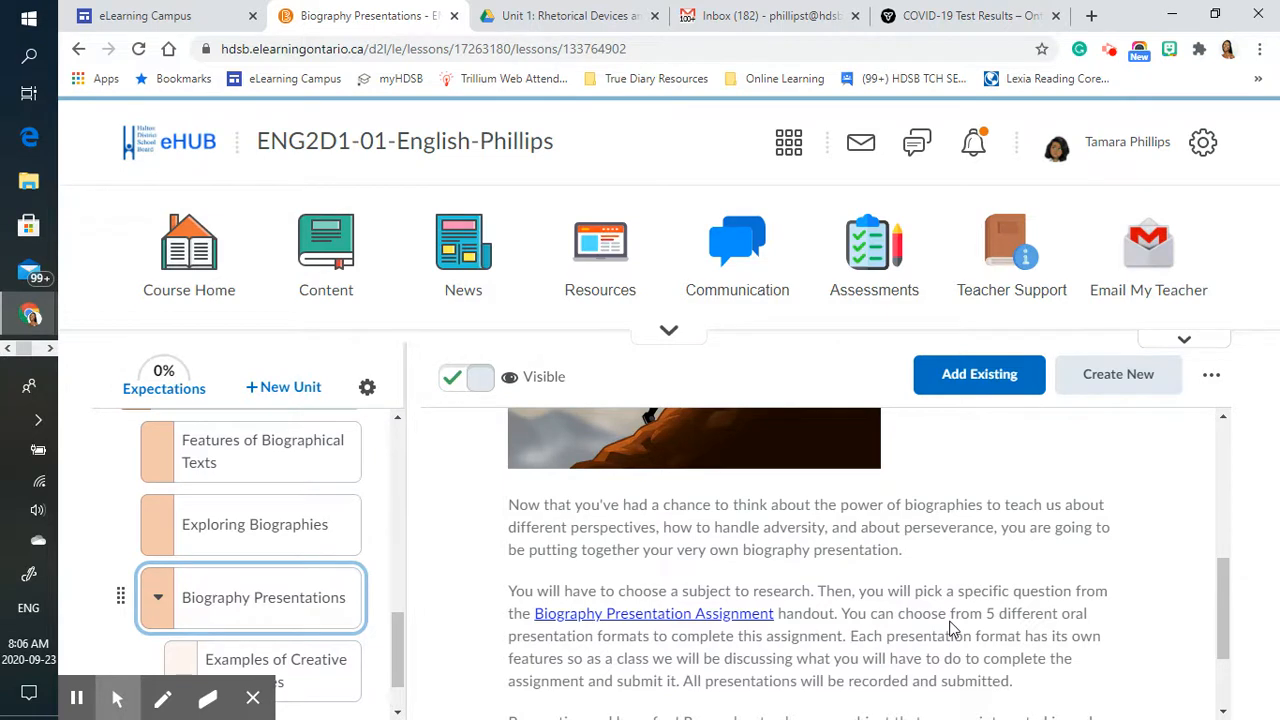
pyautogui.scroll(-3)
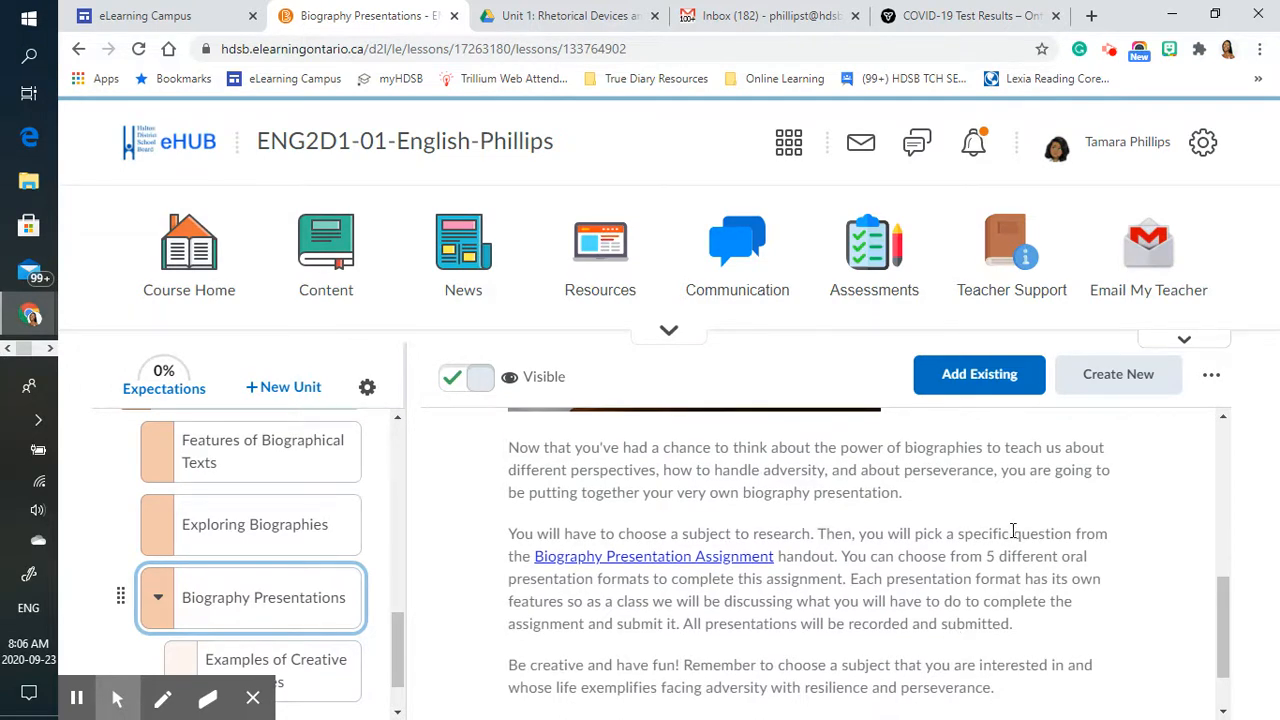
pyautogui.moveTo(1144, 532)
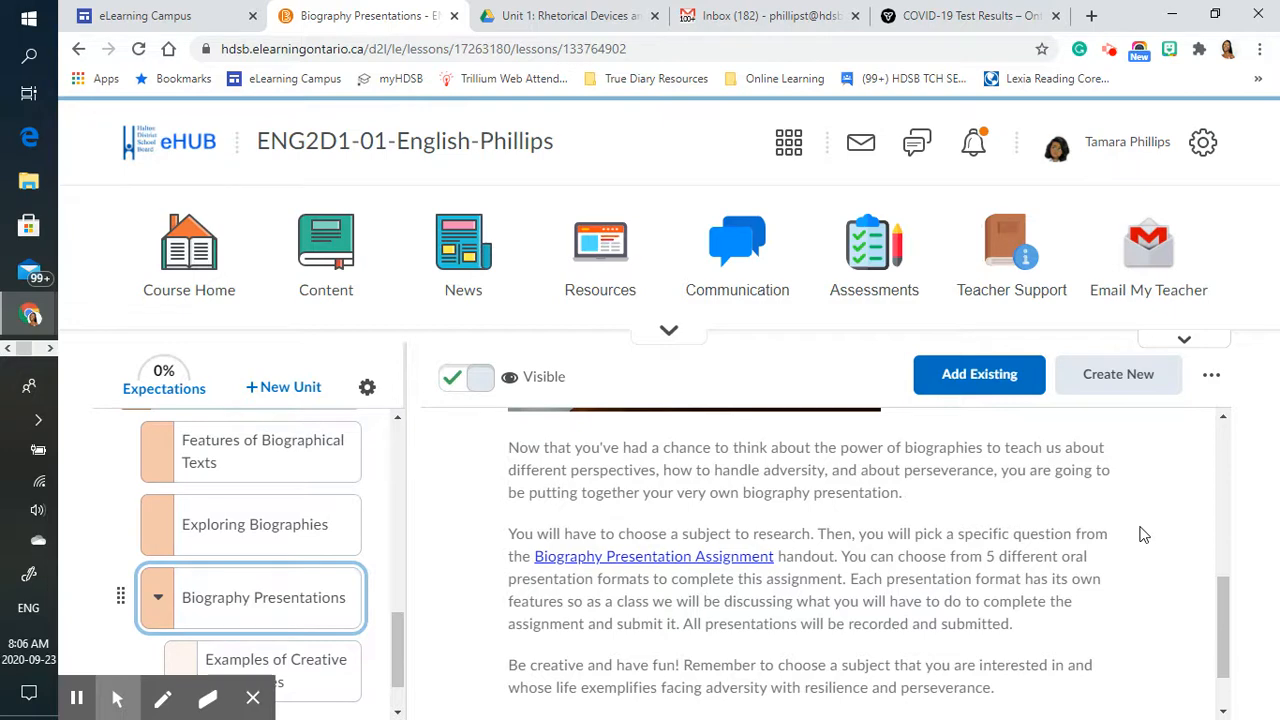
pyautogui.scroll(-3)
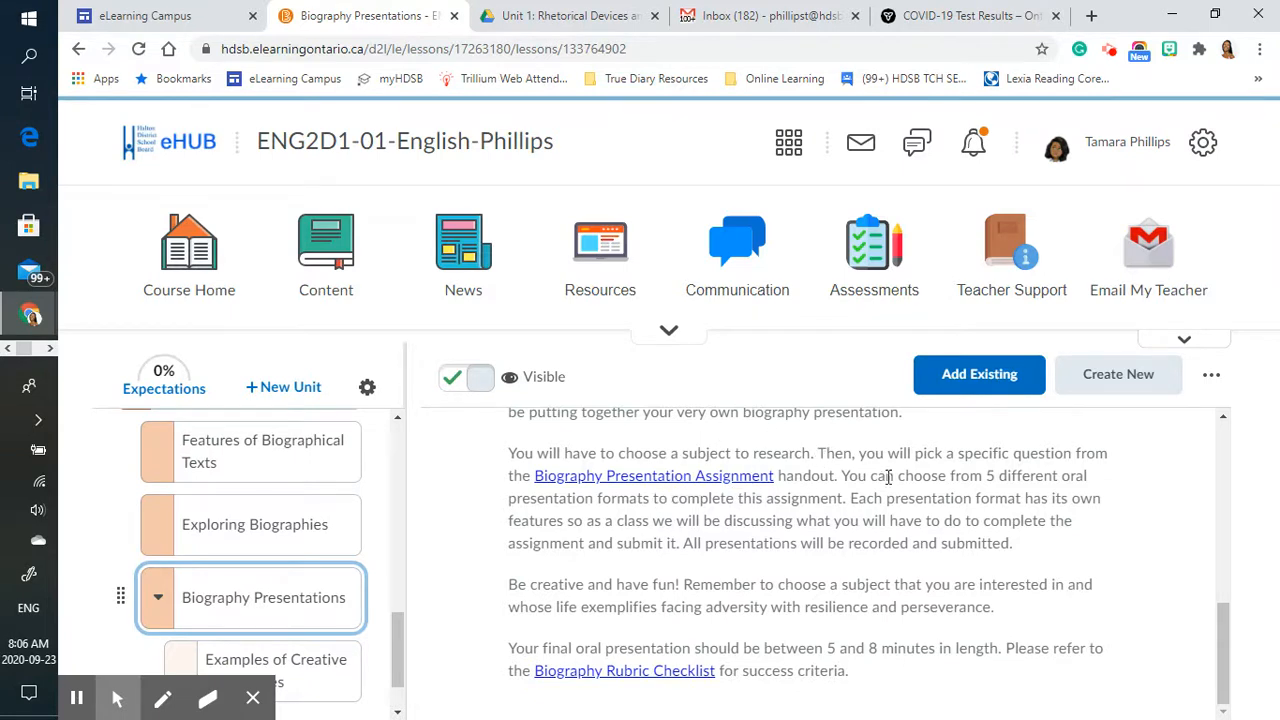
pyautogui.moveTo(734, 476)
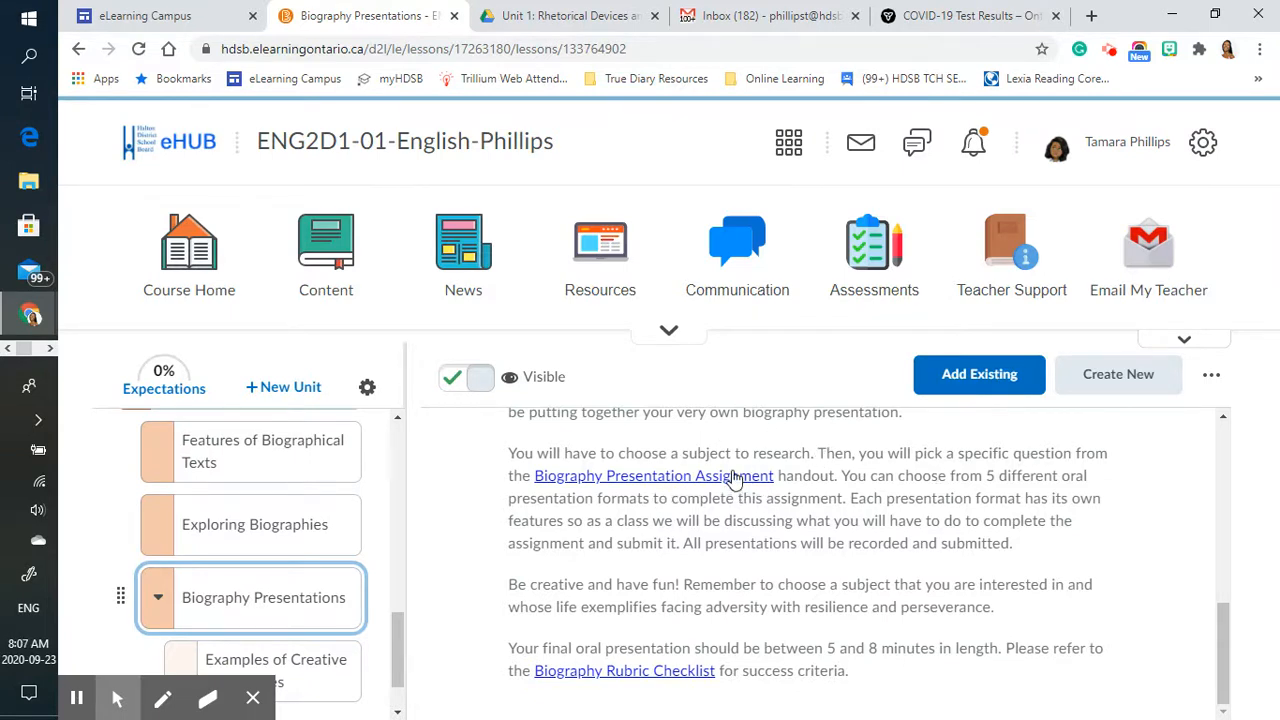
pyautogui.click(652, 476)
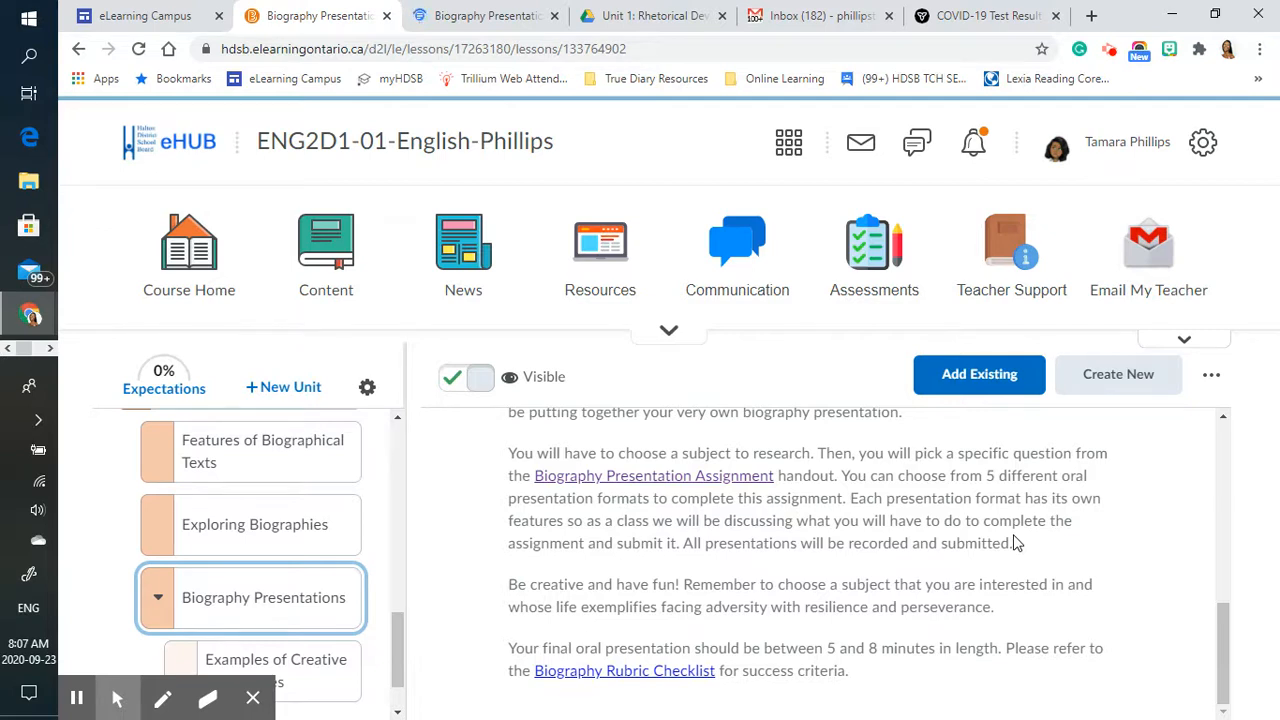
pyautogui.moveTo(984, 542)
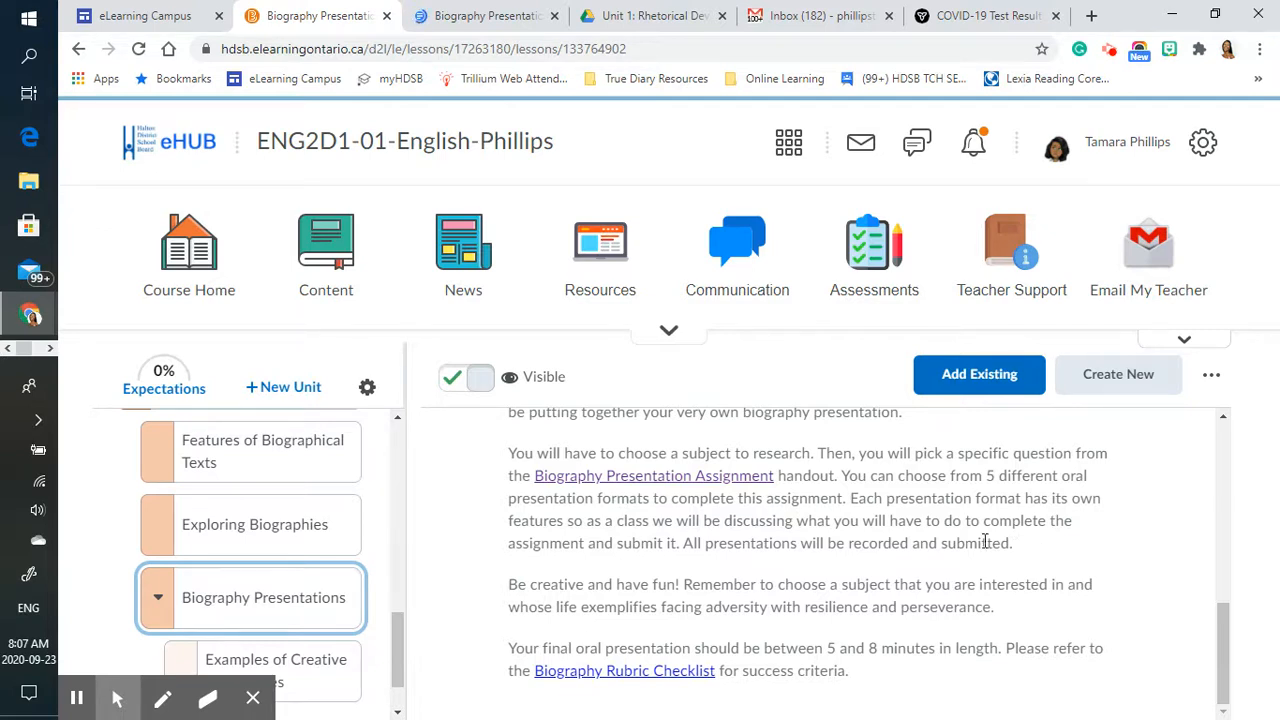
pyautogui.moveTo(508, 554)
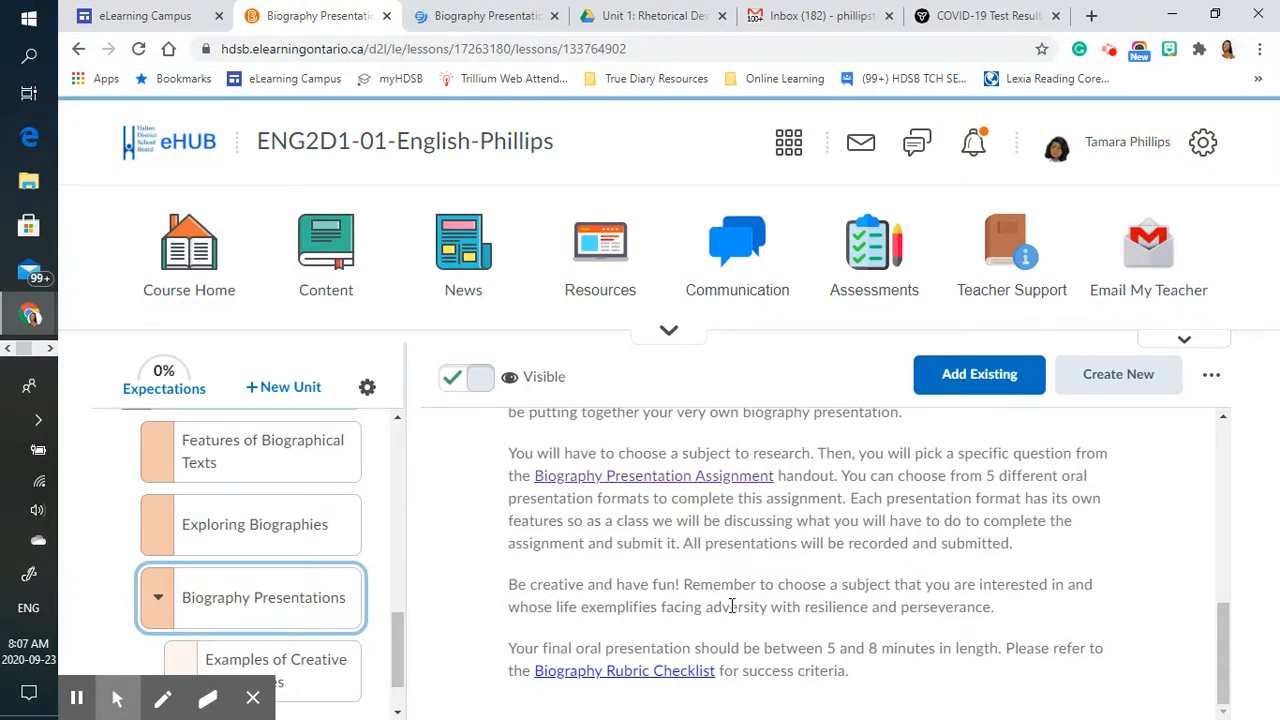
pyautogui.moveTo(652, 376)
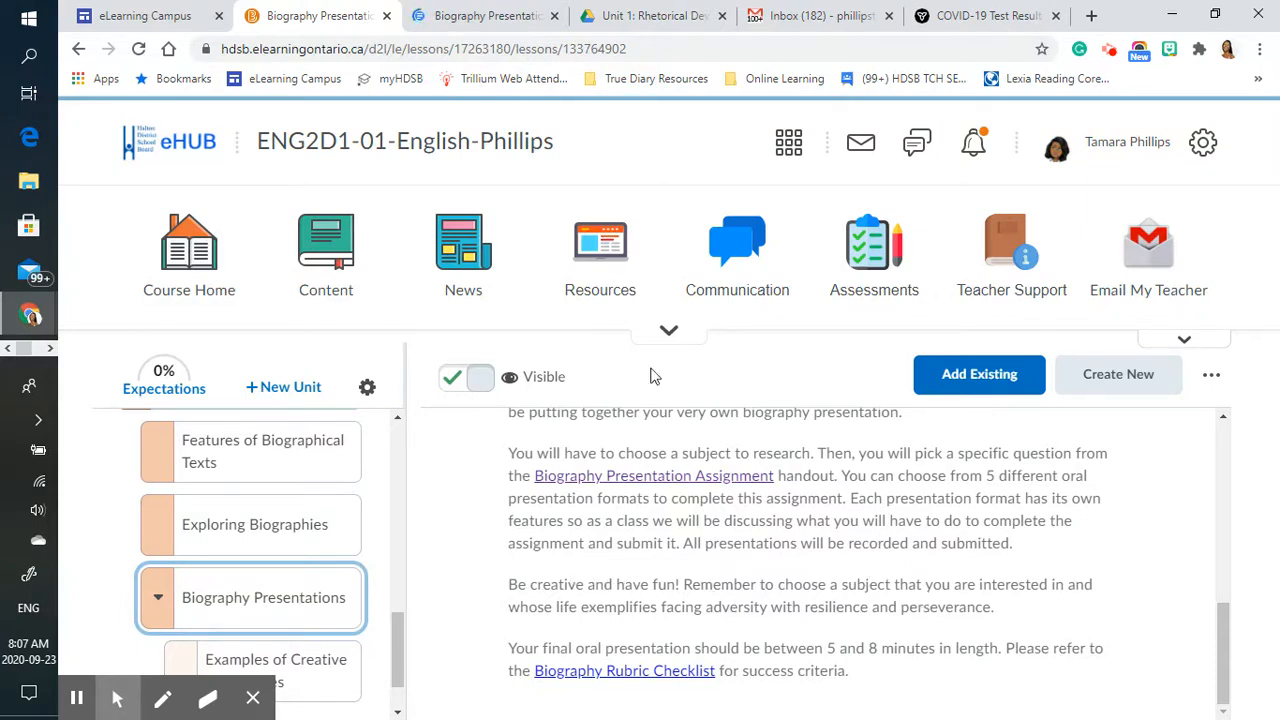
pyautogui.click(484, 16)
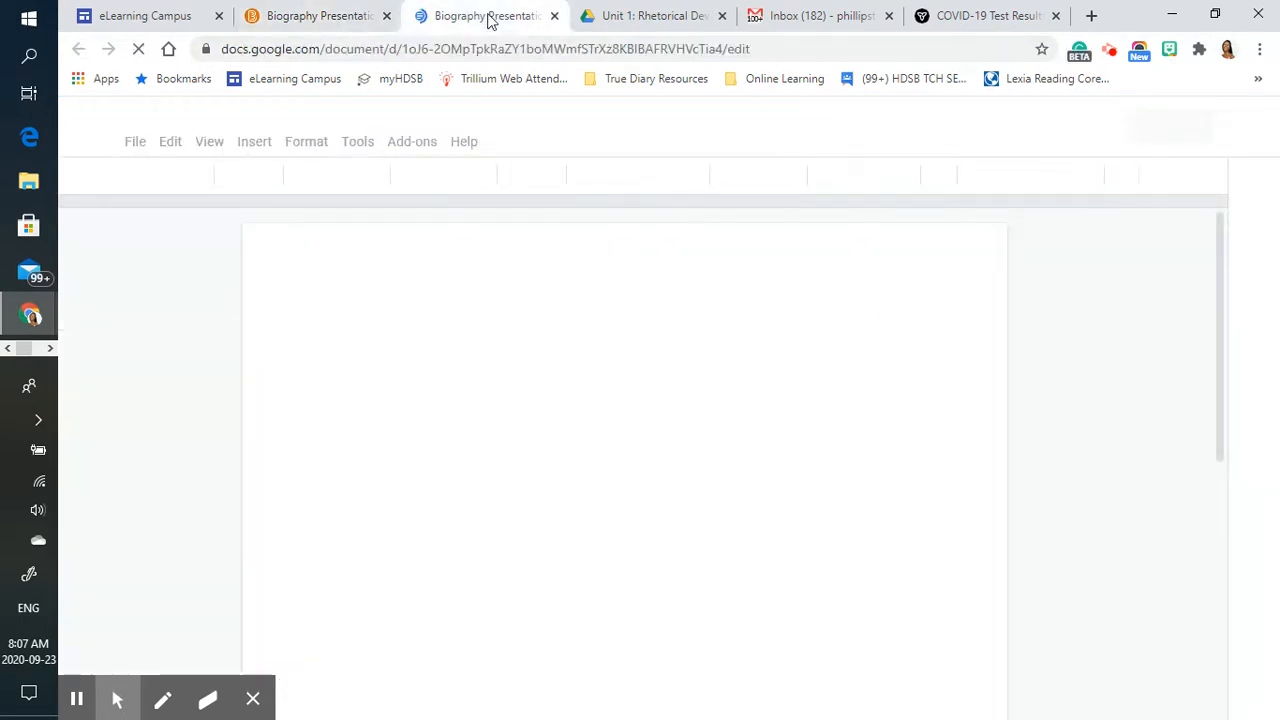
pyautogui.click(486, 16)
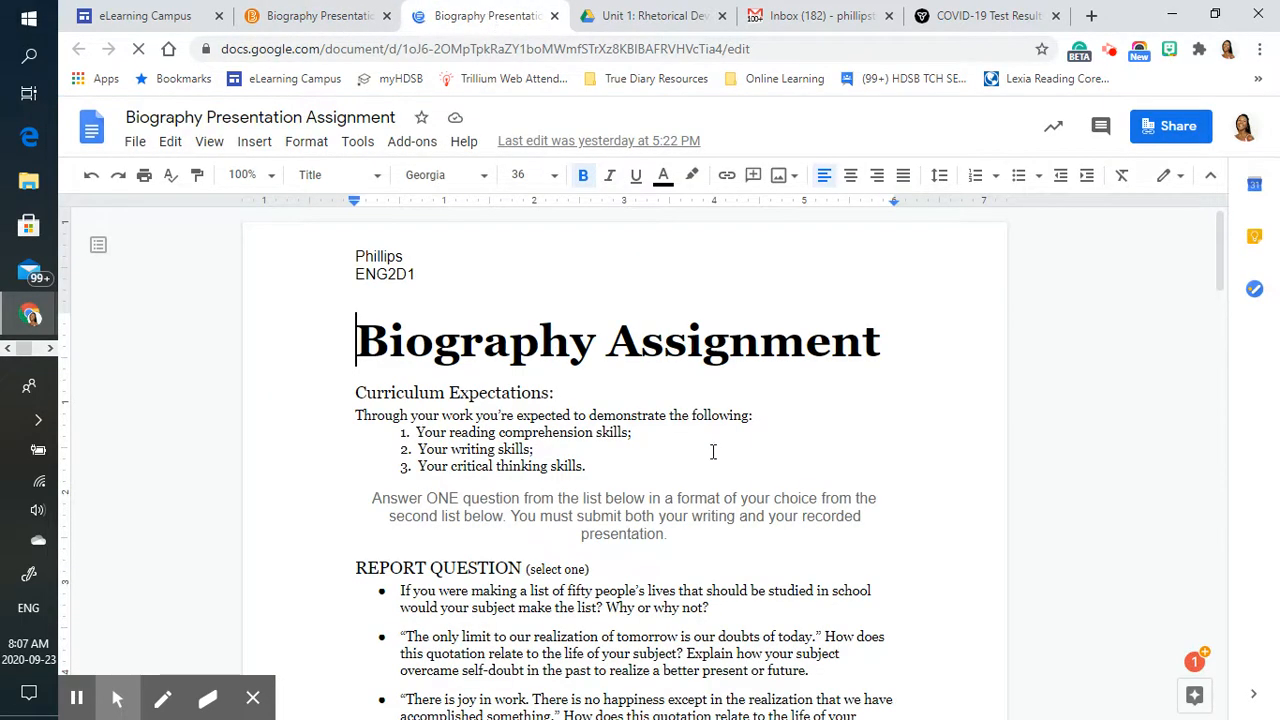
pyautogui.scroll(-3)
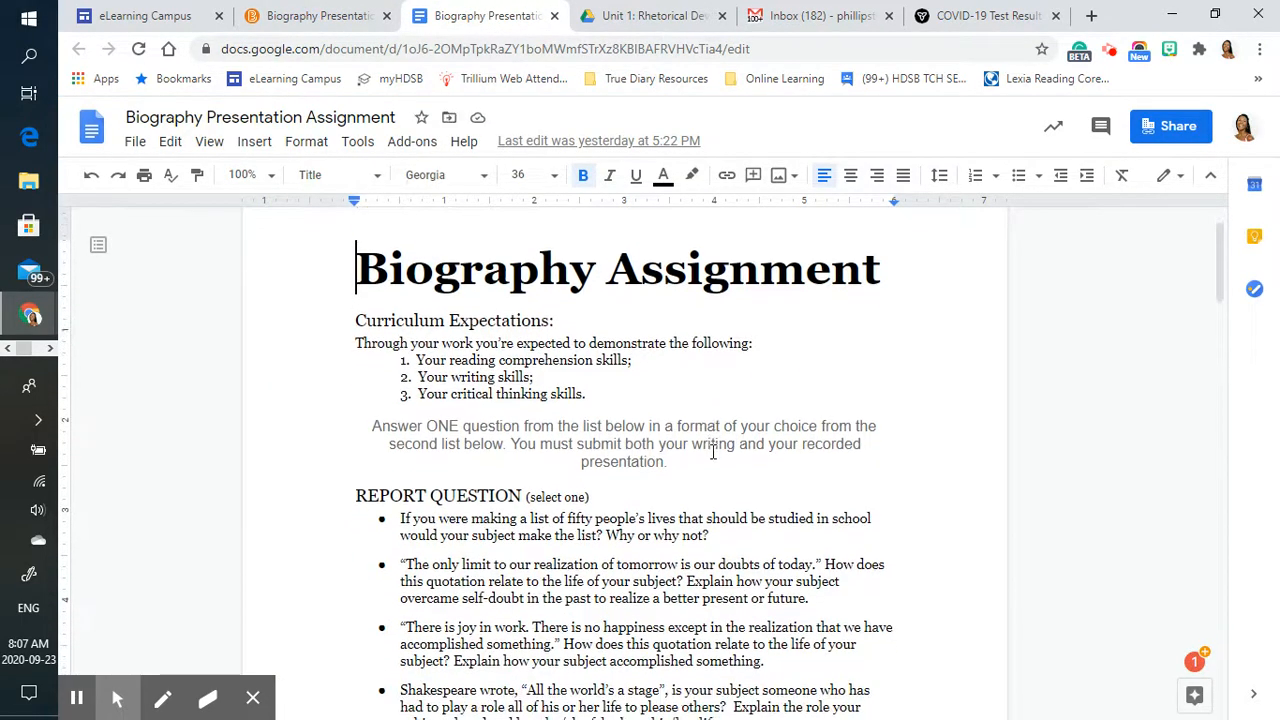
pyautogui.scroll(-3)
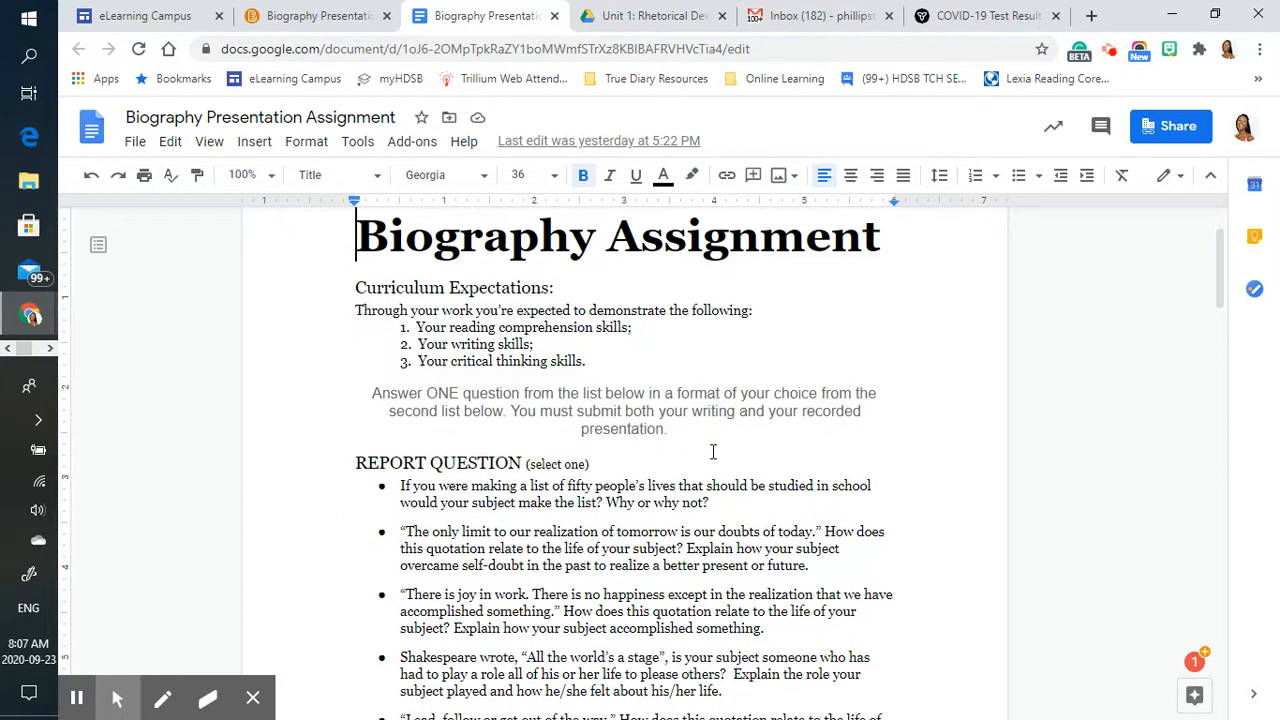
pyautogui.scroll(-3)
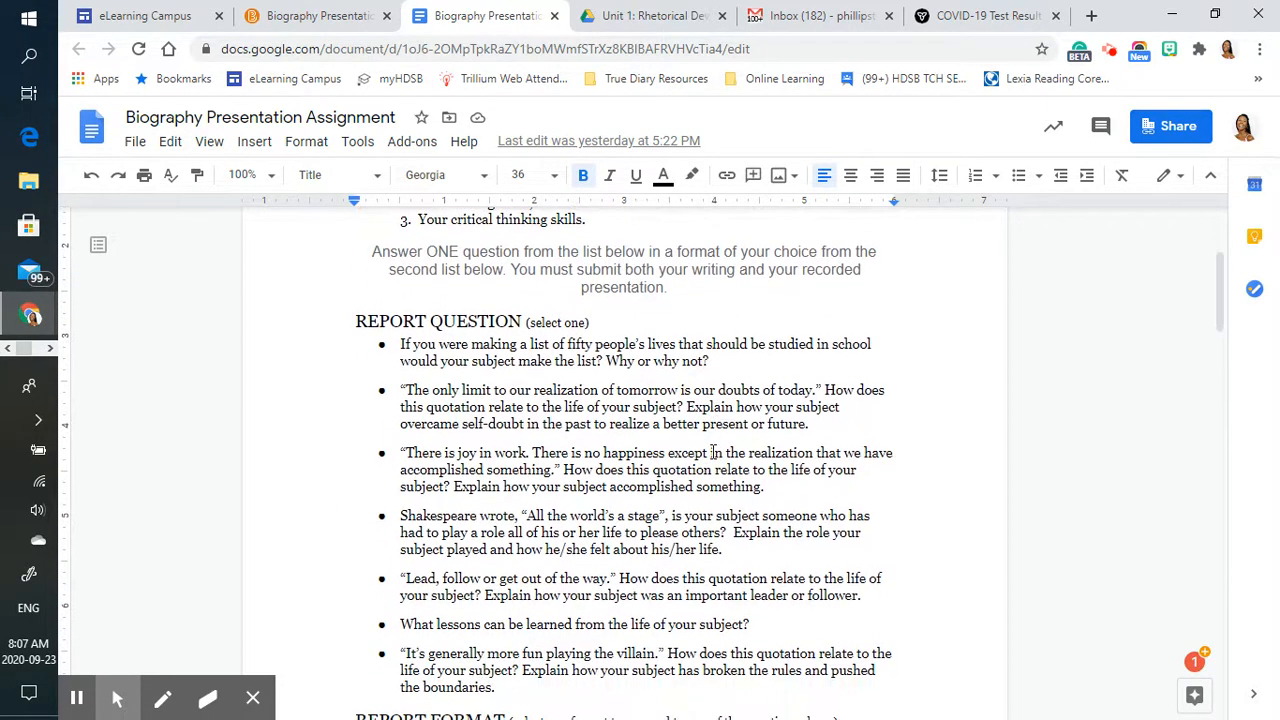
pyautogui.scroll(-3)
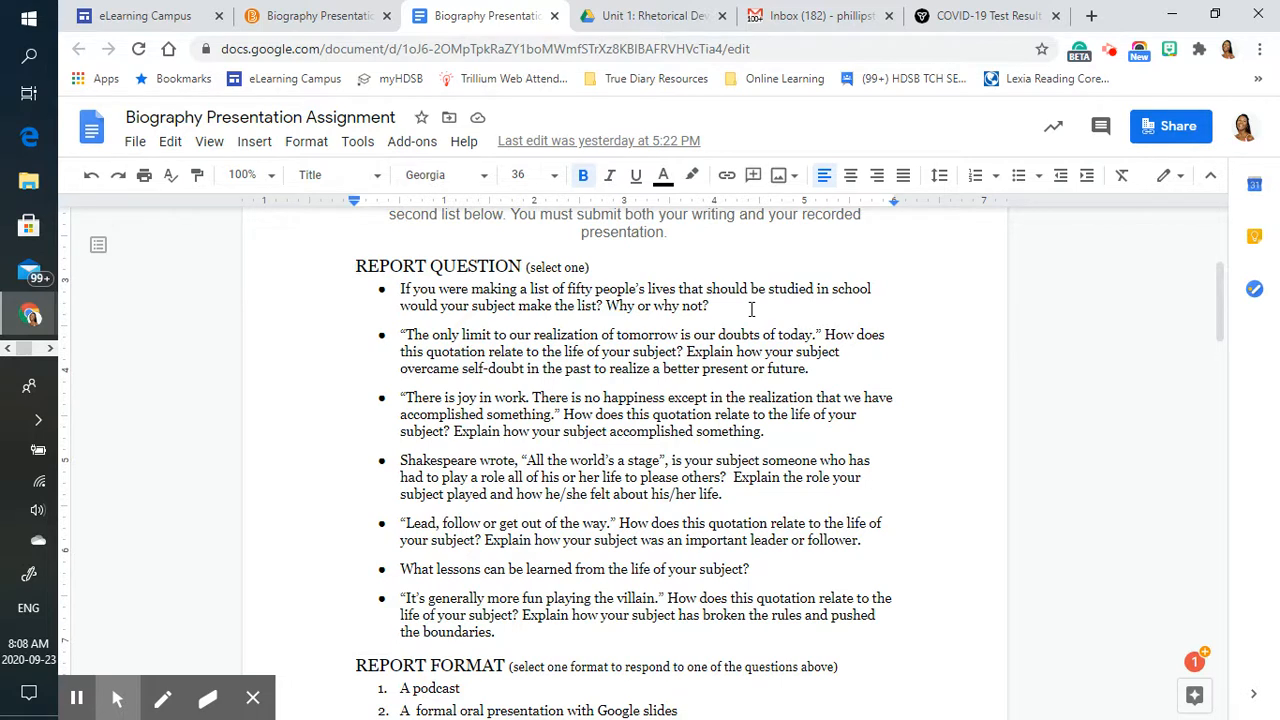
pyautogui.moveTo(748, 554)
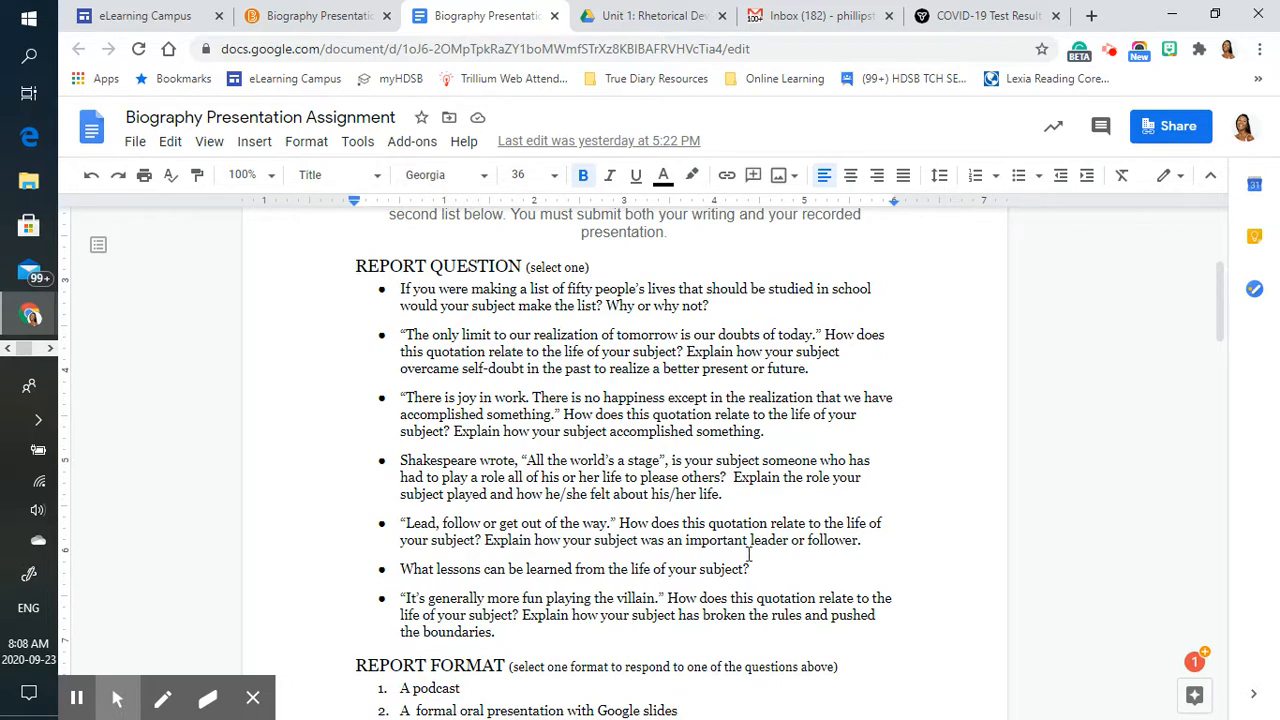
pyautogui.moveTo(632, 506)
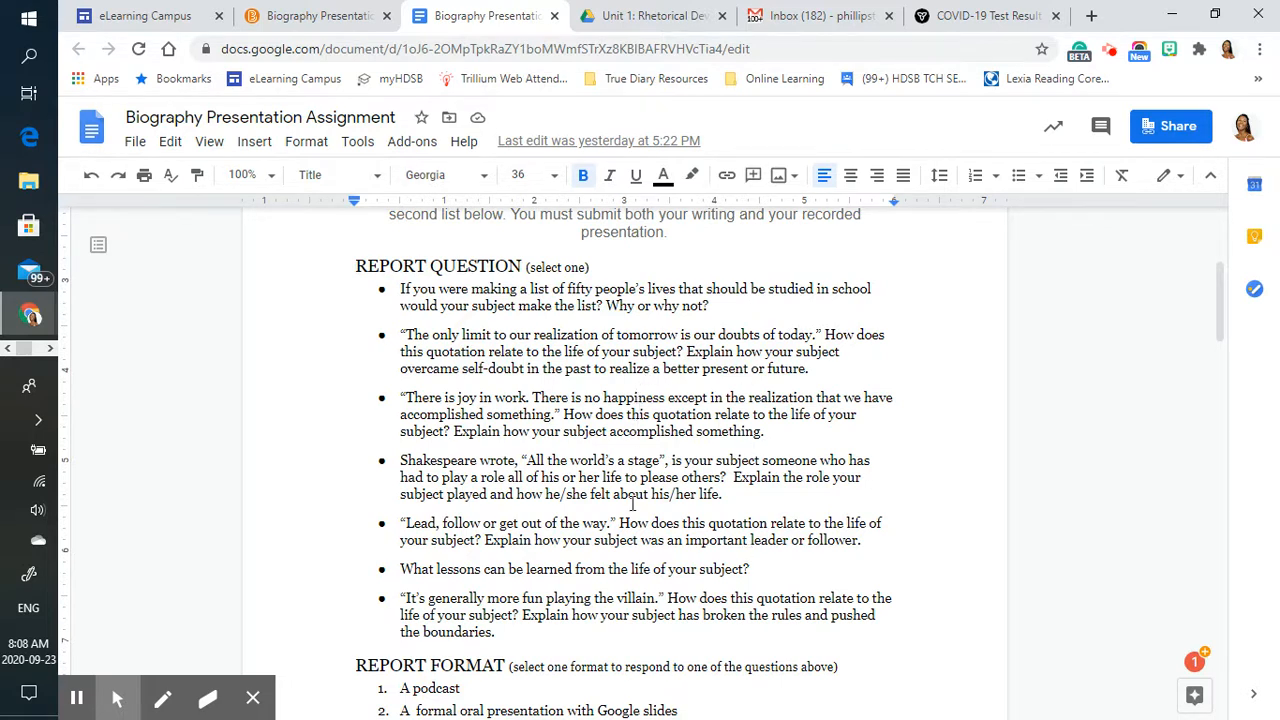
pyautogui.moveTo(648, 598)
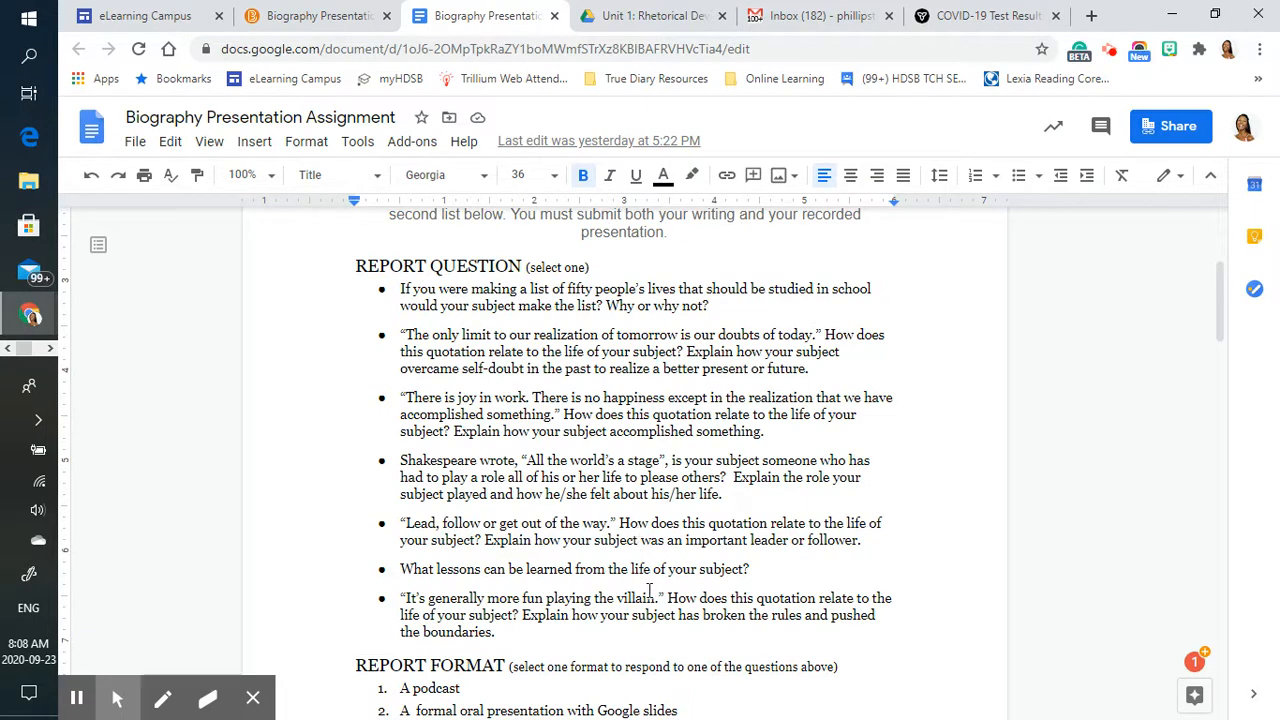
pyautogui.scroll(-3)
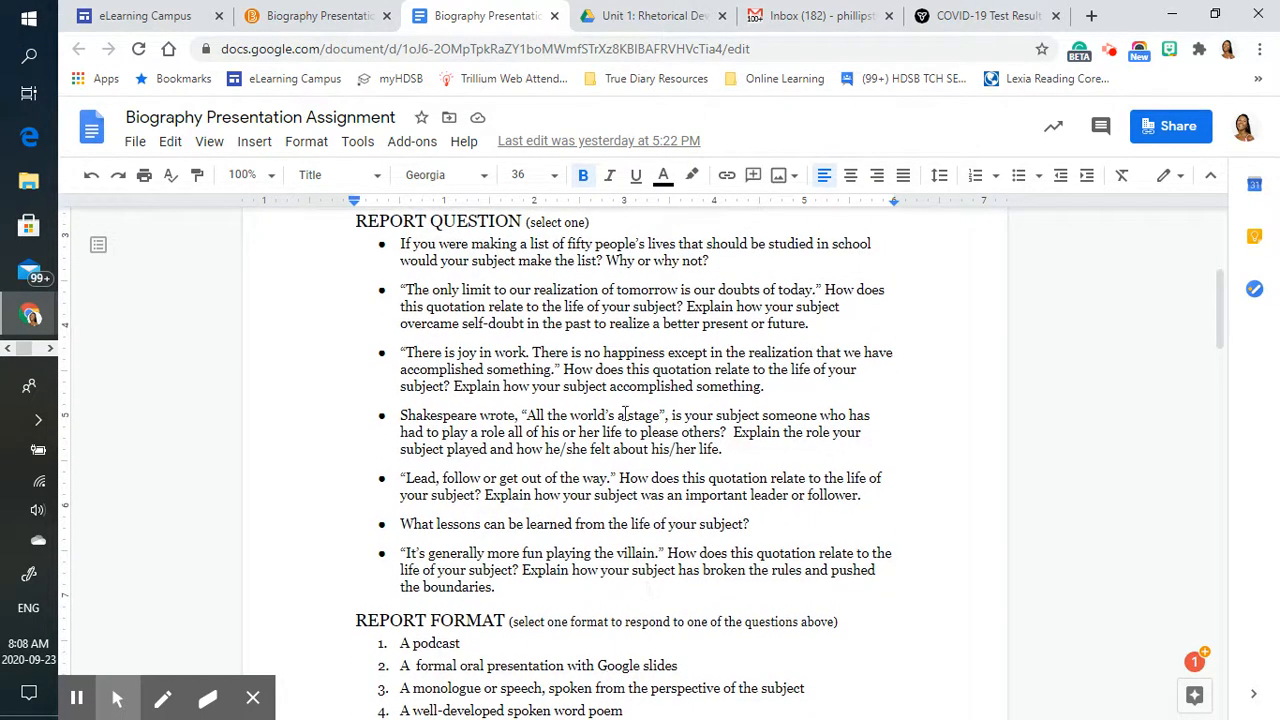
pyautogui.scroll(-3)
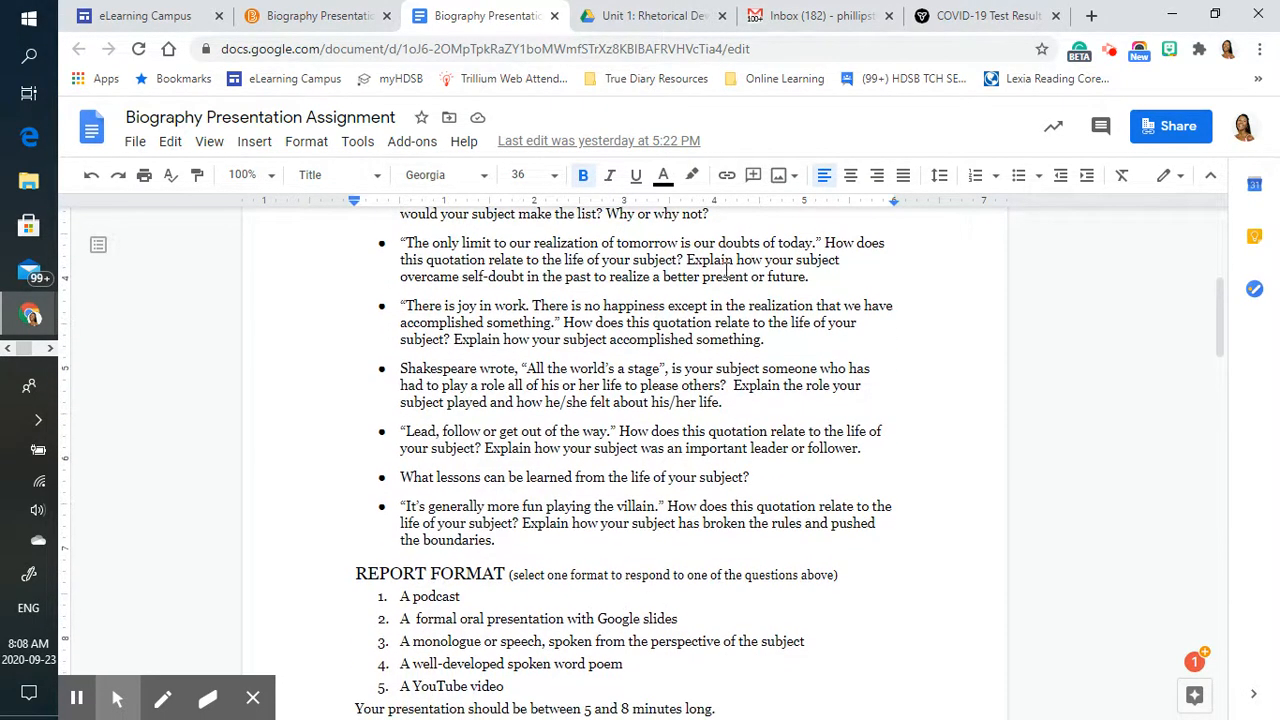
pyautogui.scroll(-3)
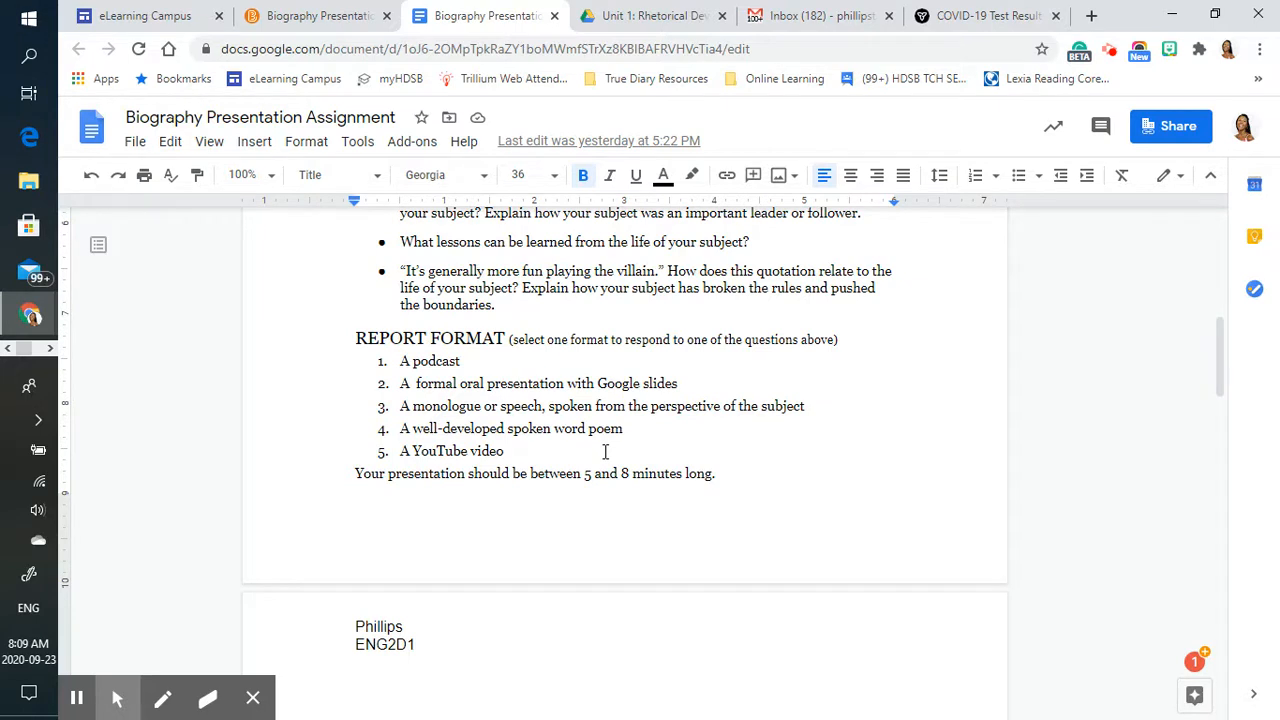
pyautogui.moveTo(626, 448)
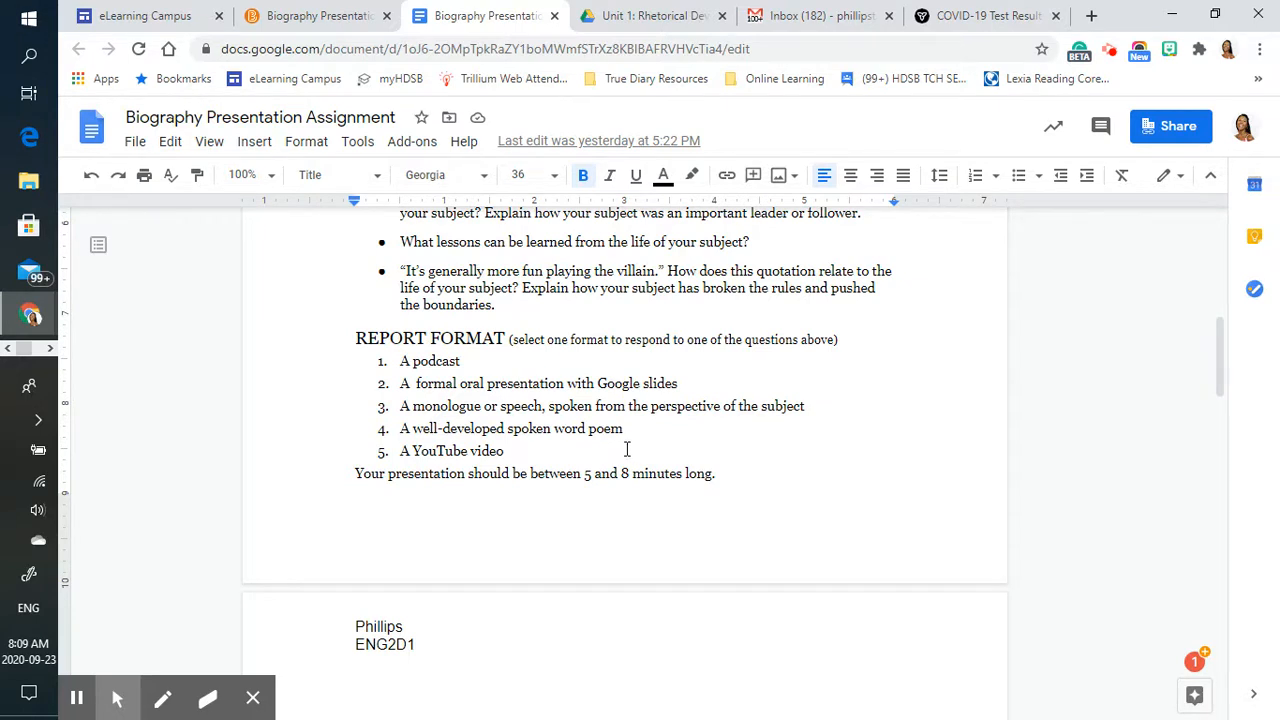
pyautogui.scroll(-3)
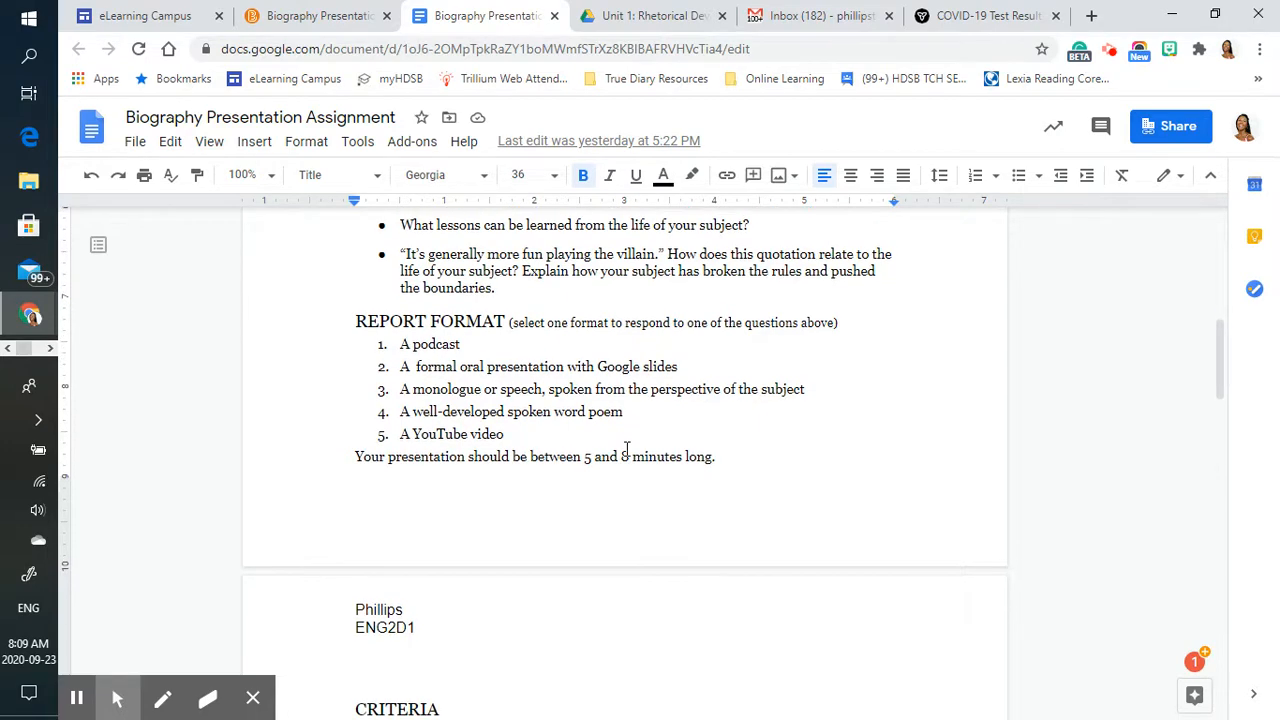
pyautogui.scroll(-3)
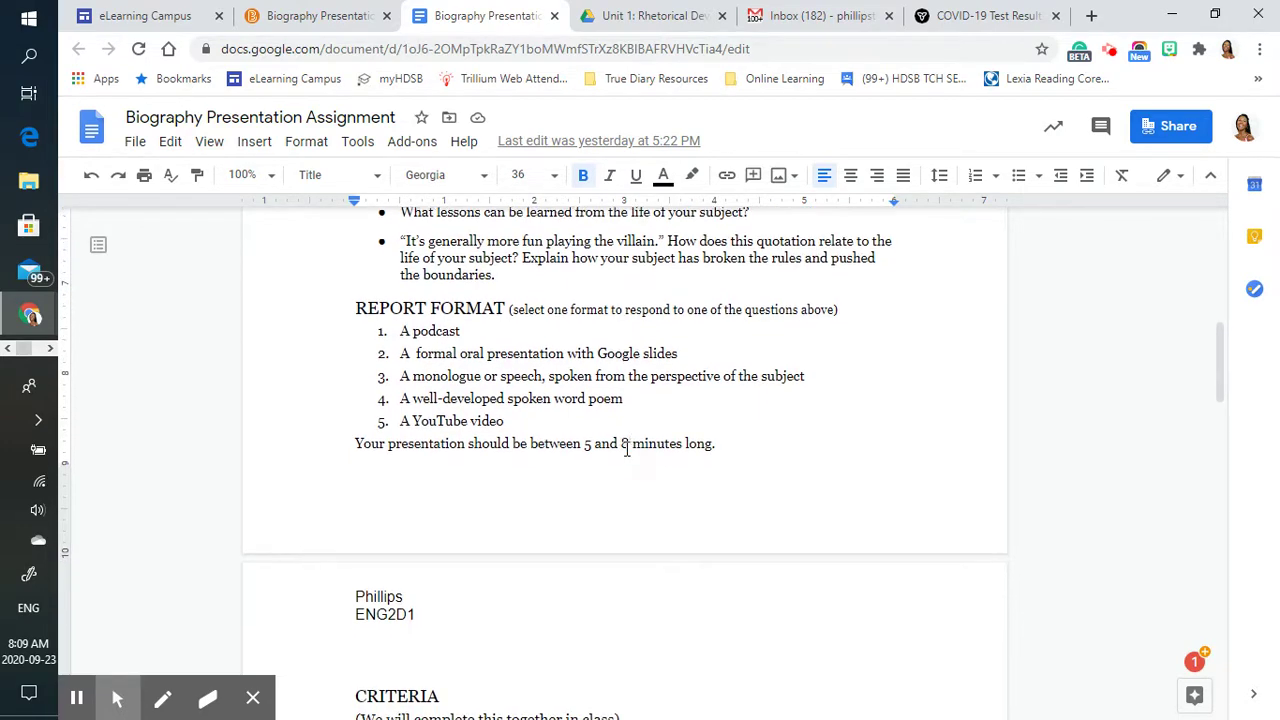
pyautogui.scroll(-3)
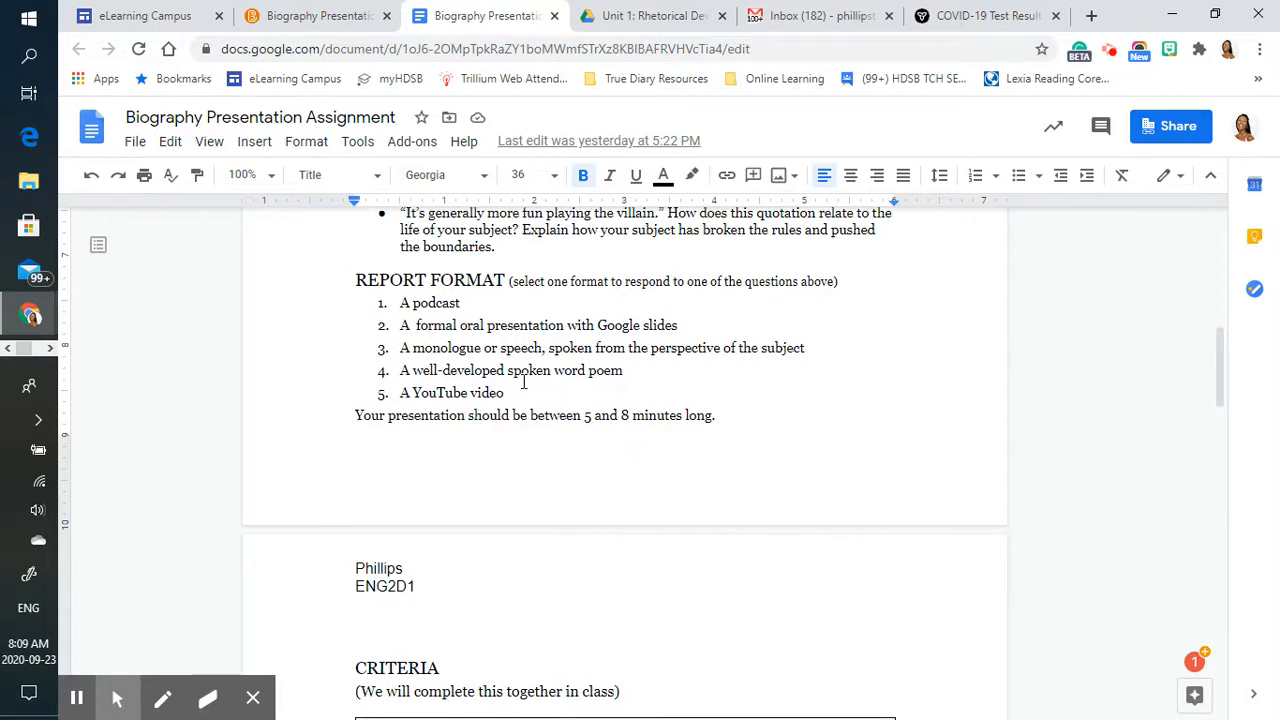
pyautogui.scroll(-3)
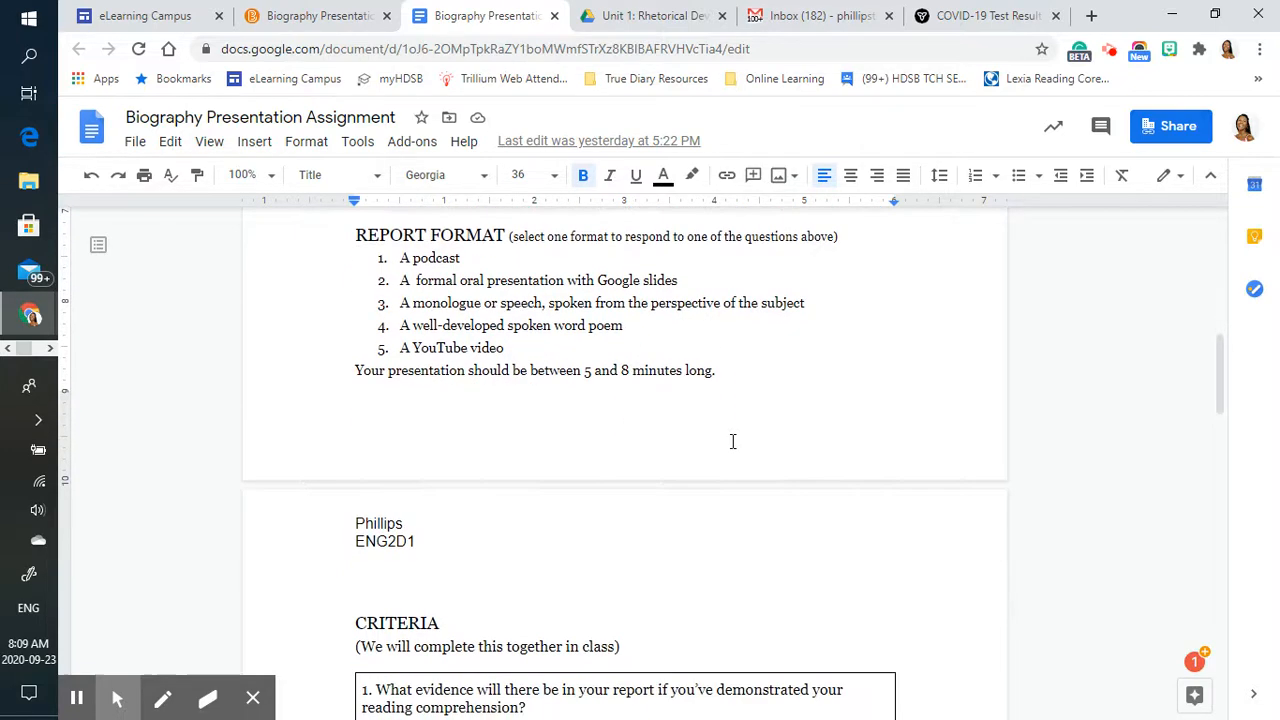
pyautogui.scroll(-3)
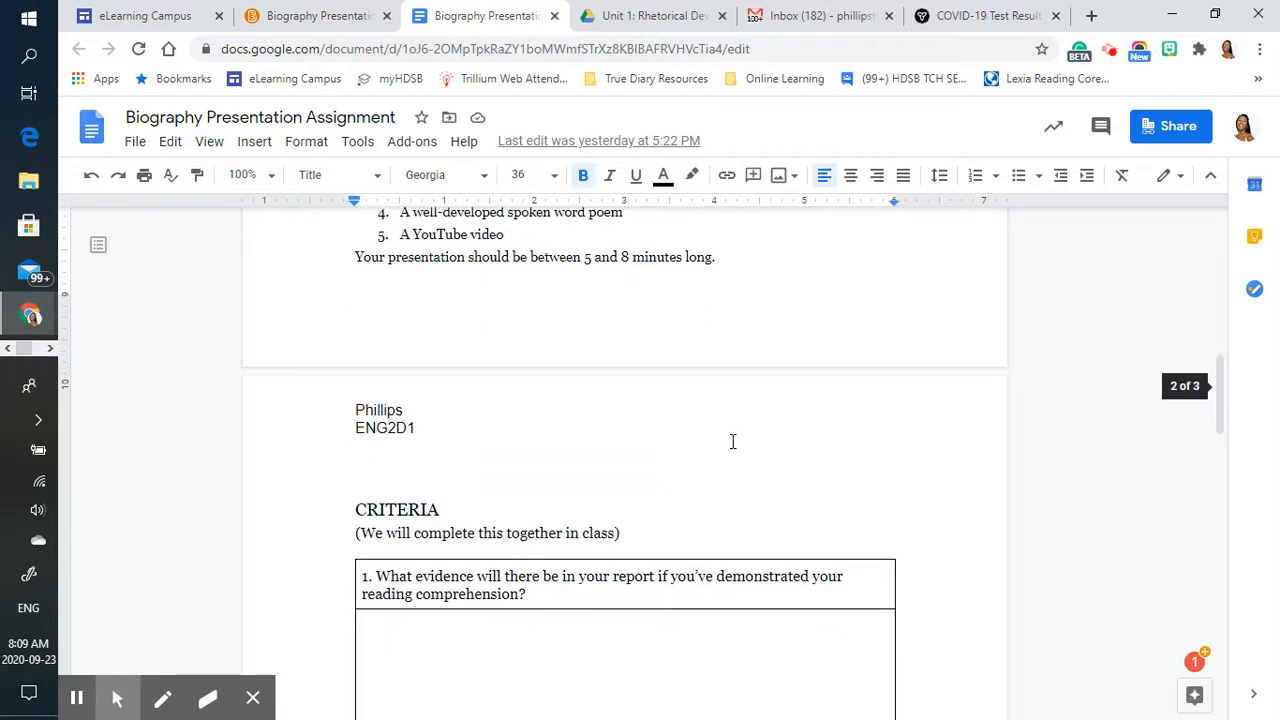
pyautogui.scroll(-3)
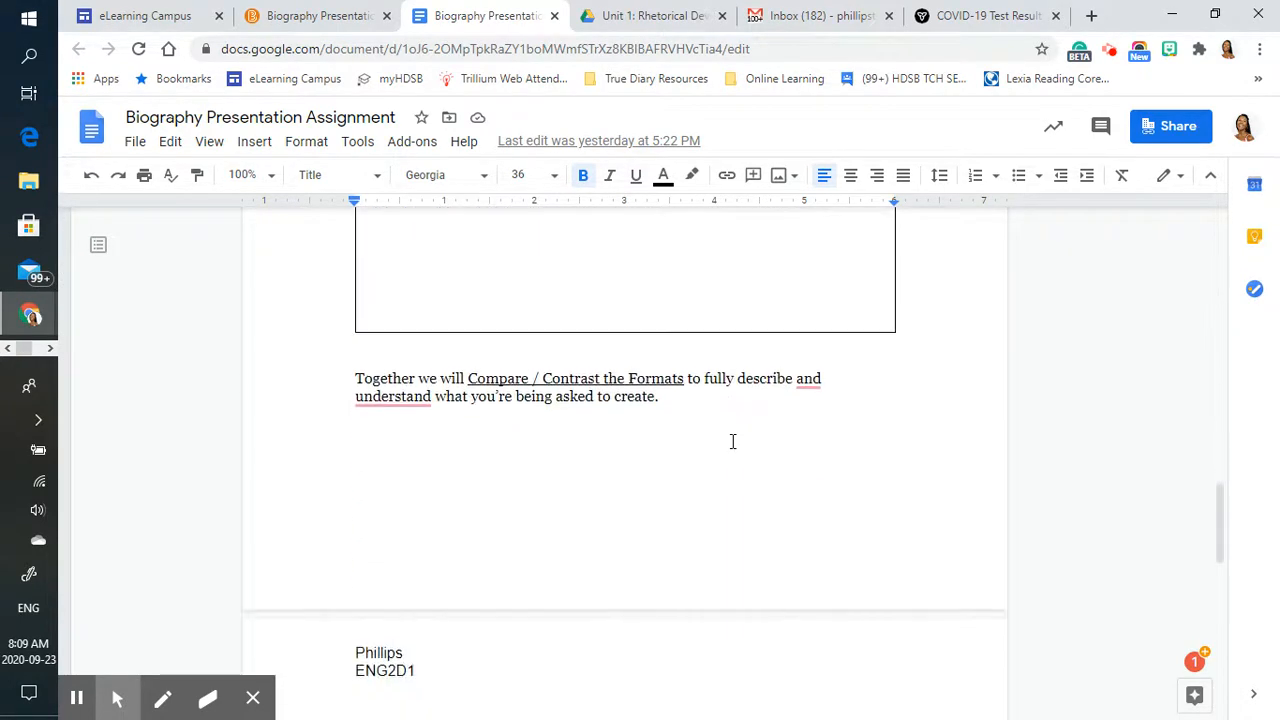
pyautogui.scroll(-3)
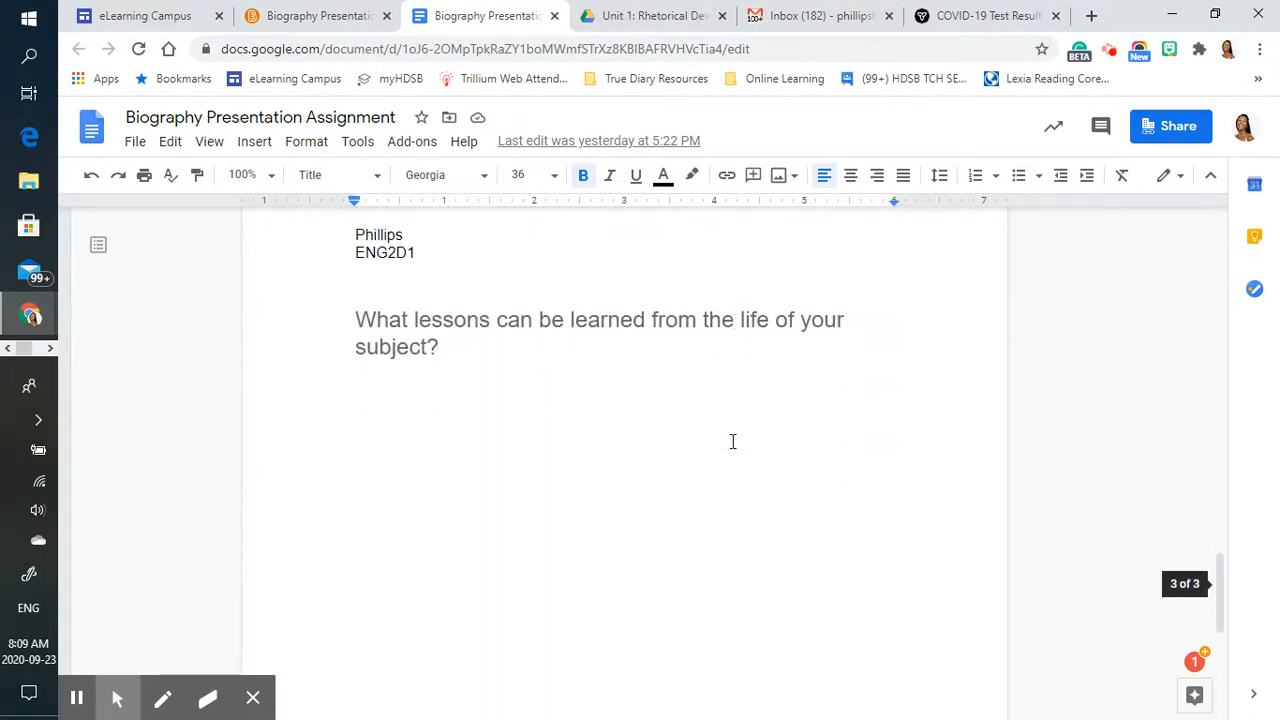
pyautogui.scroll(-3)
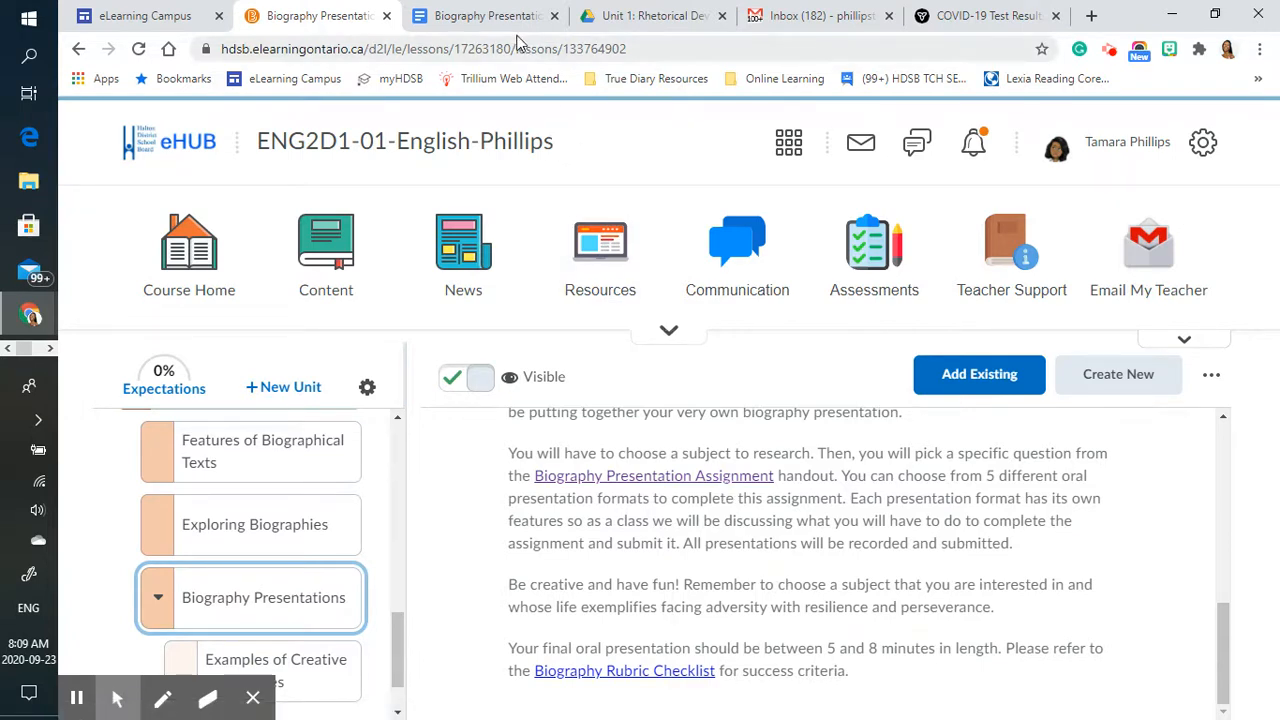
pyautogui.moveTo(488, 16)
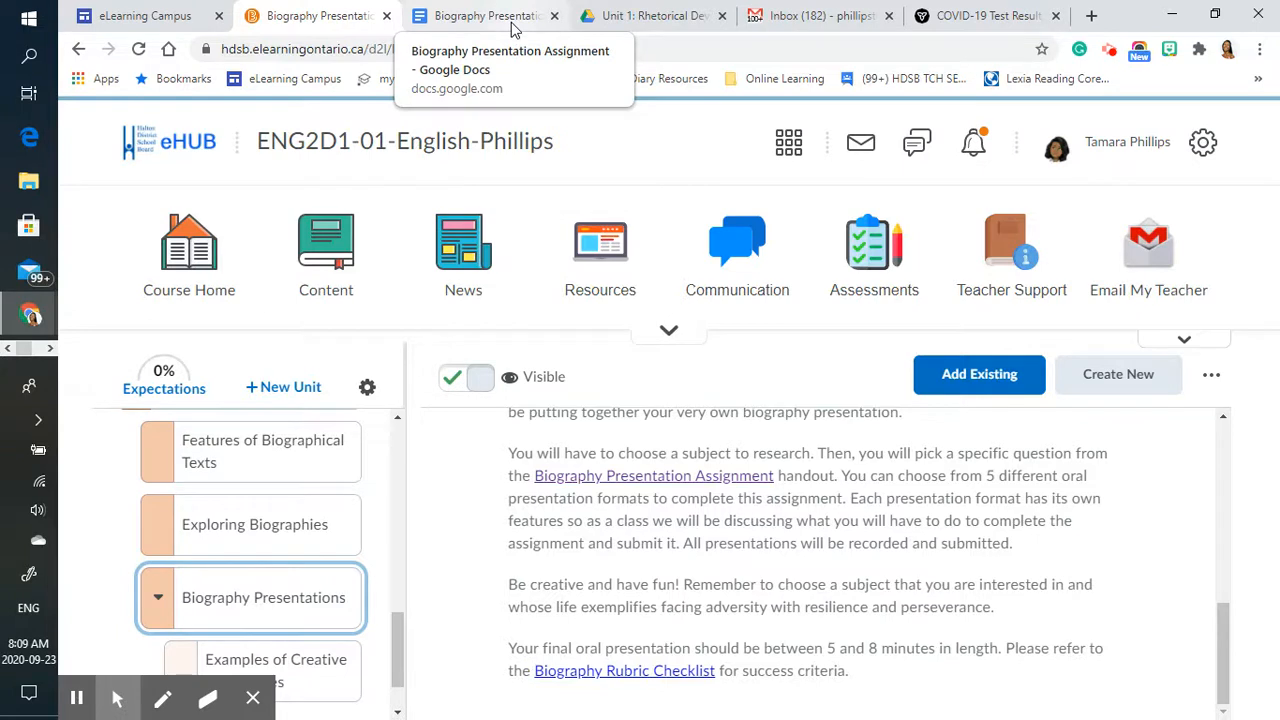
# - Revisit the Google Docs assignment handout briefly before returning to the eHUB lesson
pyautogui.click(484, 16)
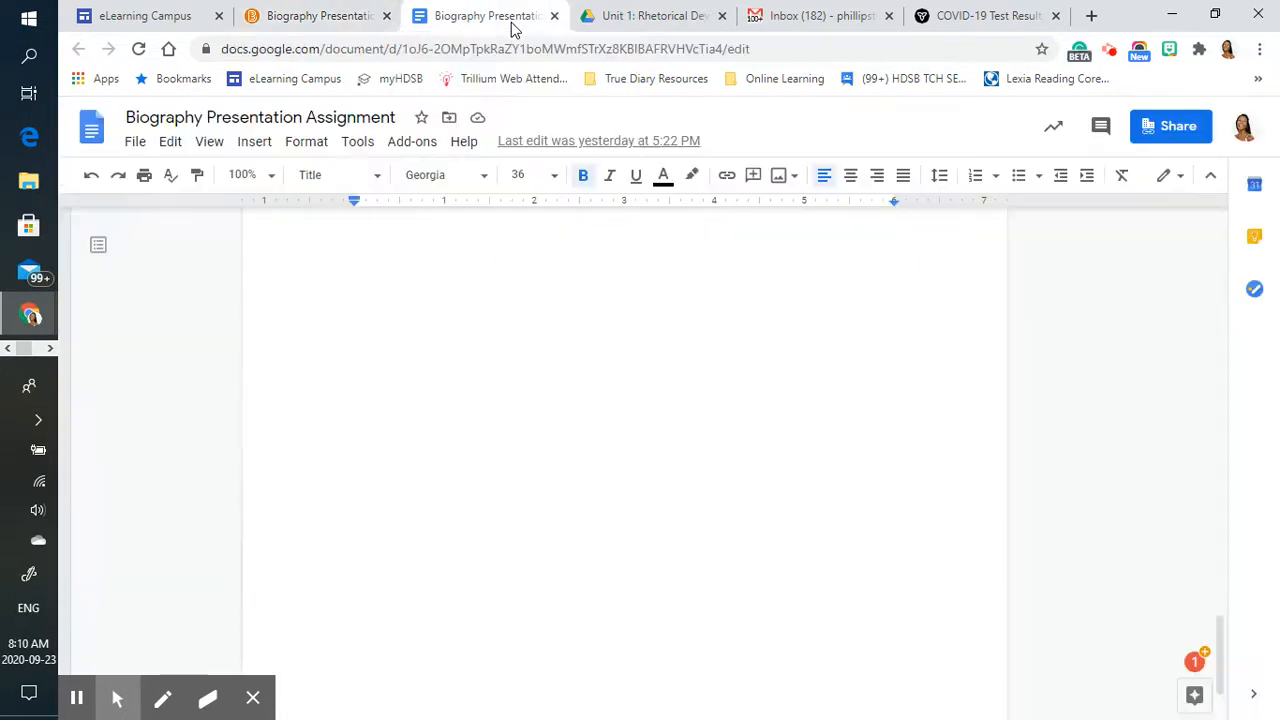
pyautogui.moveTo(456, 198)
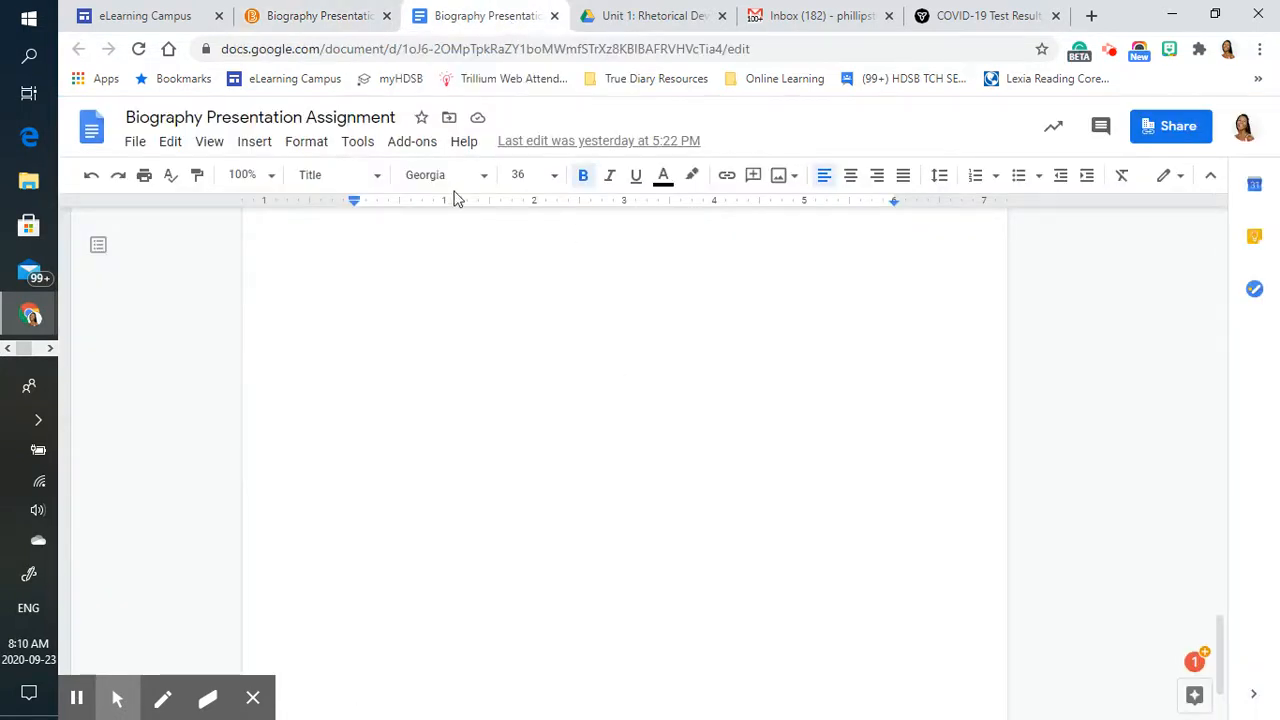
pyautogui.scroll(-3)
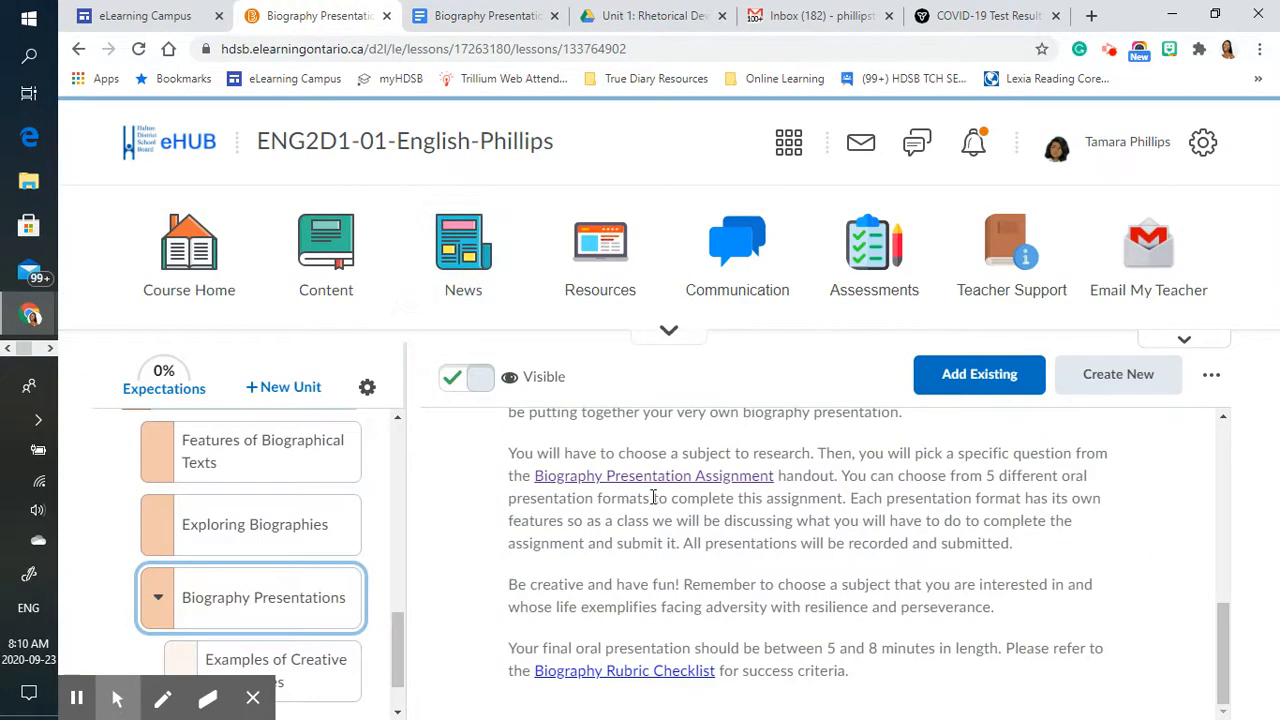
# - Open the Examples of Creative Biographies lesson and review its video example links
pyautogui.click(276, 664)
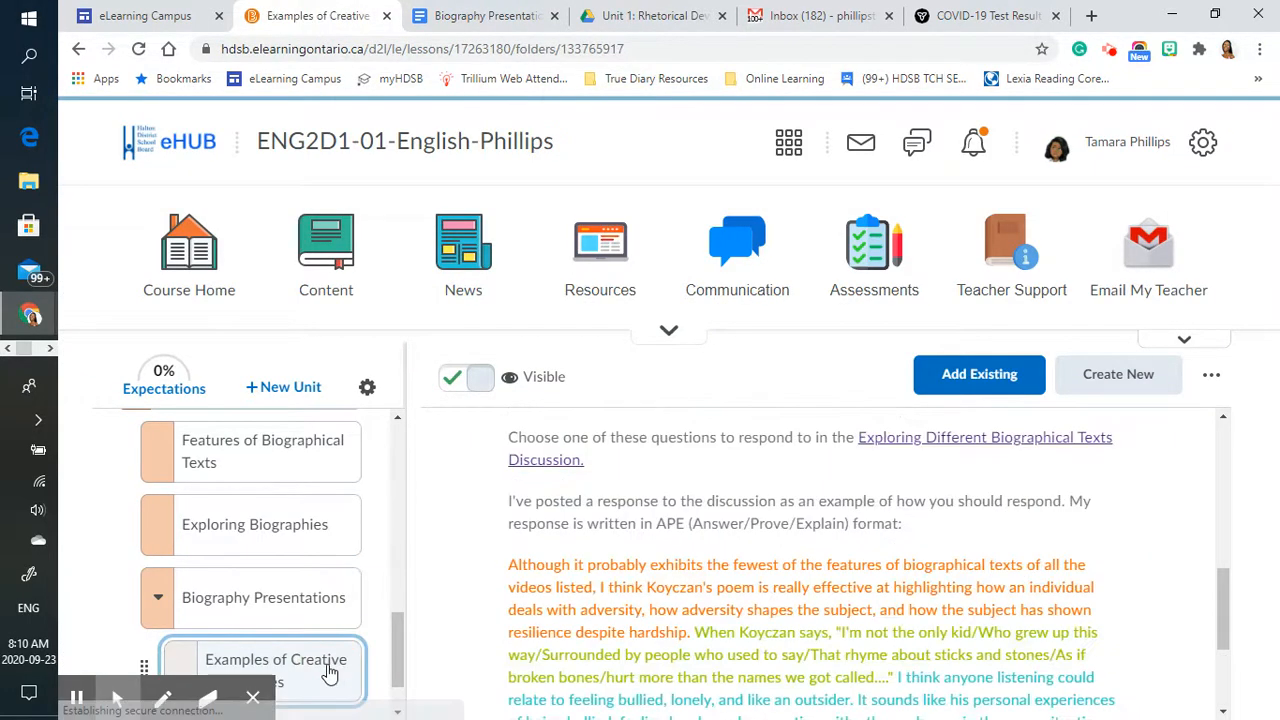
pyautogui.scroll(-3)
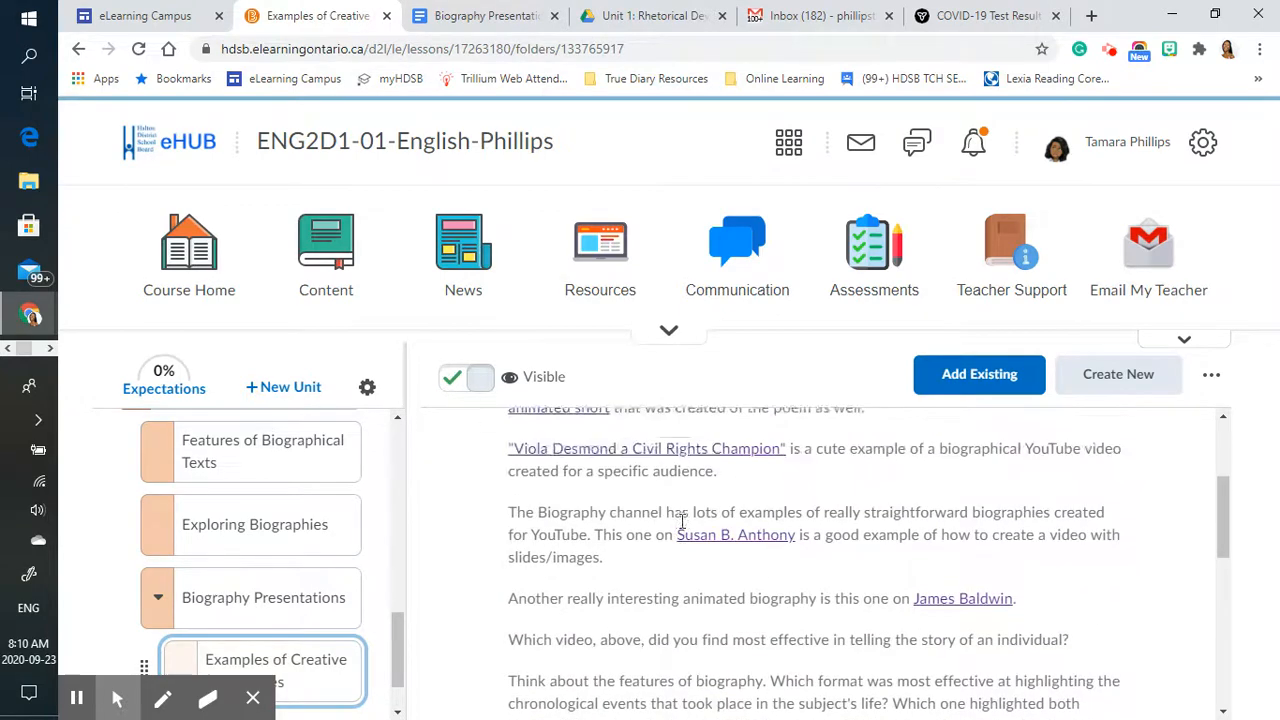
pyautogui.scroll(3)
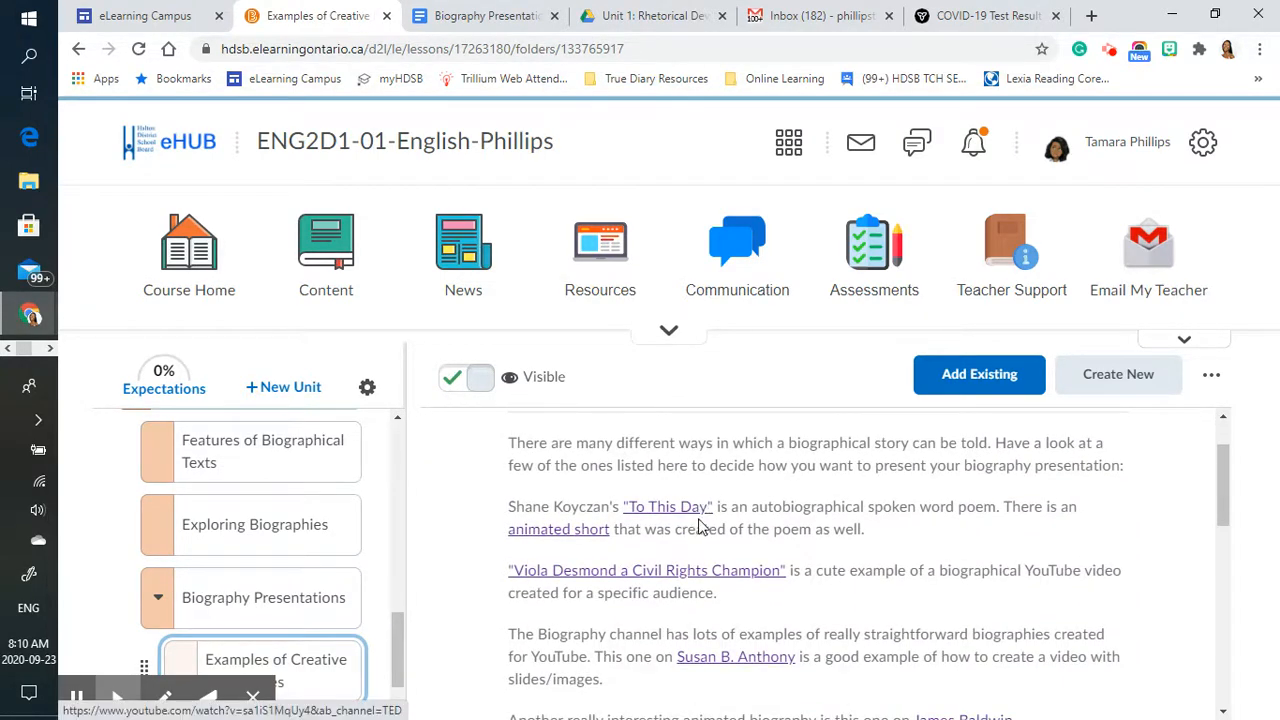
pyautogui.scroll(-3)
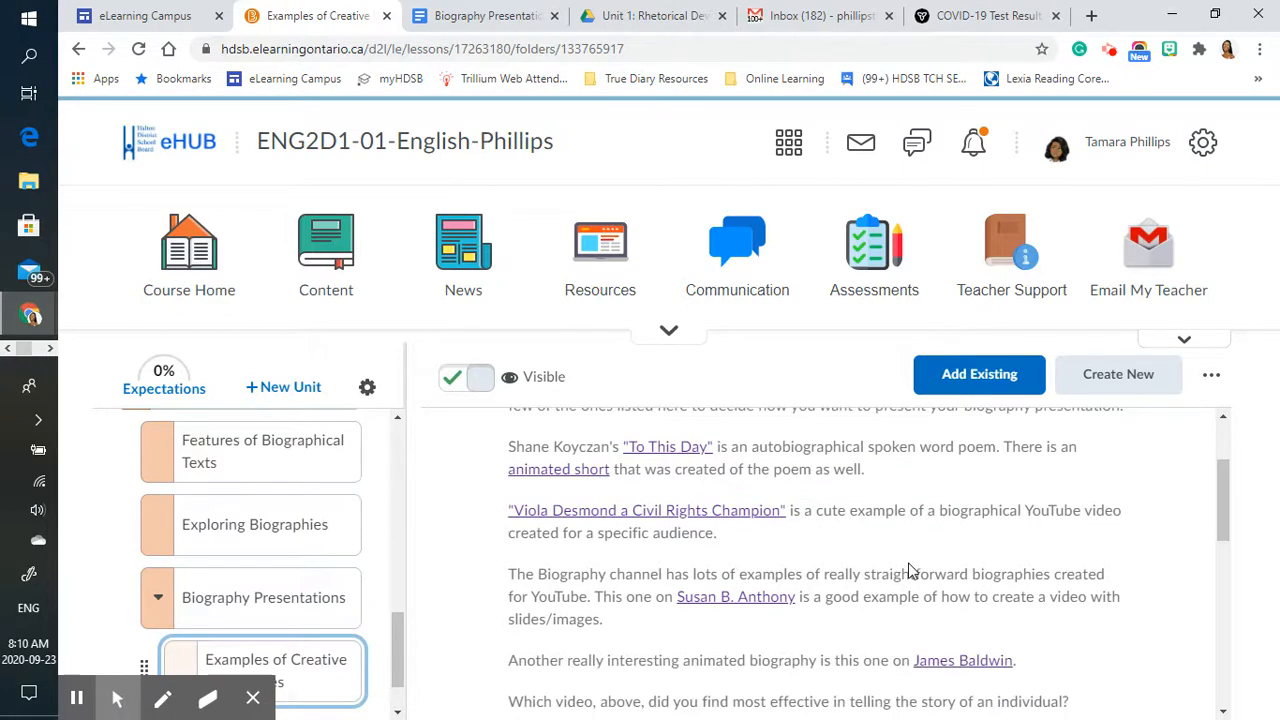
pyautogui.scroll(3)
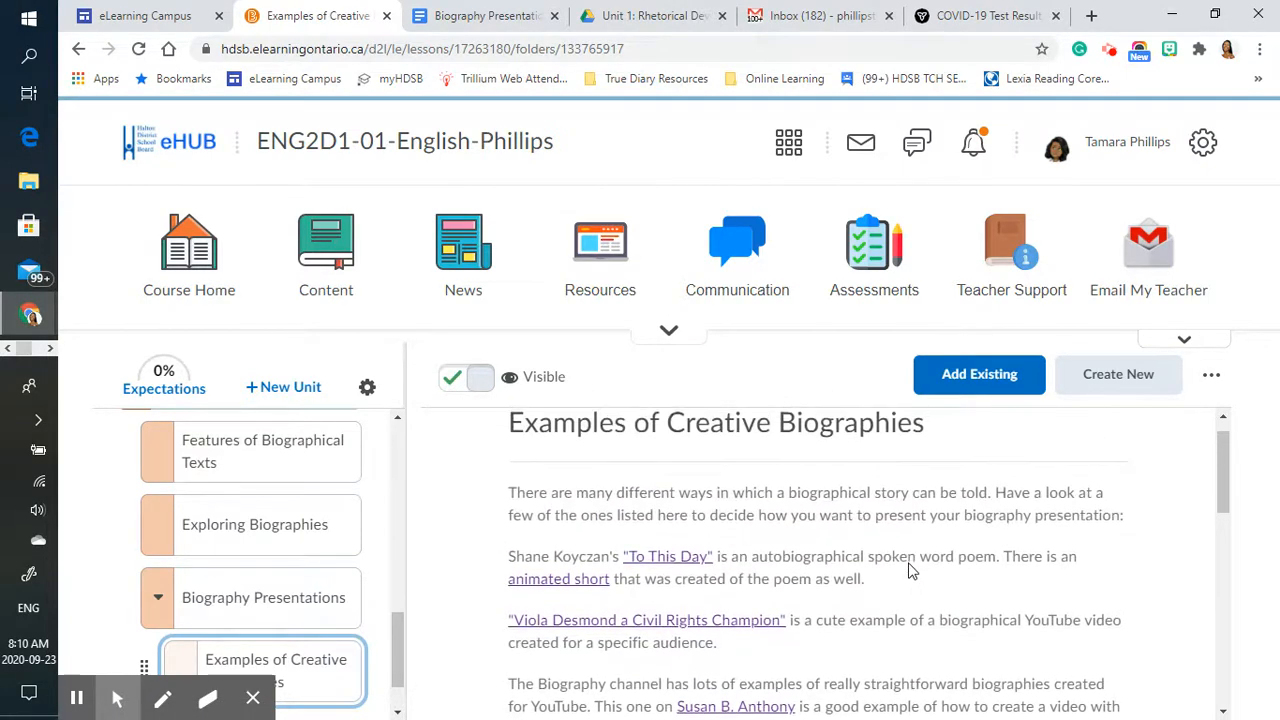
pyautogui.scroll(-3)
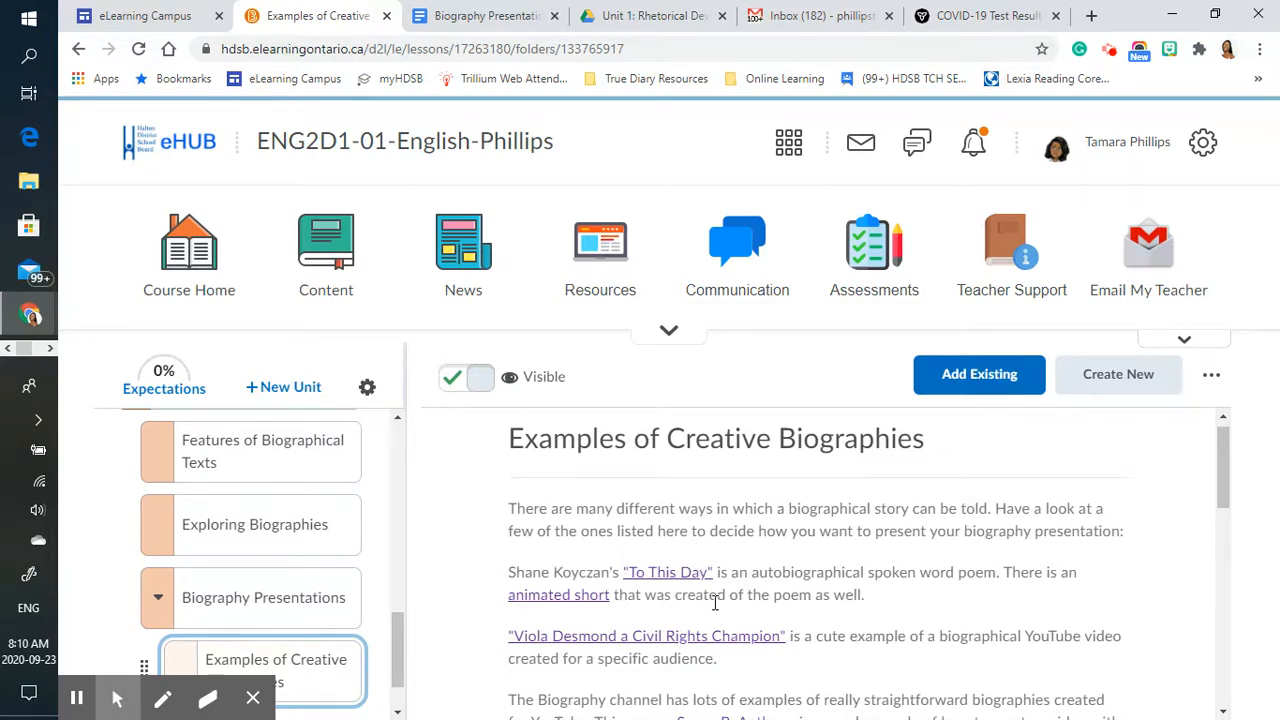
# - Read down to the reflection questions and the discussion prompt at the lesson's end
pyautogui.scroll(-3)
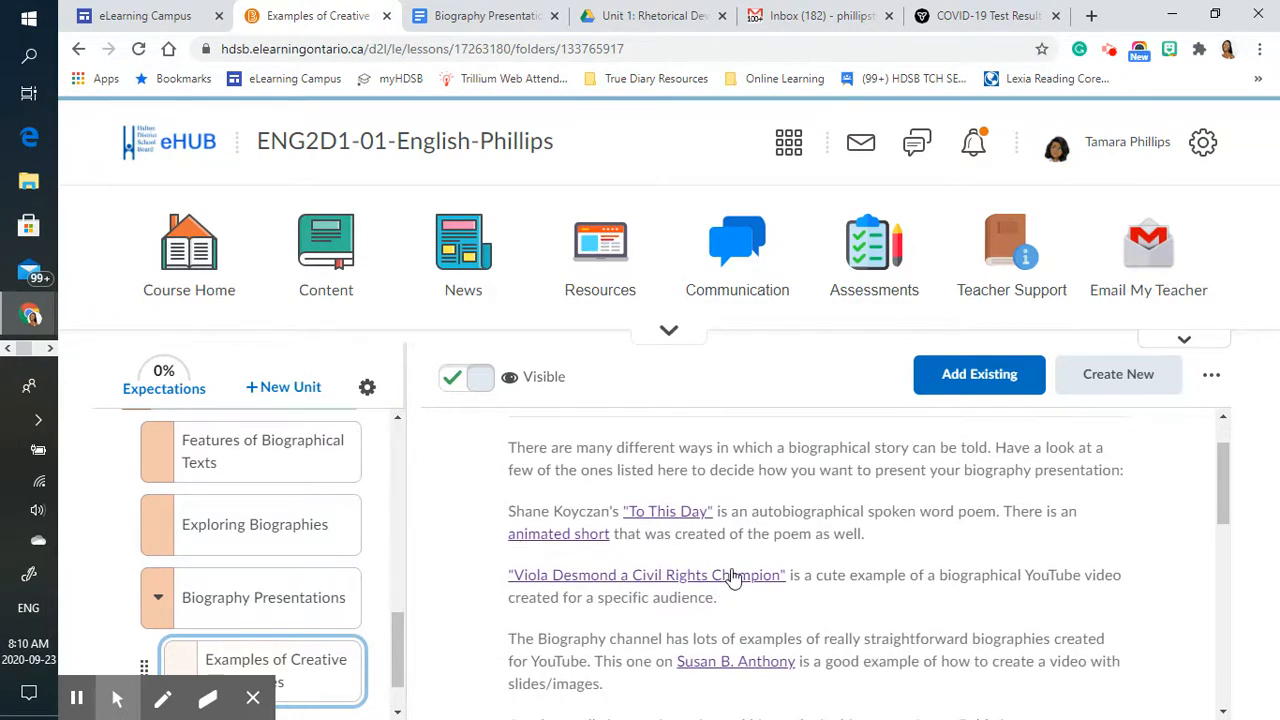
pyautogui.moveTo(696, 622)
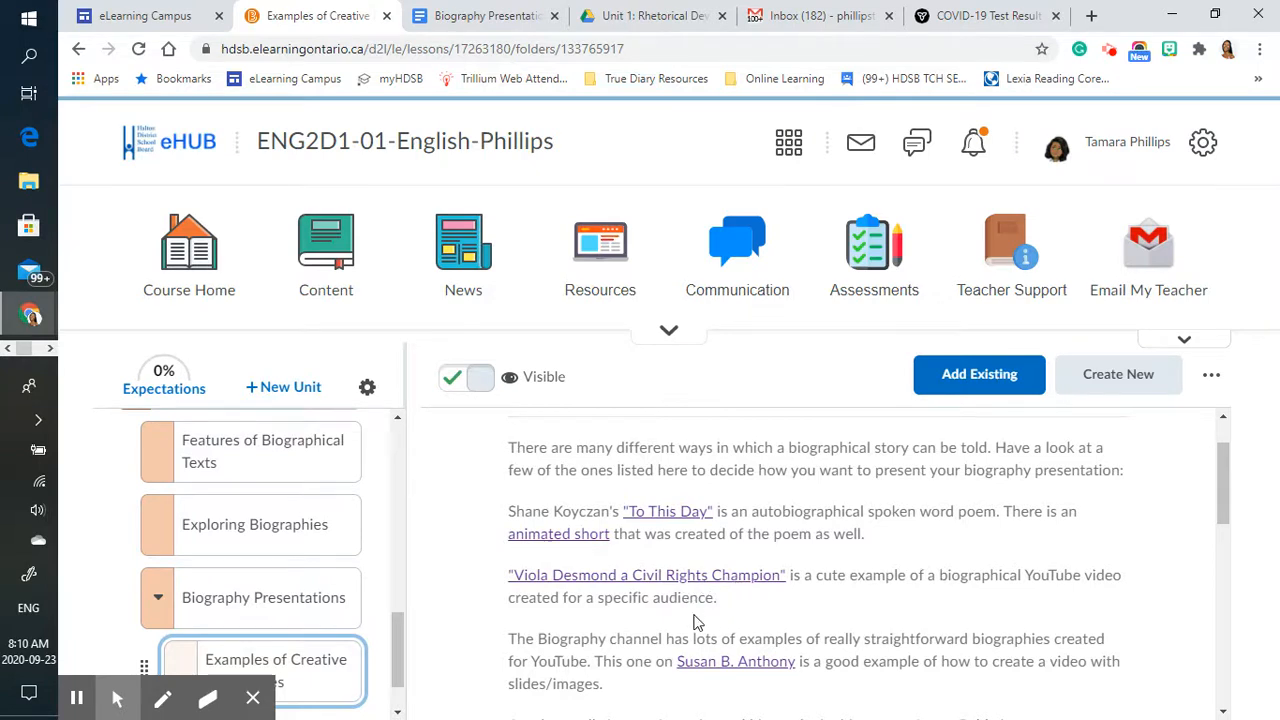
pyautogui.scroll(-3)
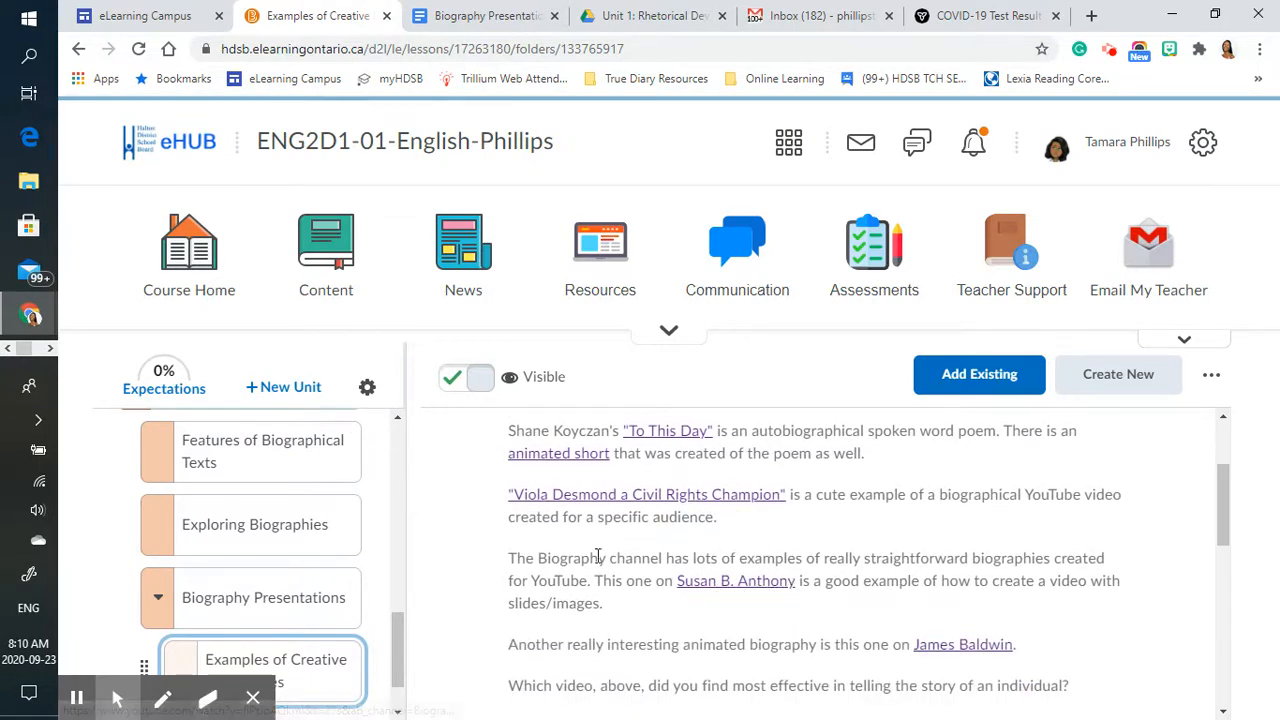
pyautogui.scroll(-3)
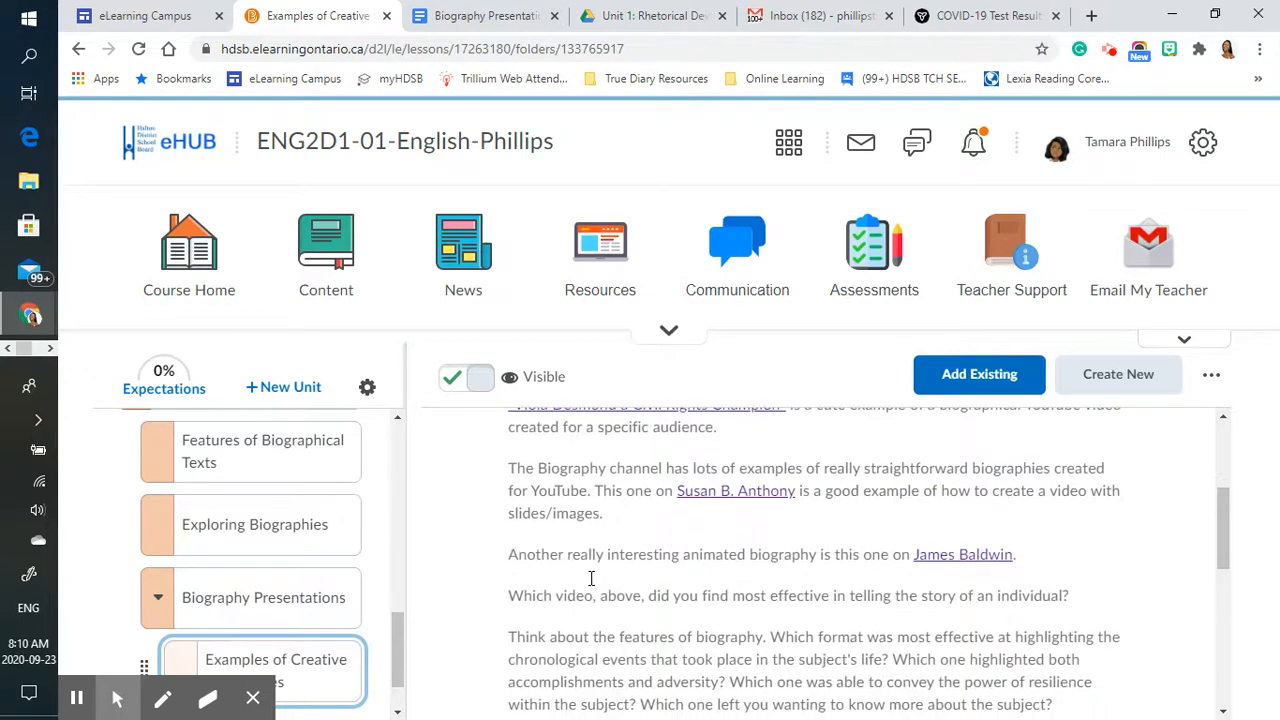
pyautogui.moveTo(1068, 572)
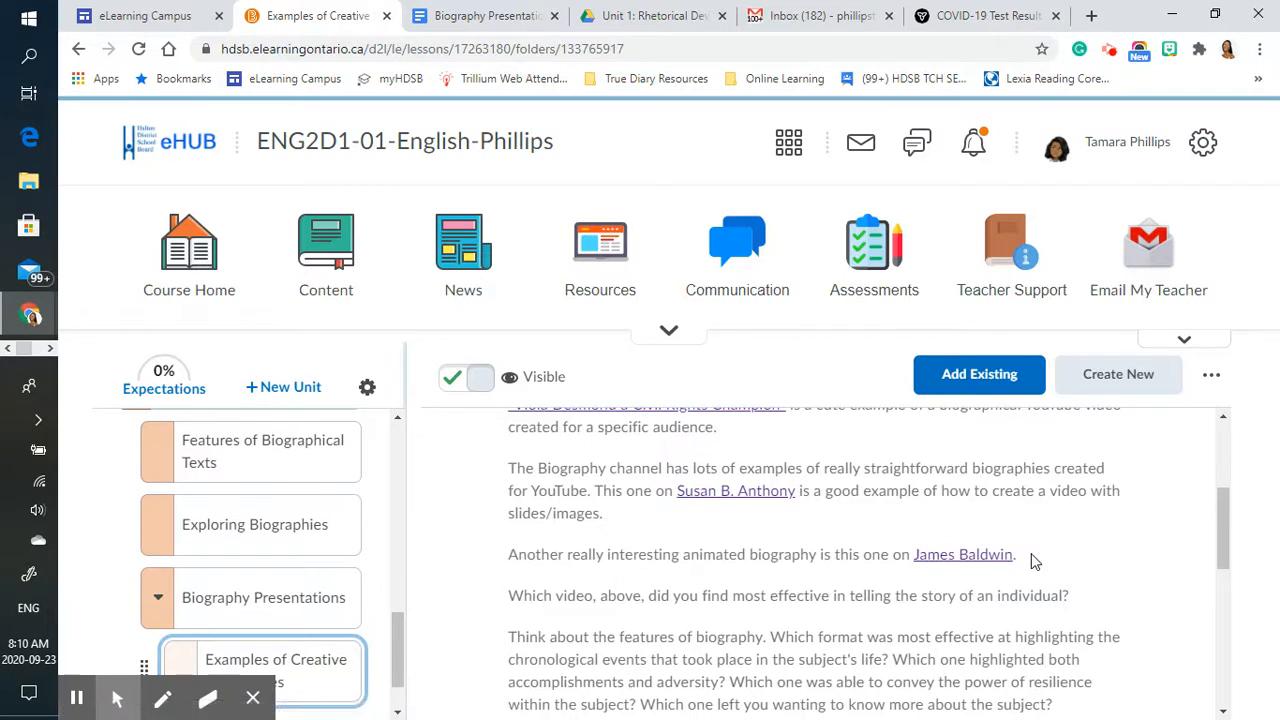
pyautogui.moveTo(1036, 576)
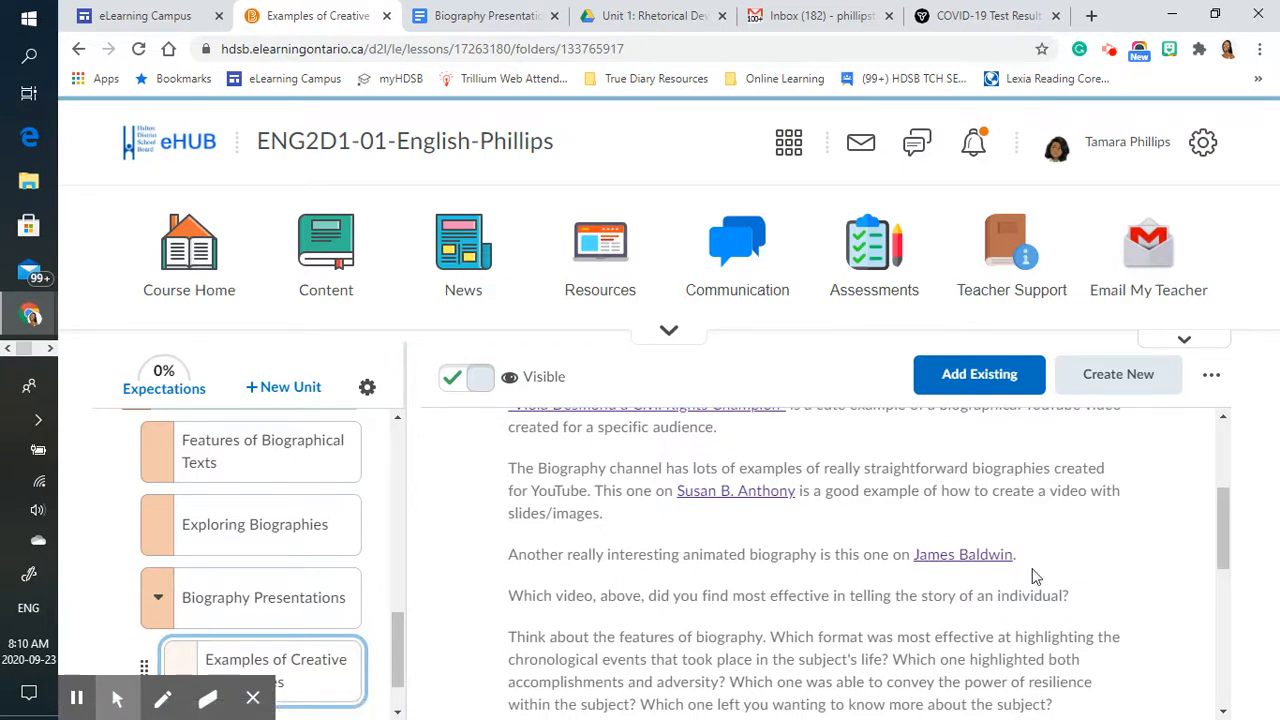
pyautogui.scroll(-3)
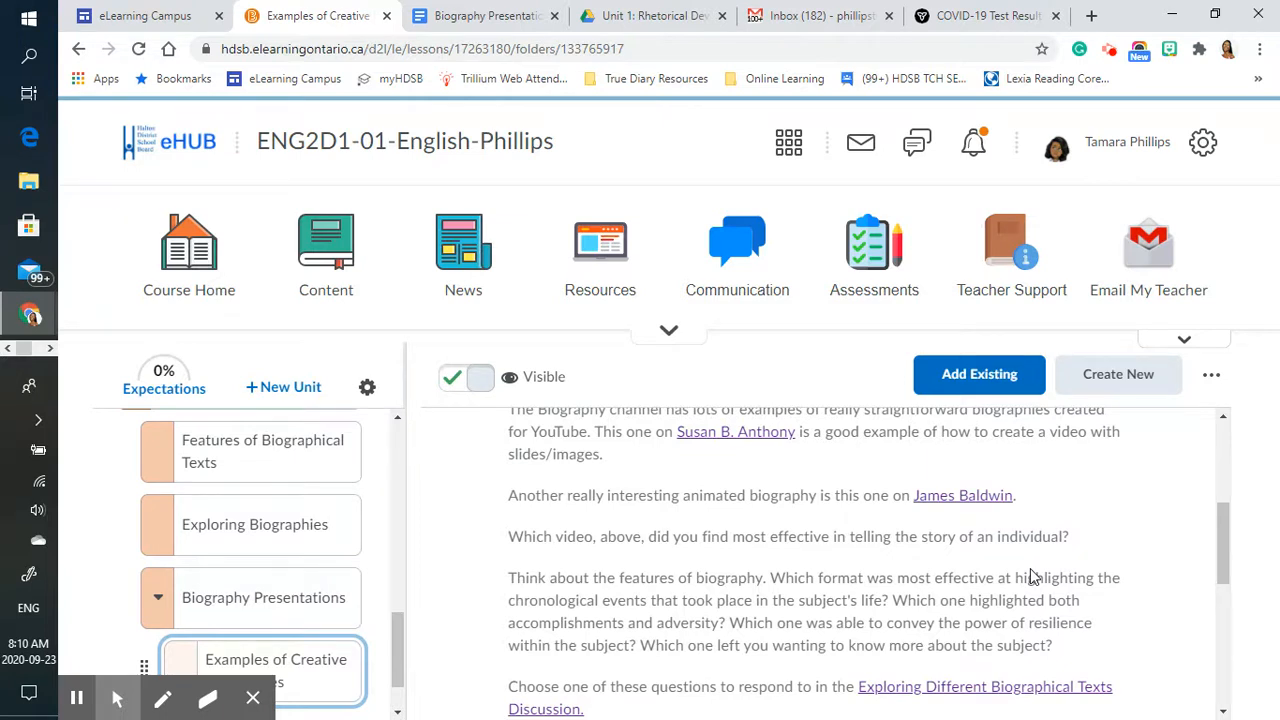
pyautogui.moveTo(1072, 650)
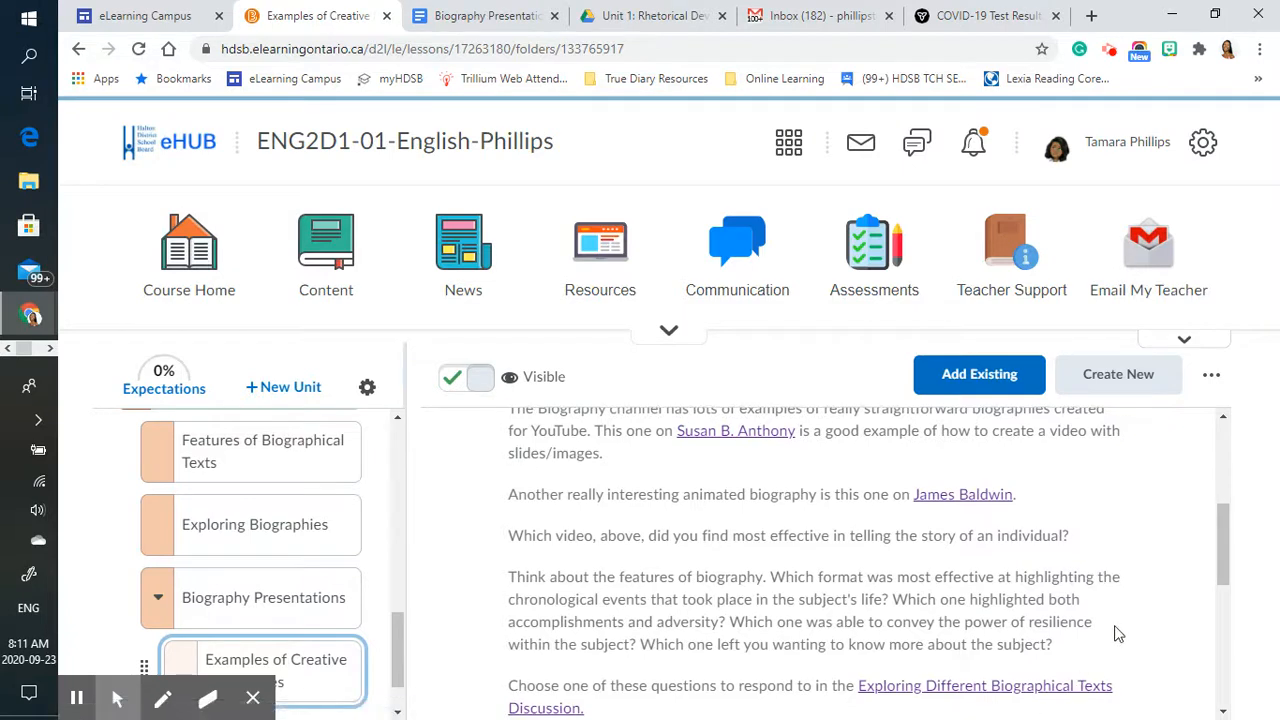
pyautogui.scroll(-3)
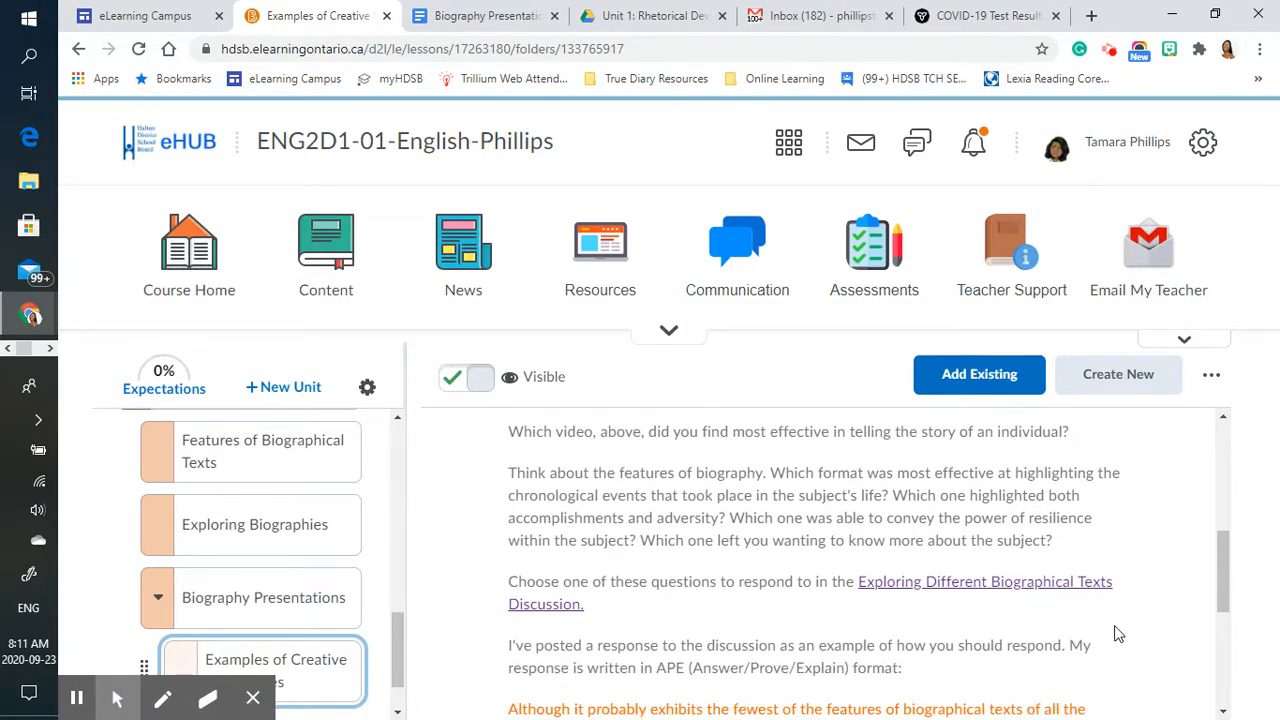
# - Review the Exploring Different Biographical Texts discussion and sample response, then return to the examples lesson
pyautogui.click(984, 582)
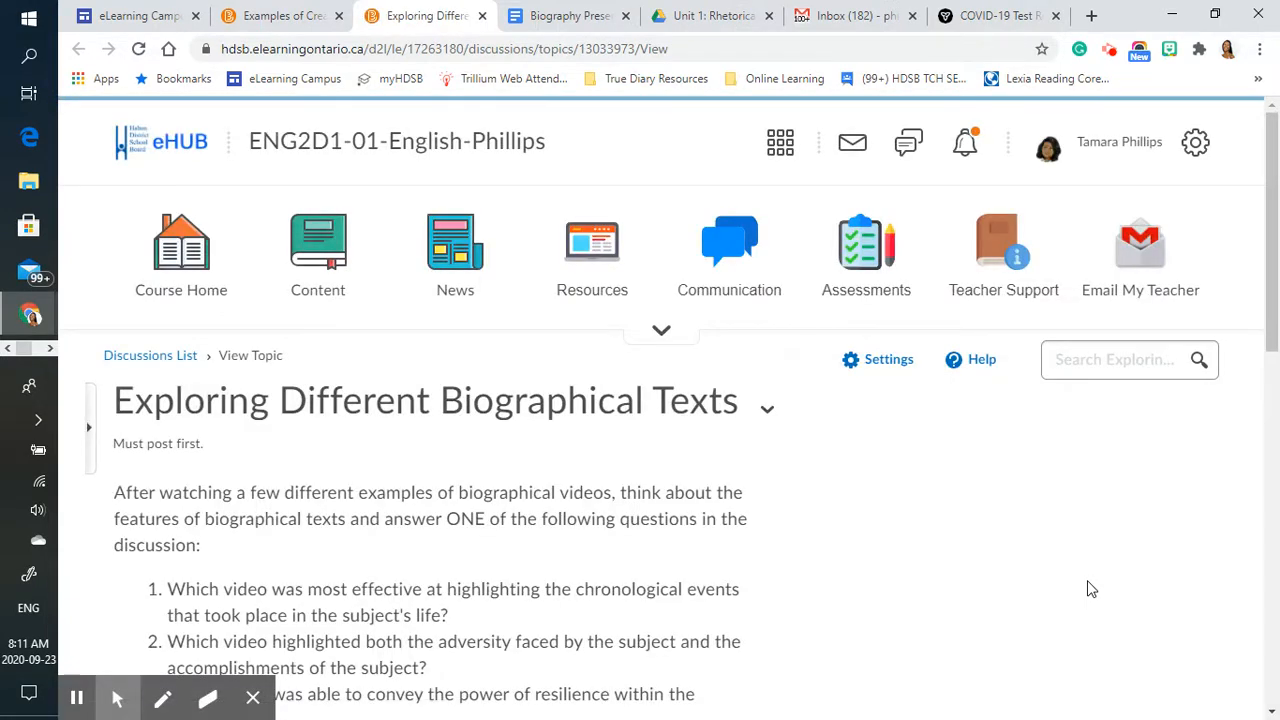
pyautogui.scroll(-3)
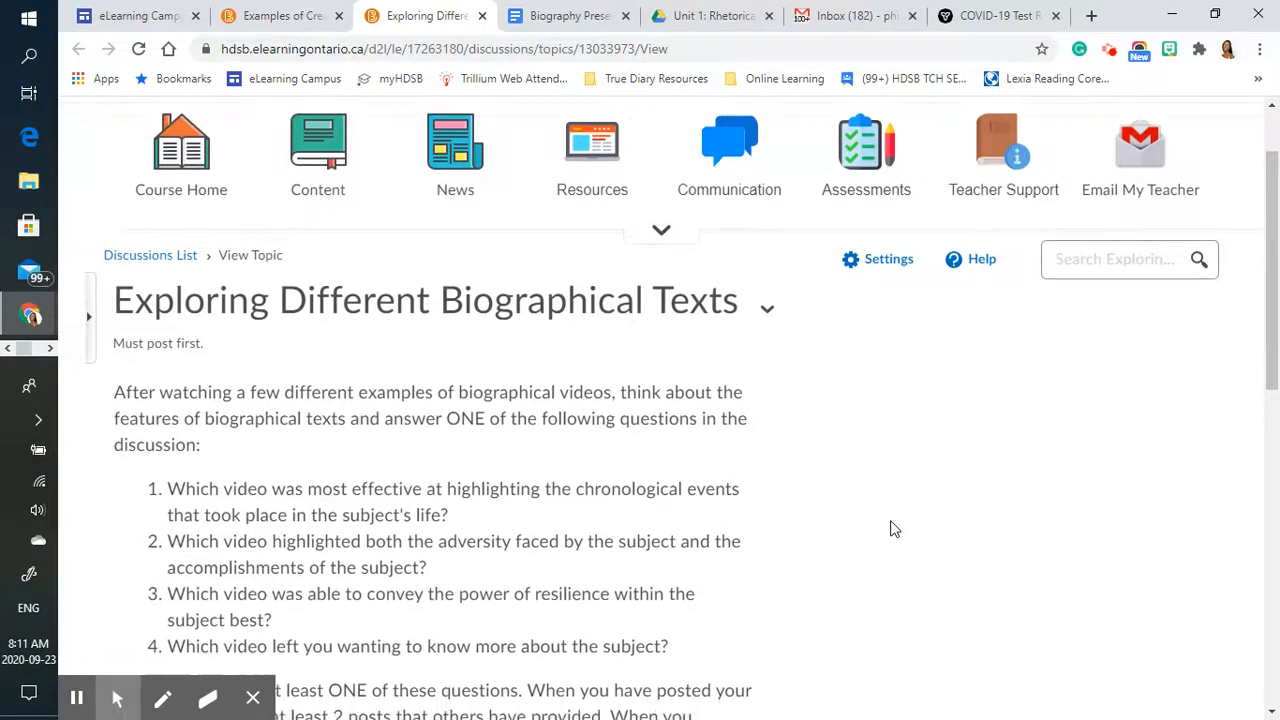
pyautogui.scroll(-3)
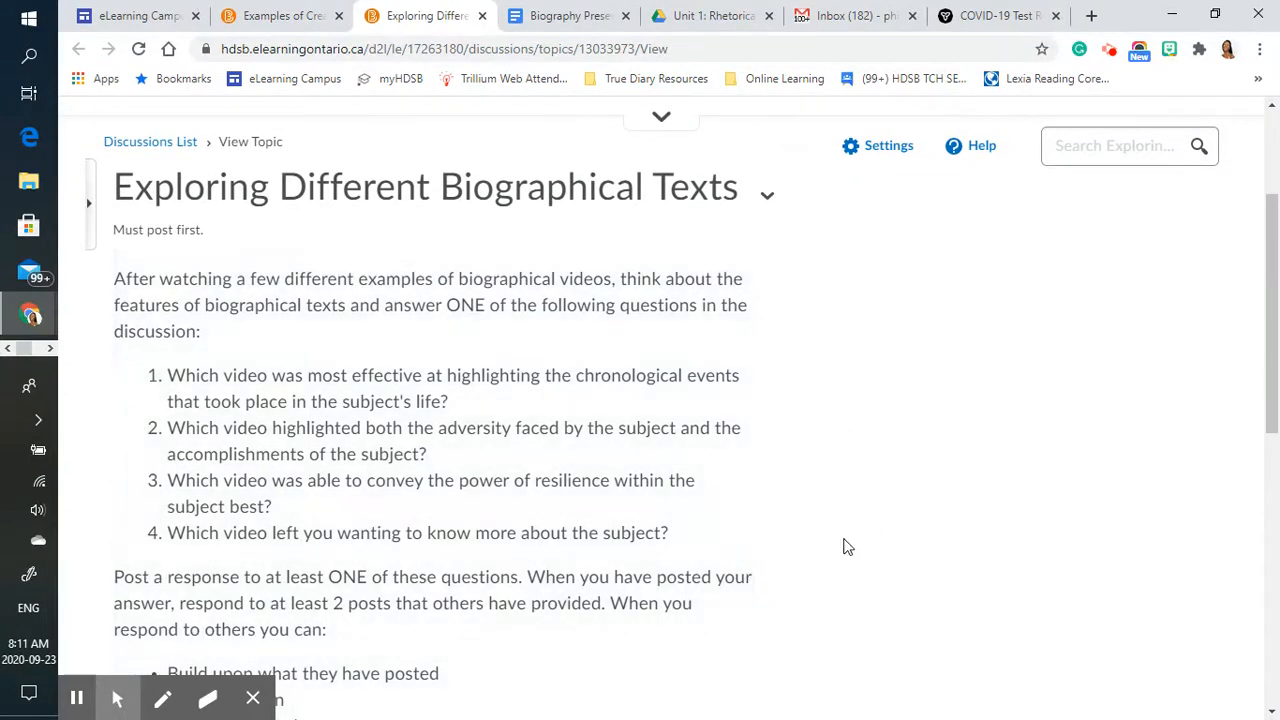
pyautogui.scroll(-3)
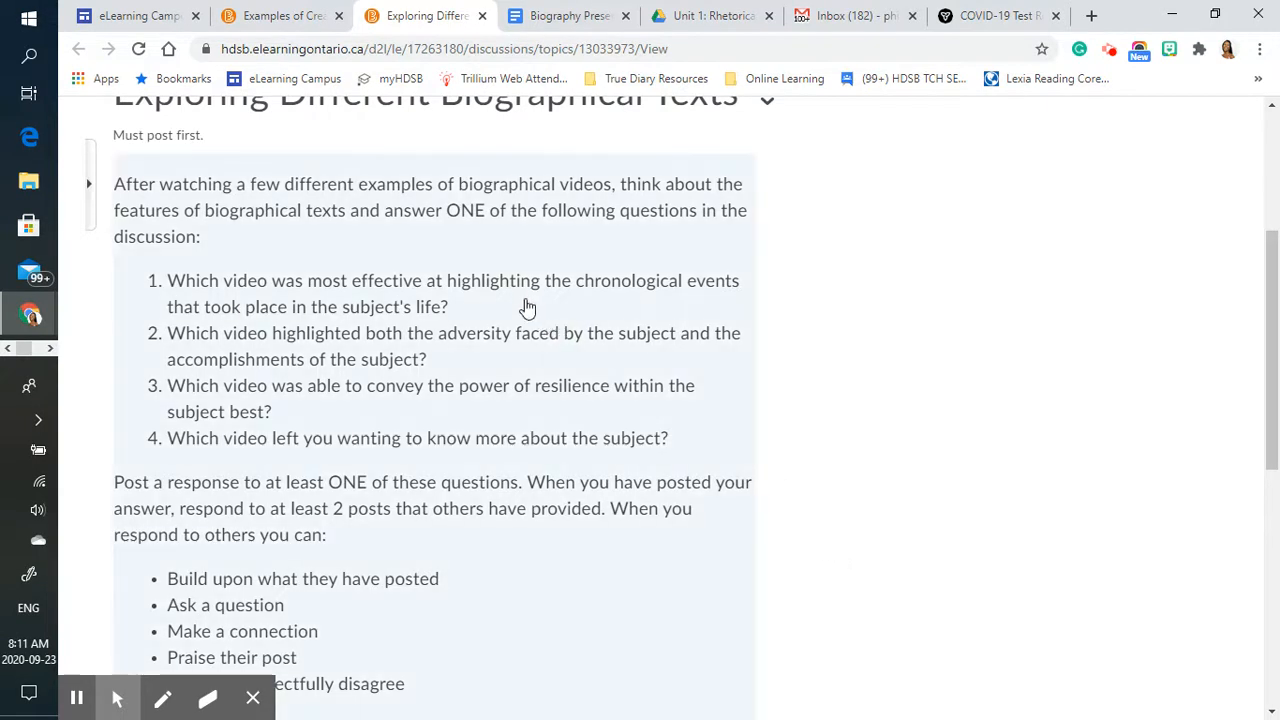
pyautogui.moveTo(630, 434)
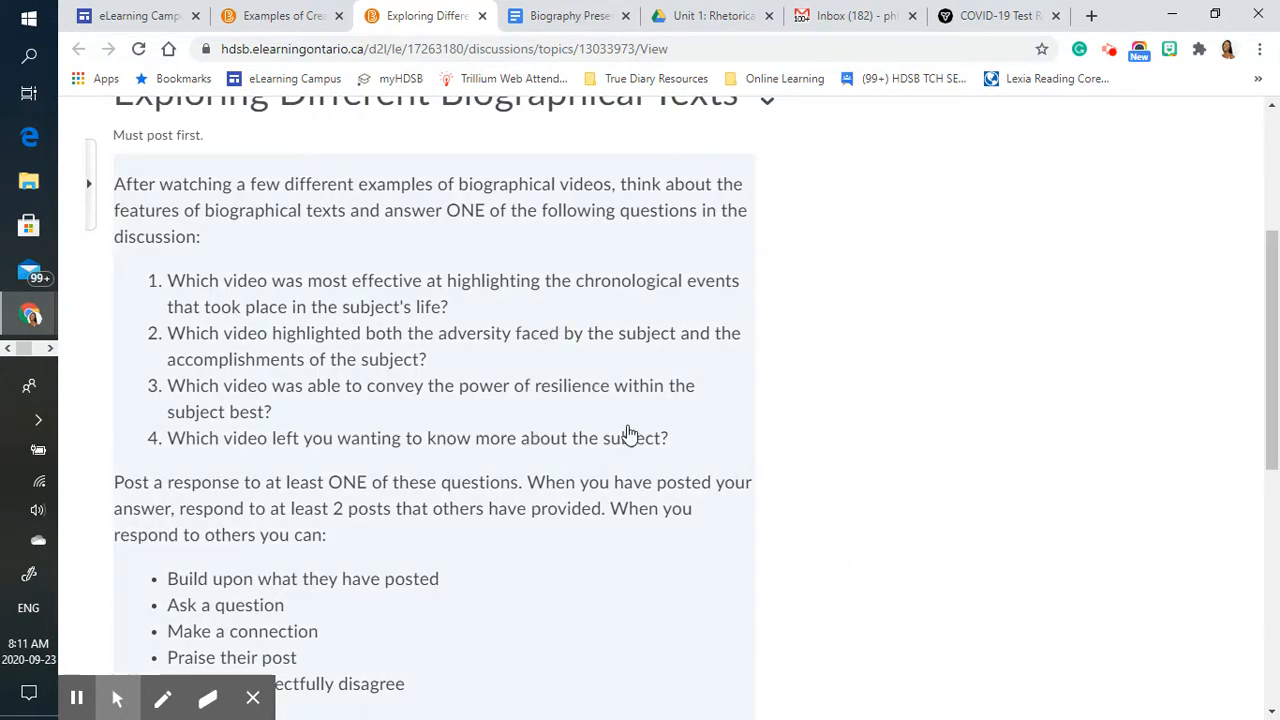
pyautogui.moveTo(834, 456)
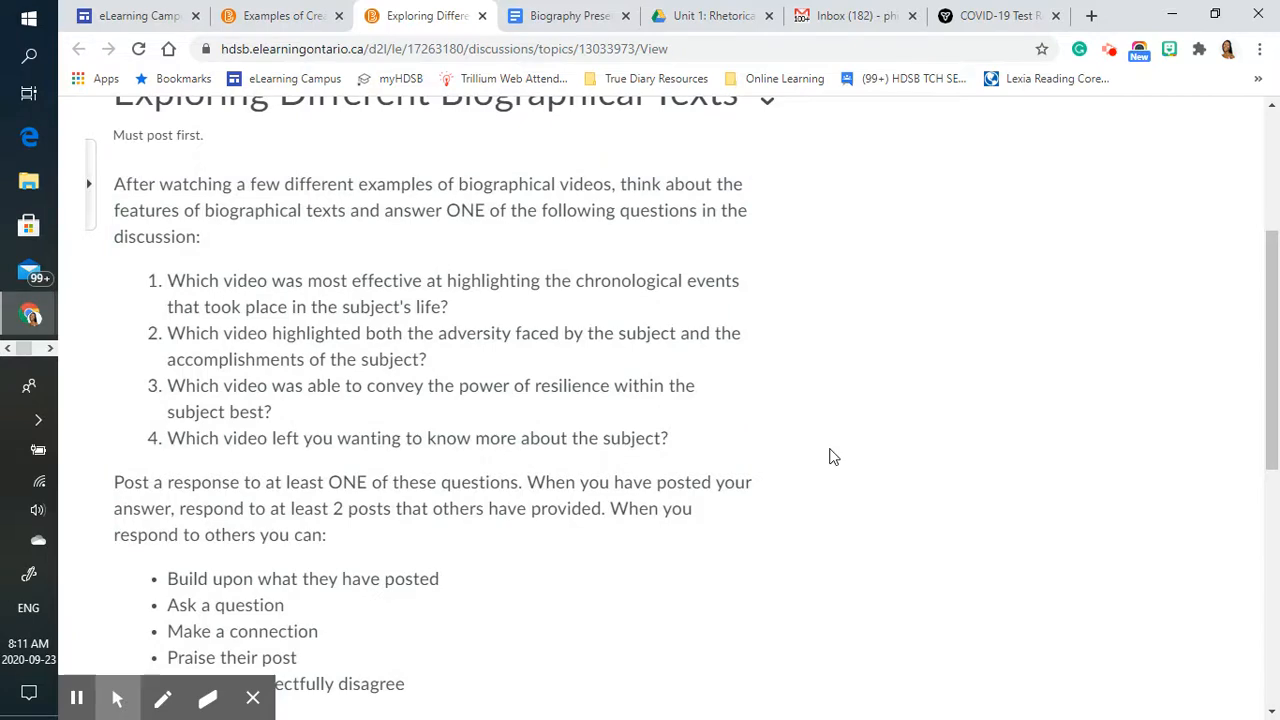
pyautogui.scroll(-3)
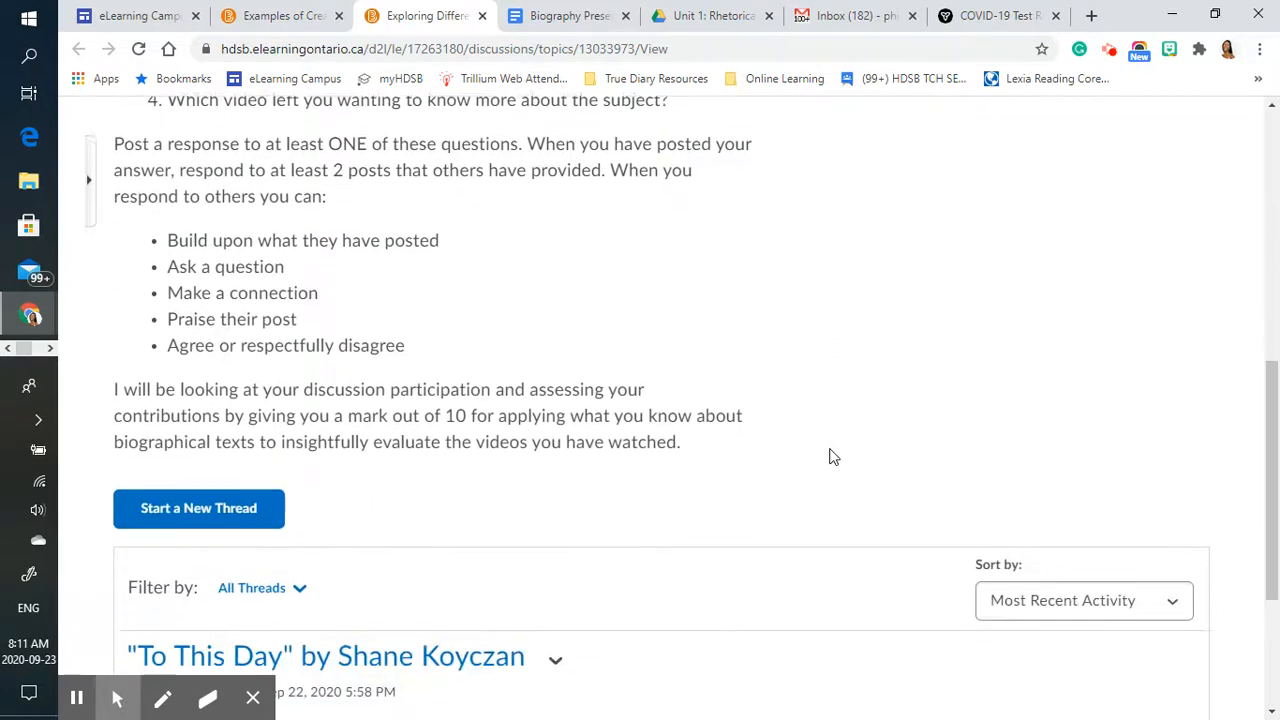
pyautogui.scroll(-3)
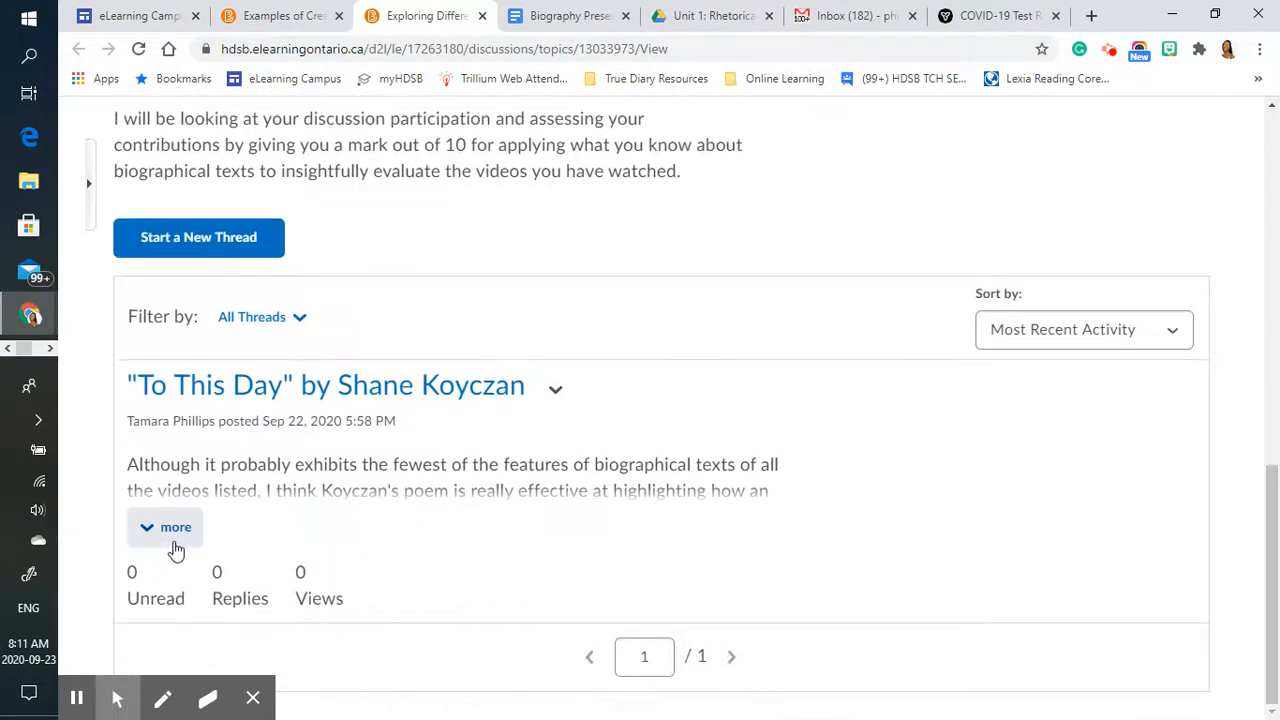
pyautogui.click(164, 528)
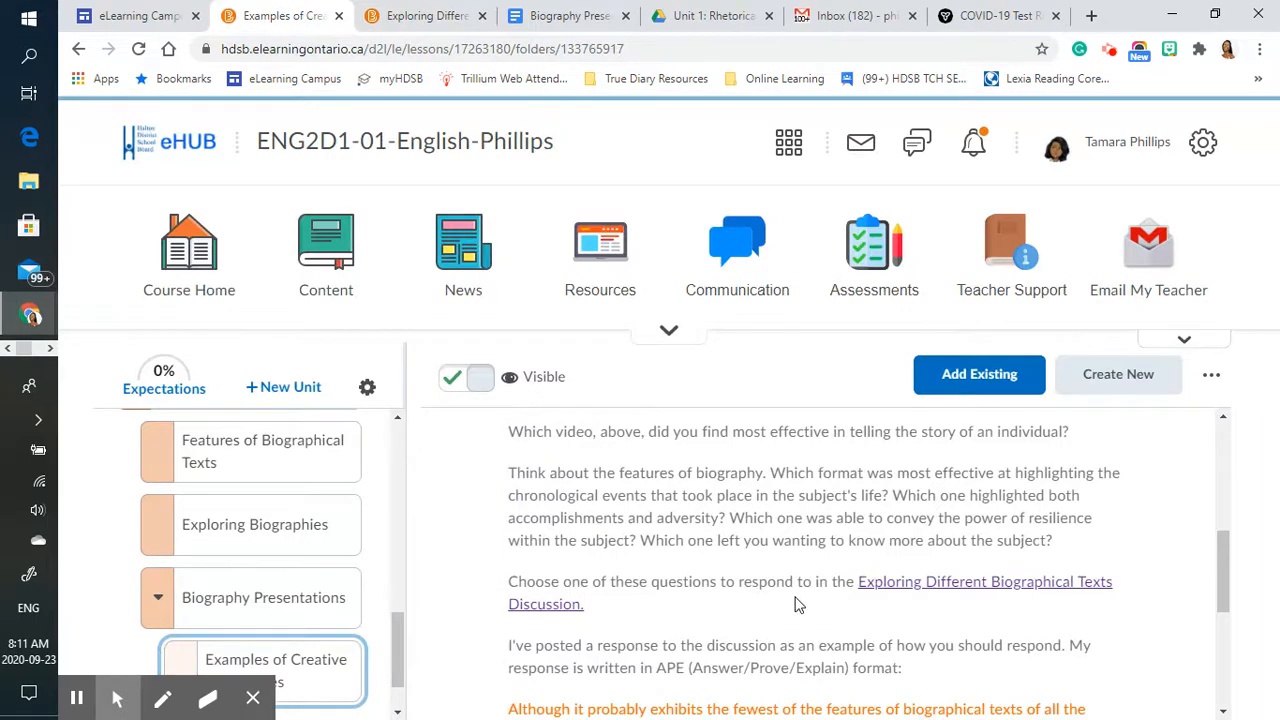
pyautogui.scroll(-3)
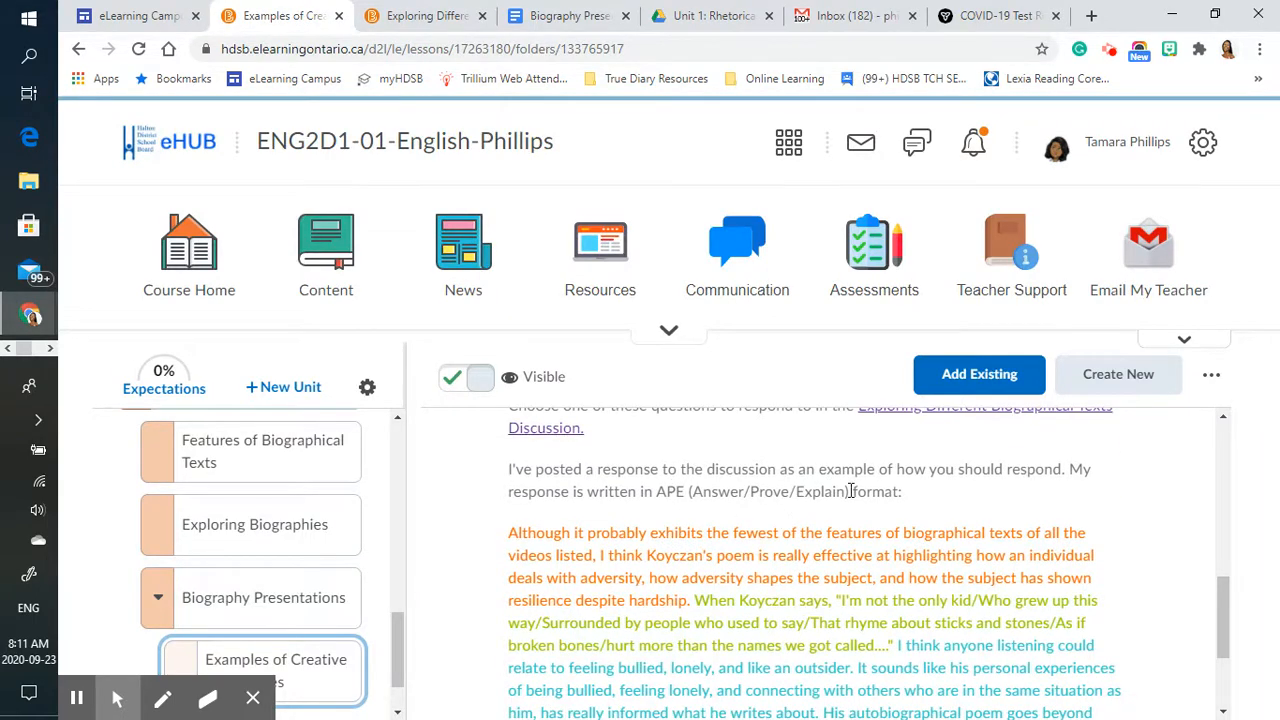
pyautogui.scroll(-3)
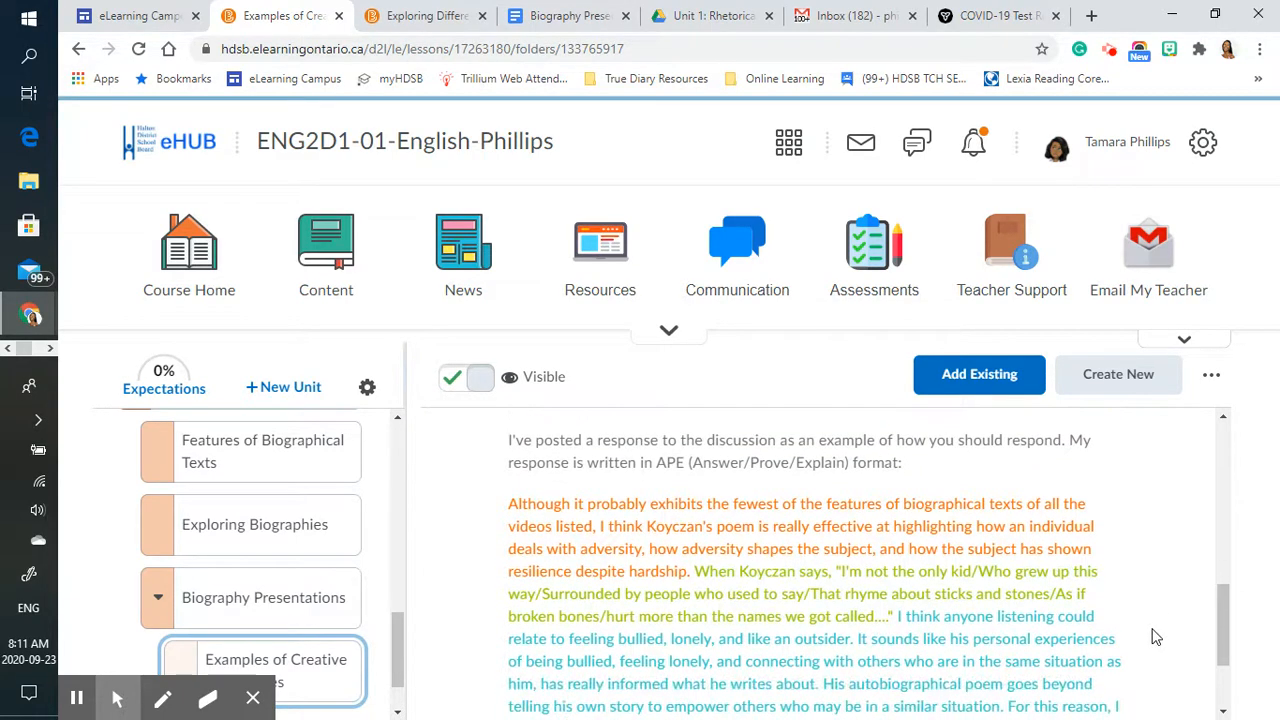
pyautogui.scroll(-3)
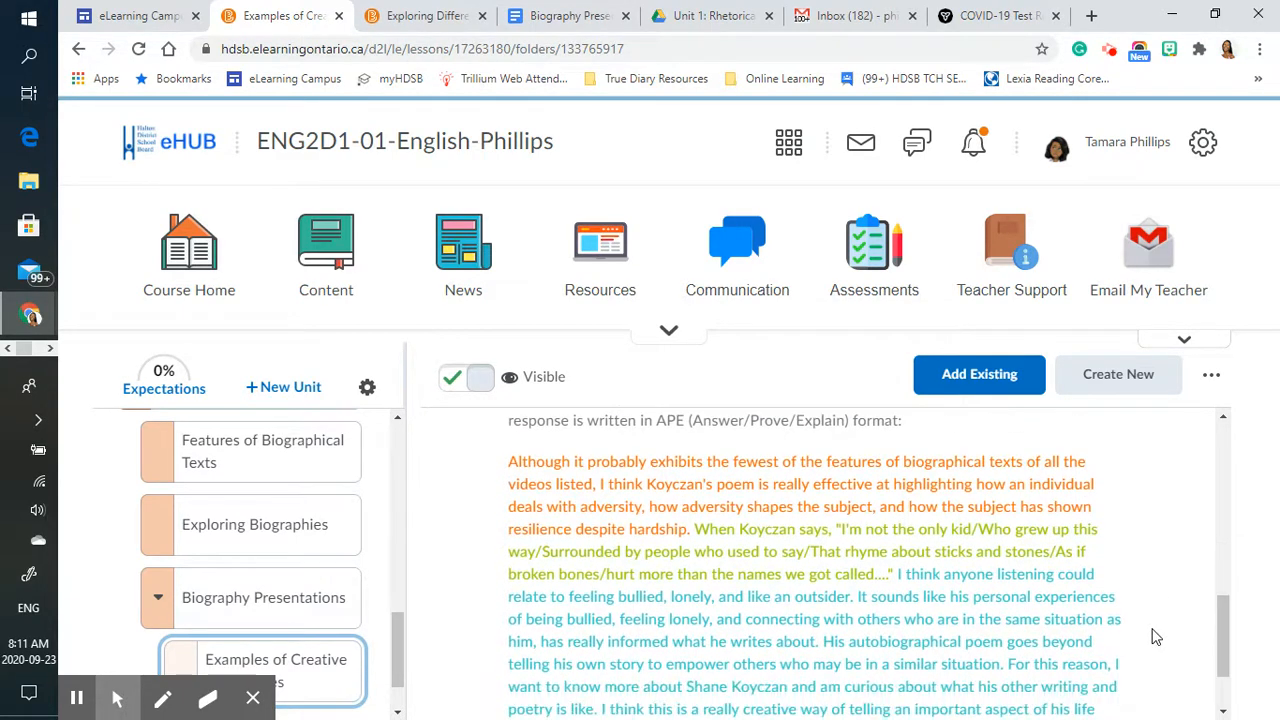
pyautogui.scroll(-3)
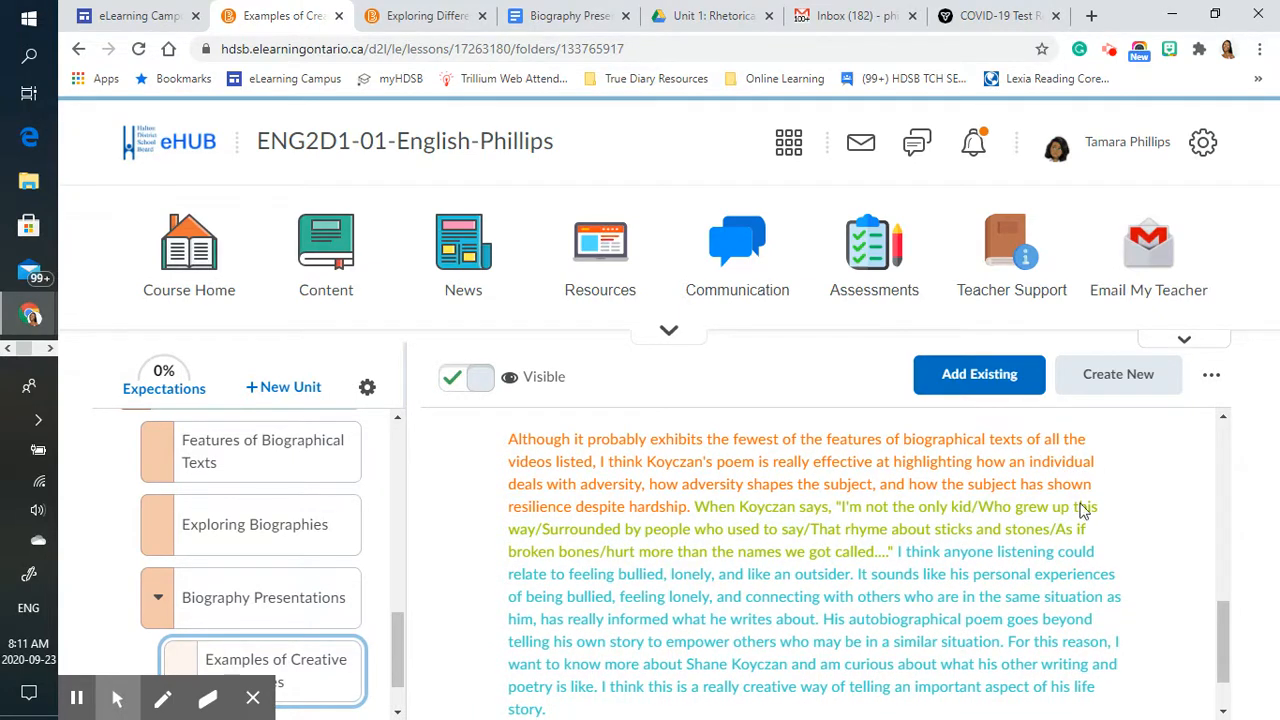
pyautogui.moveTo(1102, 540)
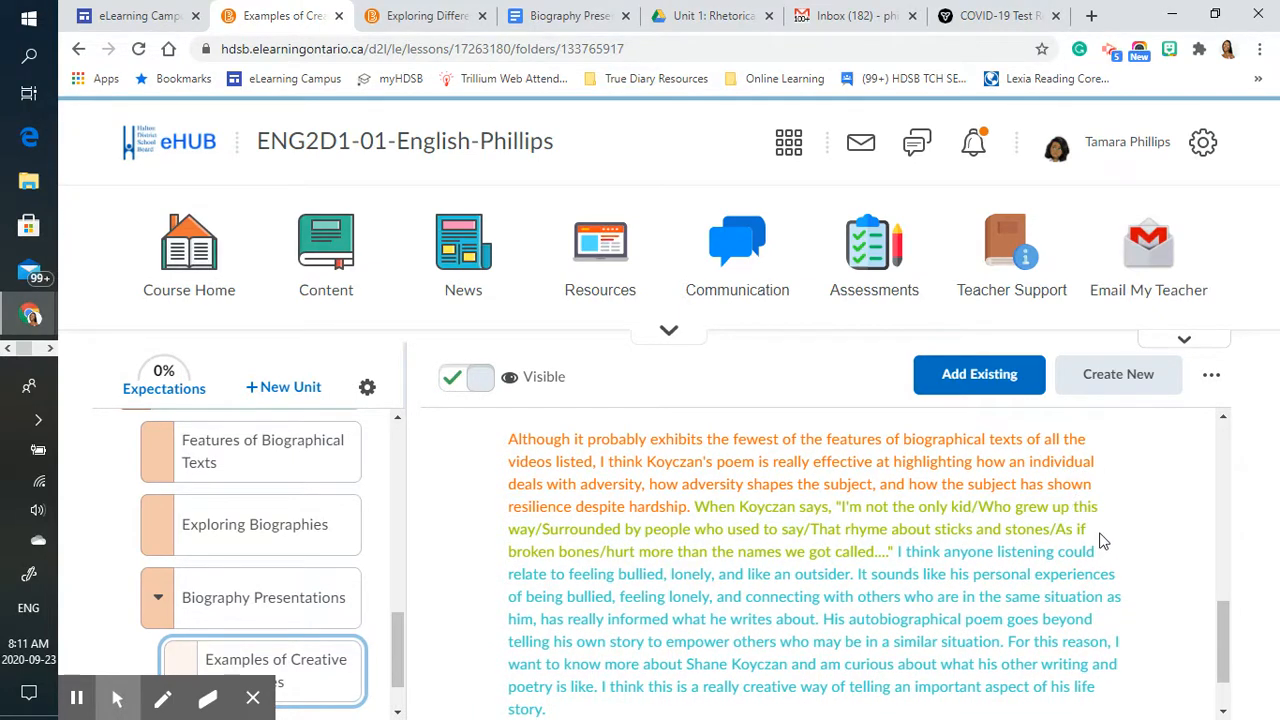
pyautogui.moveTo(1112, 684)
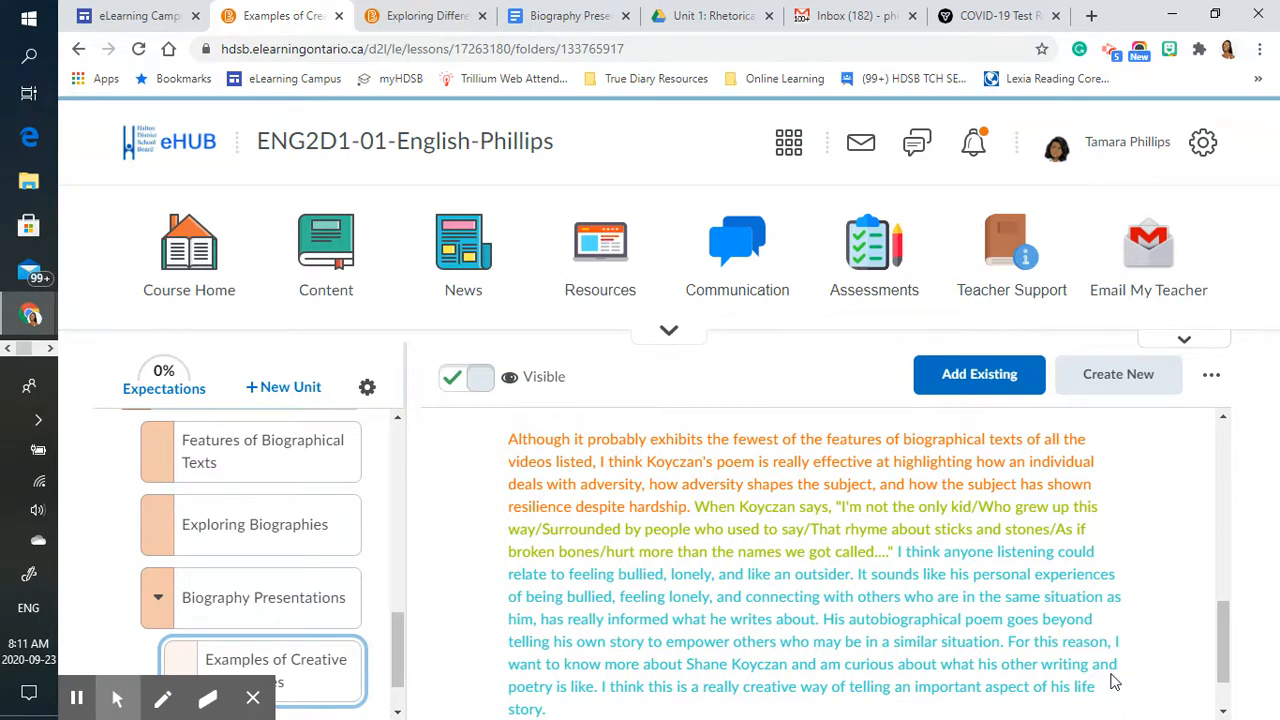
pyautogui.scroll(-3)
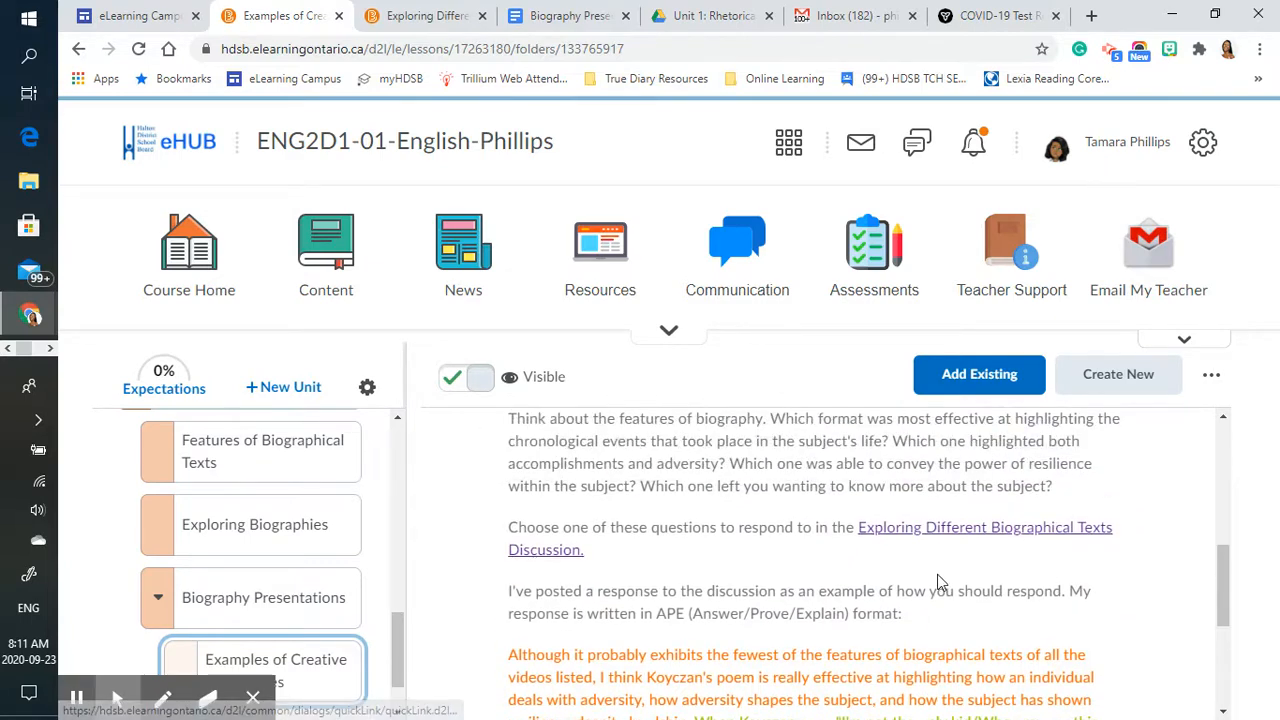
pyautogui.scroll(-3)
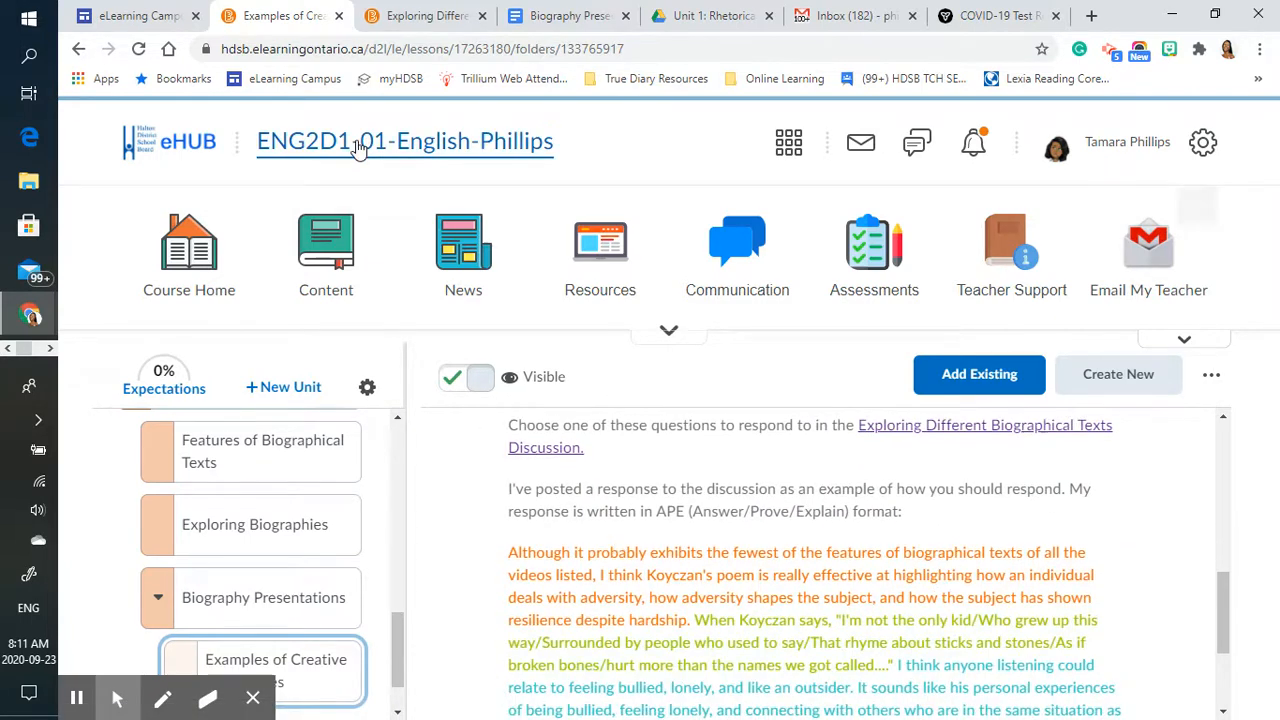
# - Return to the ENG2D1-01 homepage and expand the agenda post down to its Exit Pass link
pyautogui.click(188, 256)
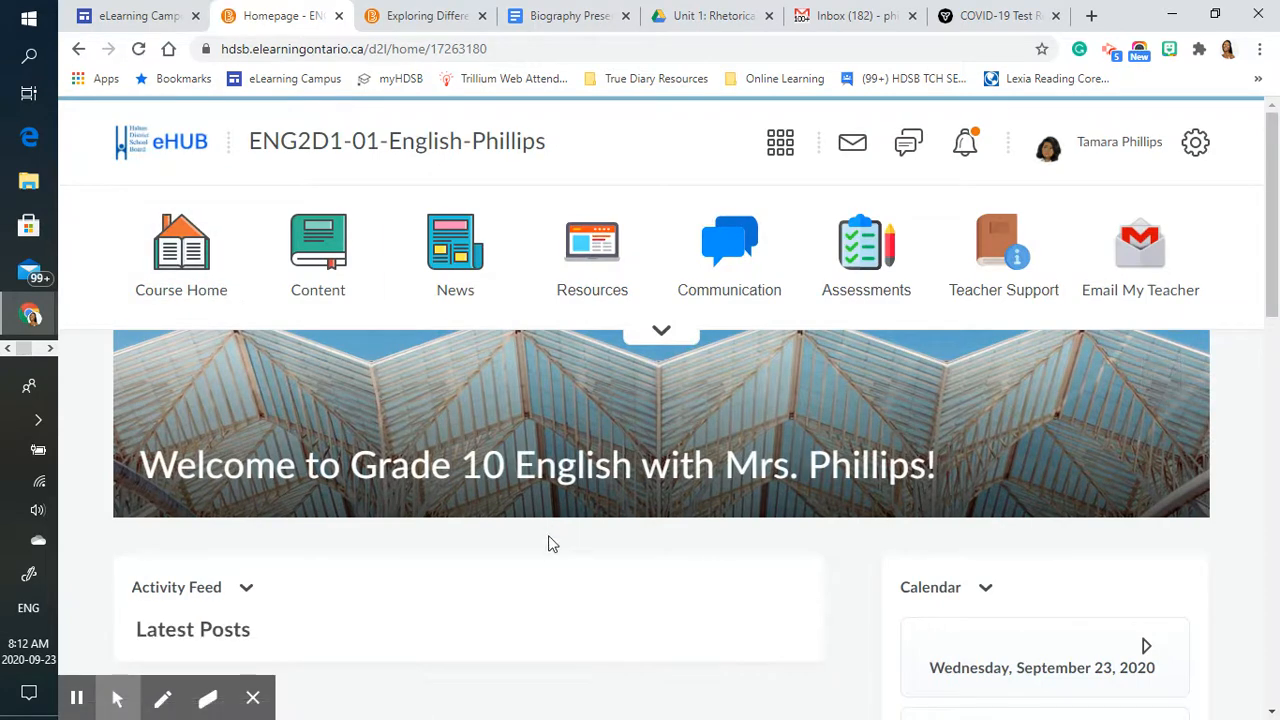
pyautogui.scroll(-3)
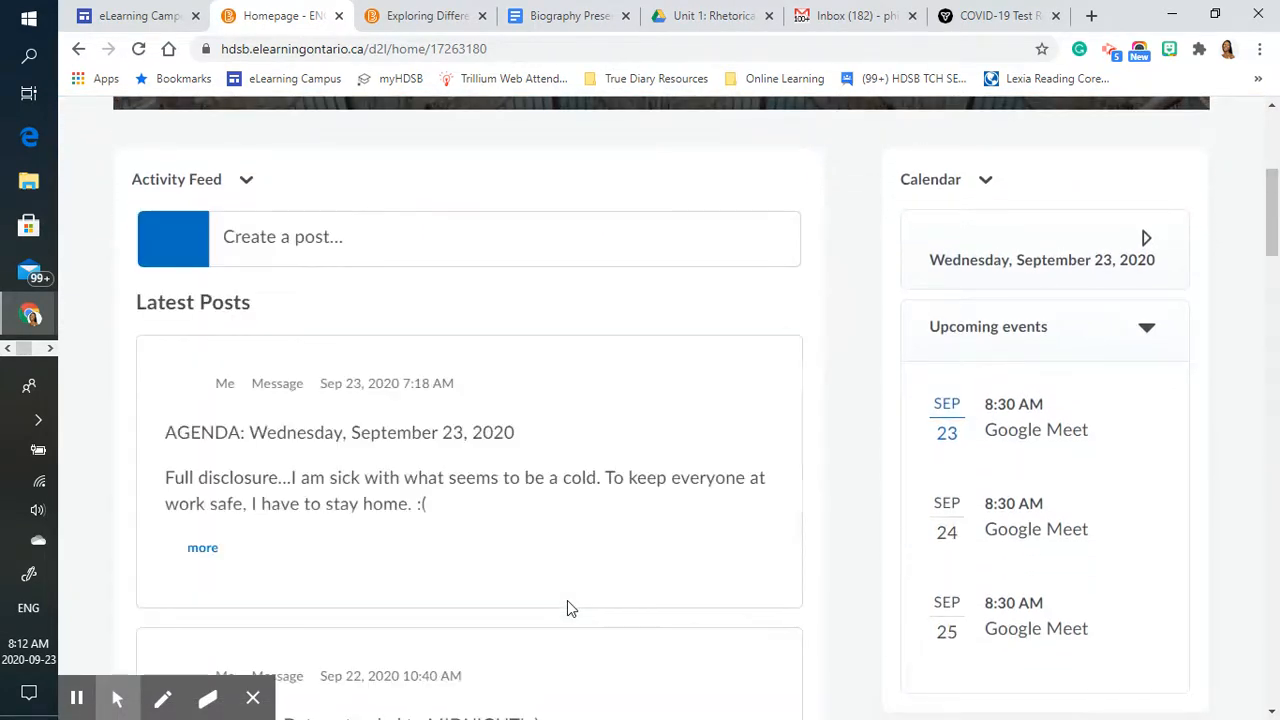
pyautogui.click(202, 548)
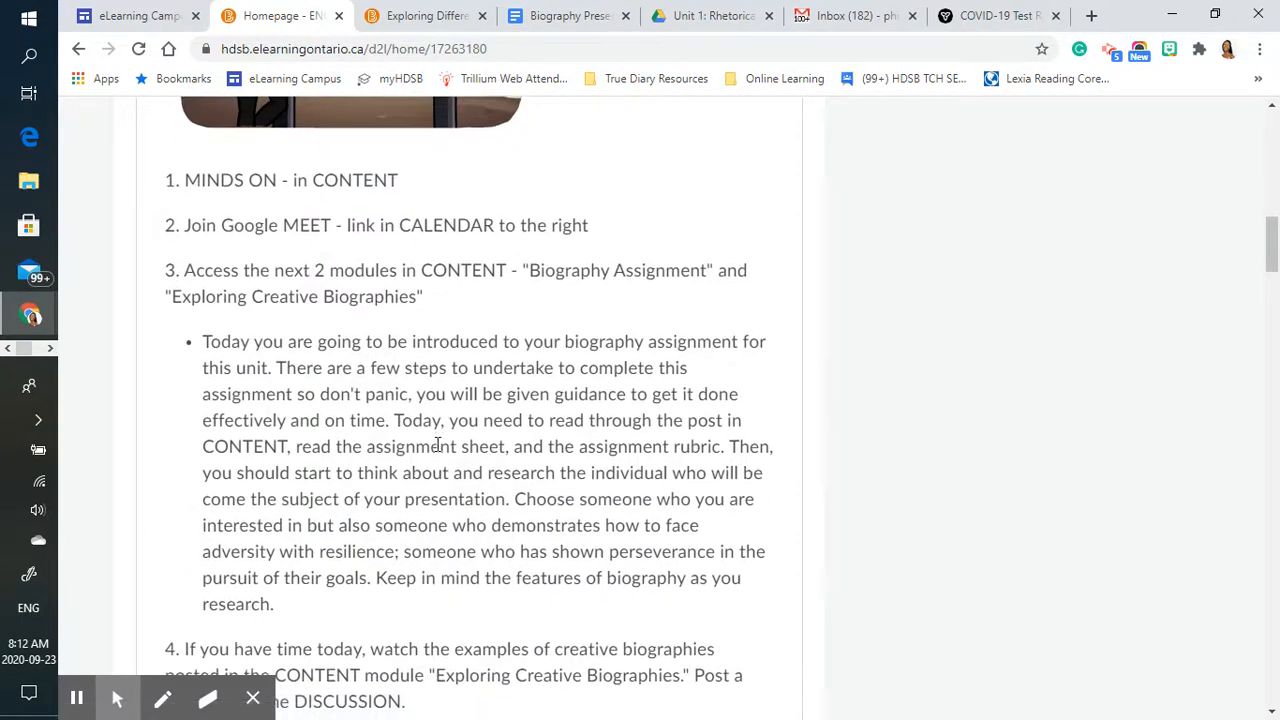
pyautogui.scroll(-3)
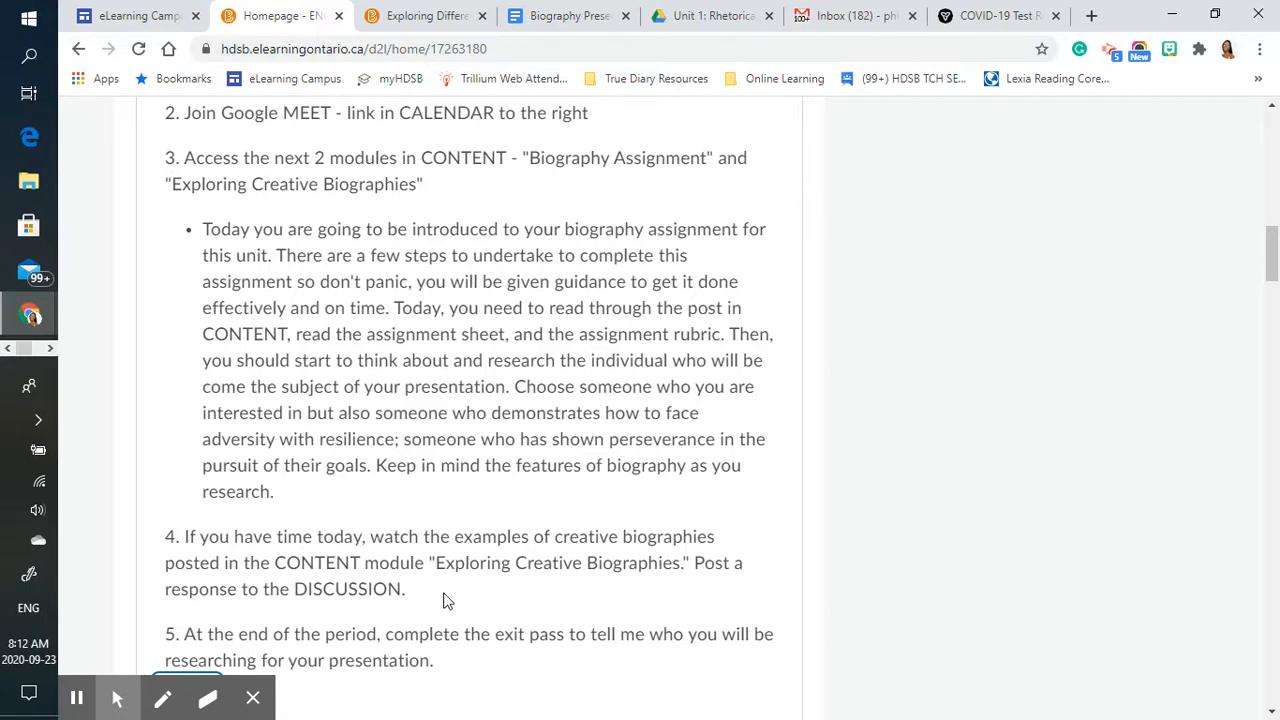
pyautogui.moveTo(572, 592)
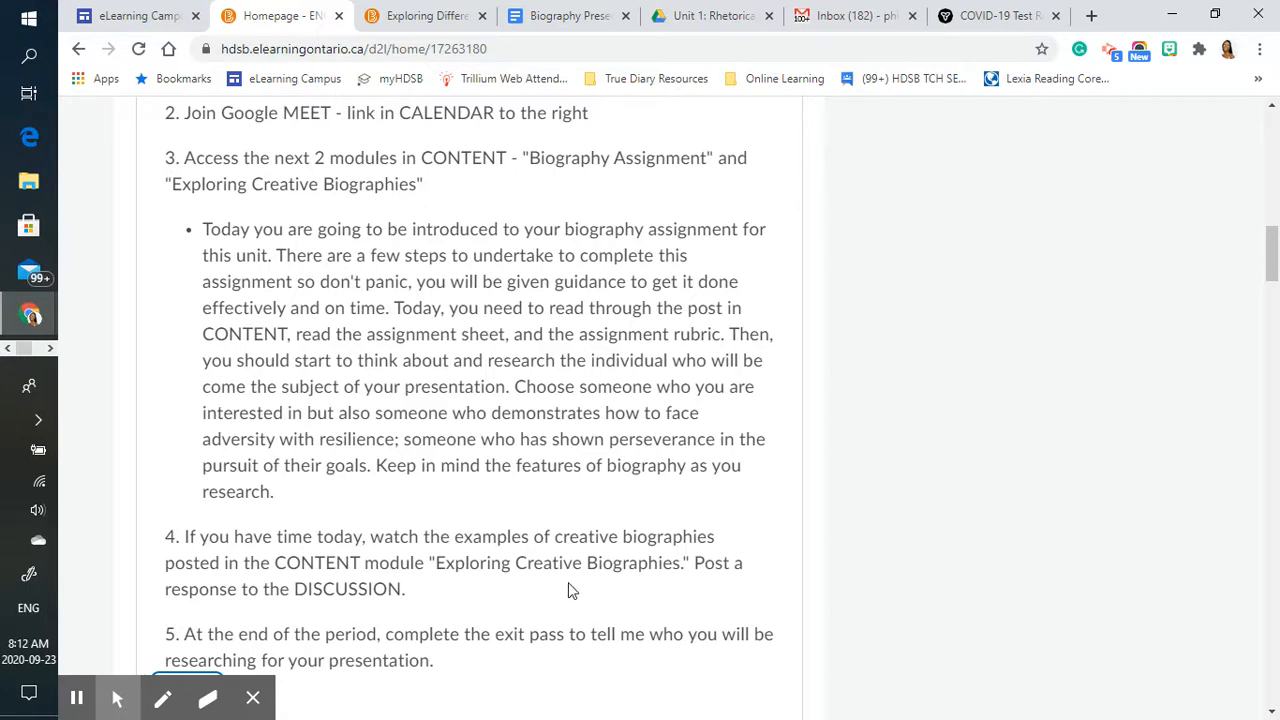
pyautogui.scroll(-3)
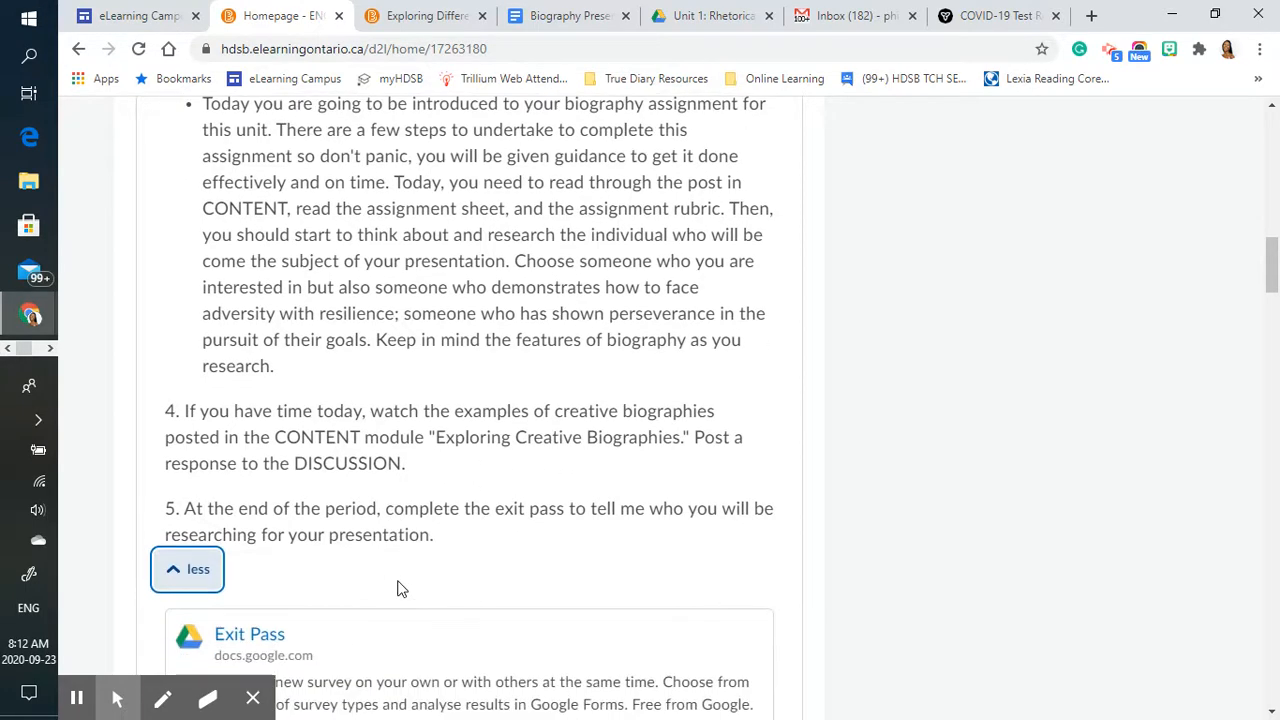
pyautogui.scroll(-3)
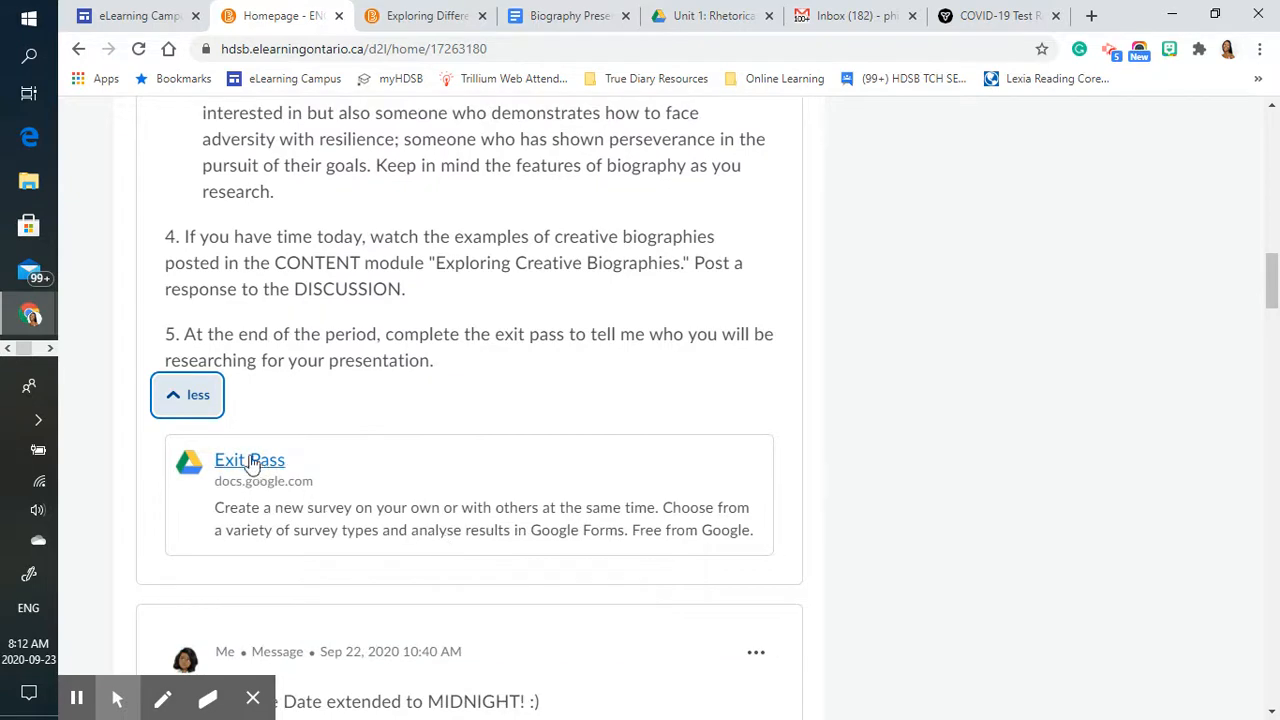
pyautogui.moveTo(276, 486)
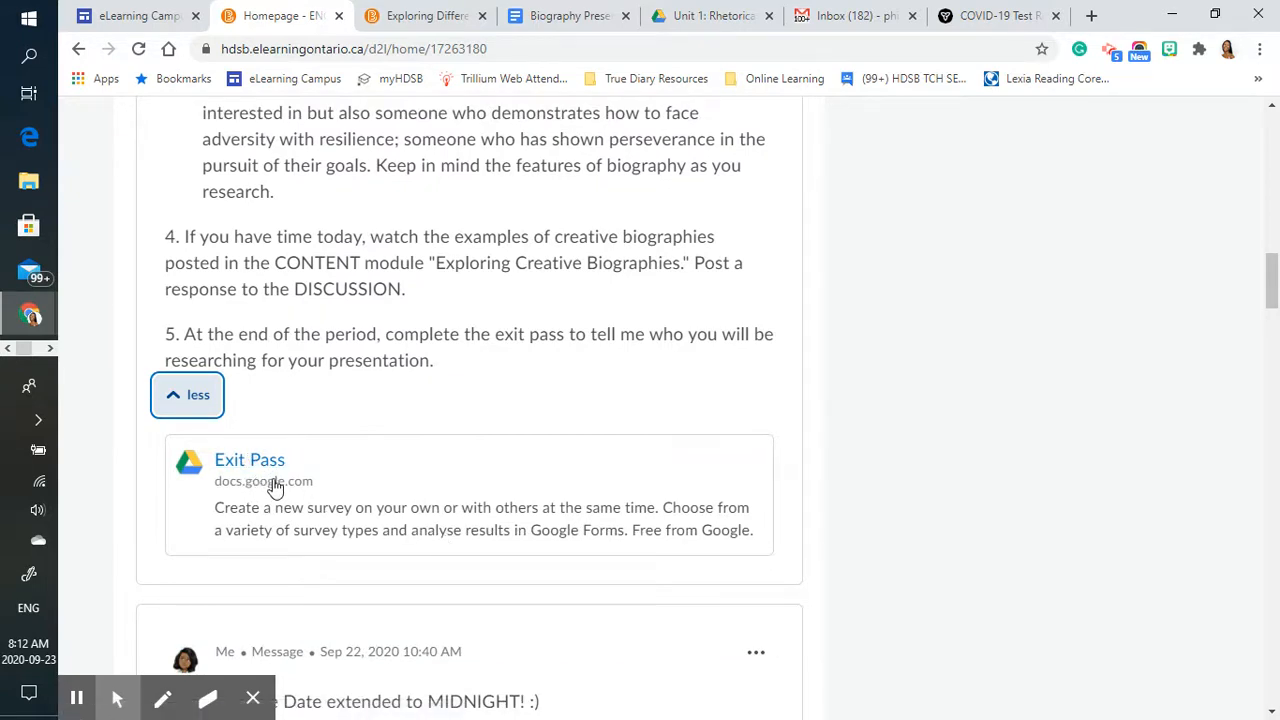
pyautogui.moveTo(408, 432)
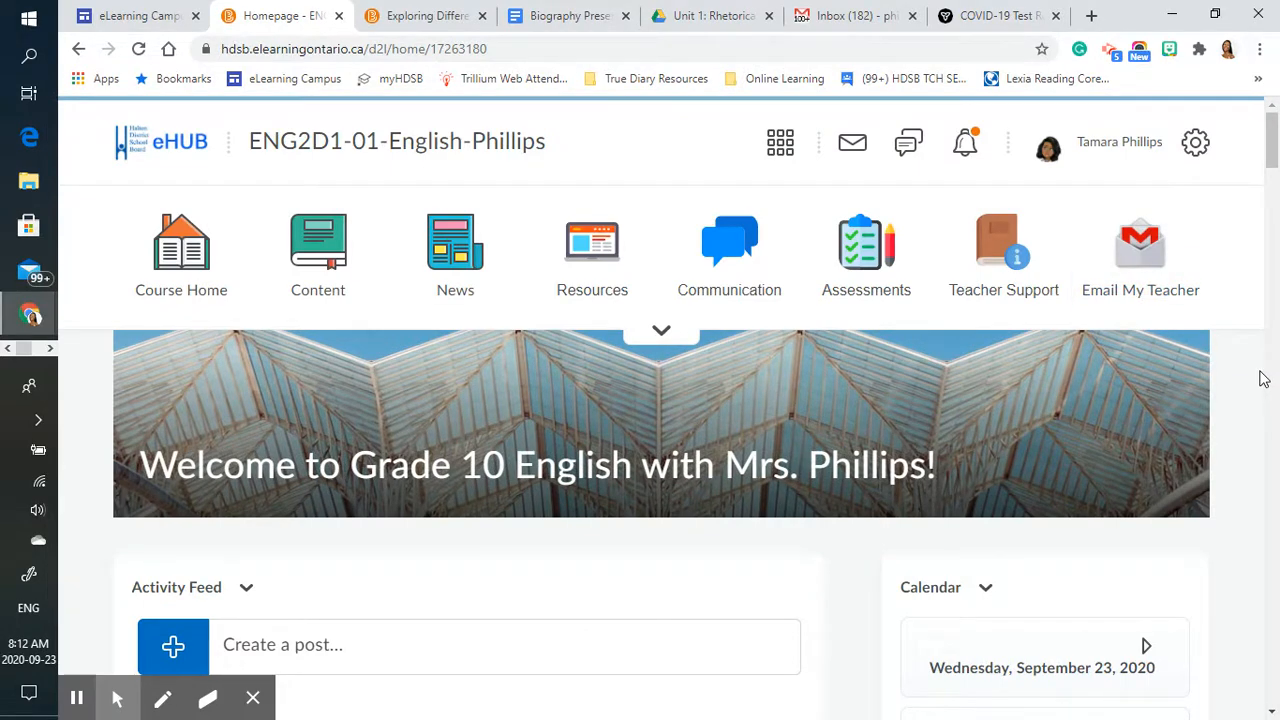
pyautogui.moveTo(1232, 148)
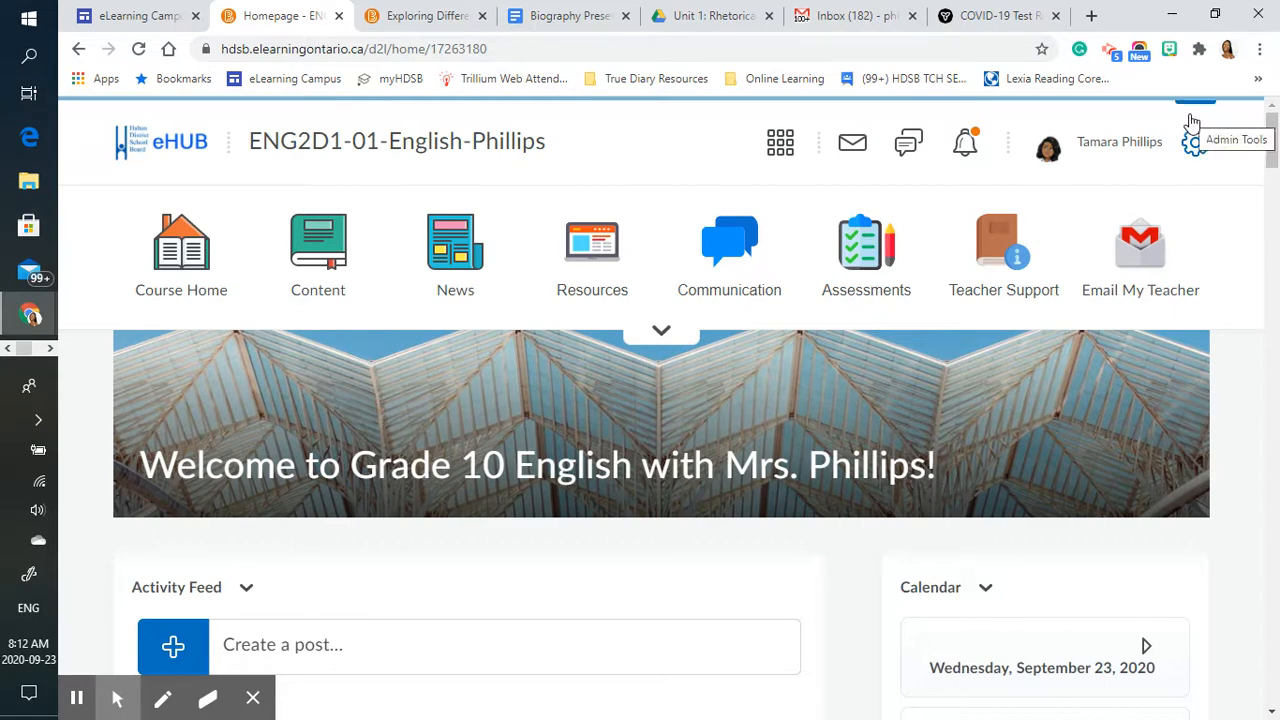
pyautogui.moveTo(1108, 52)
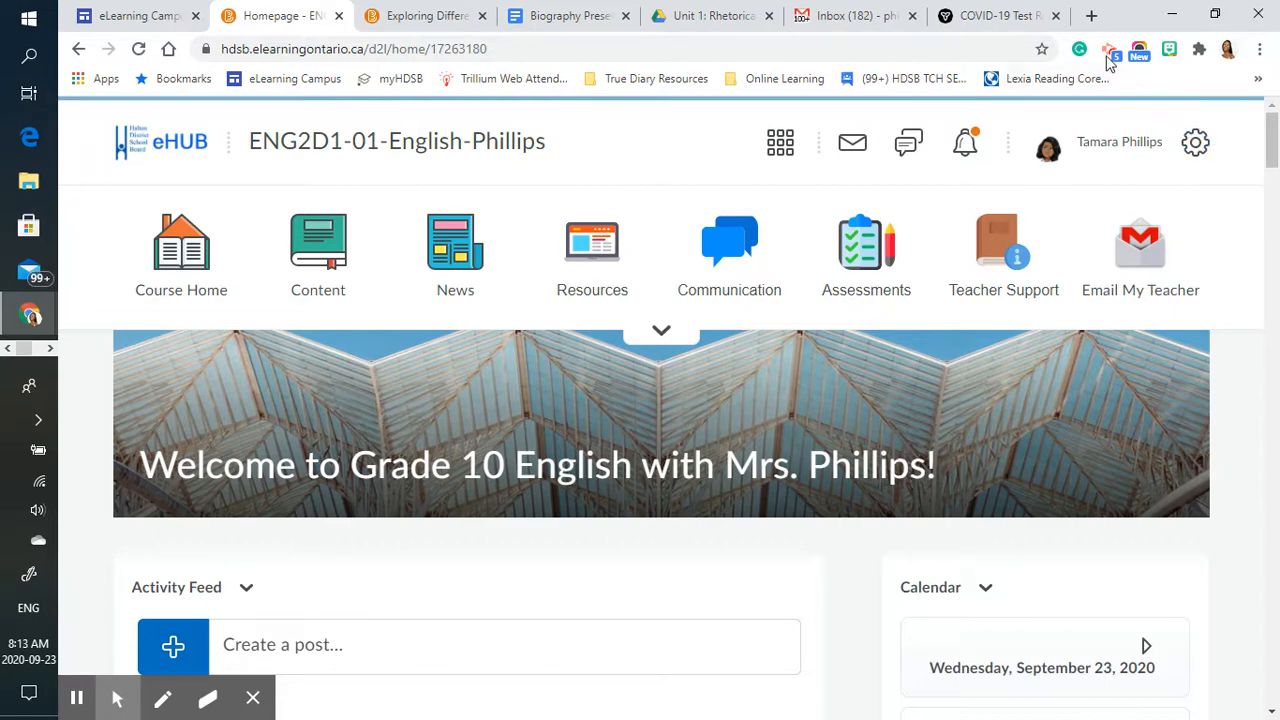